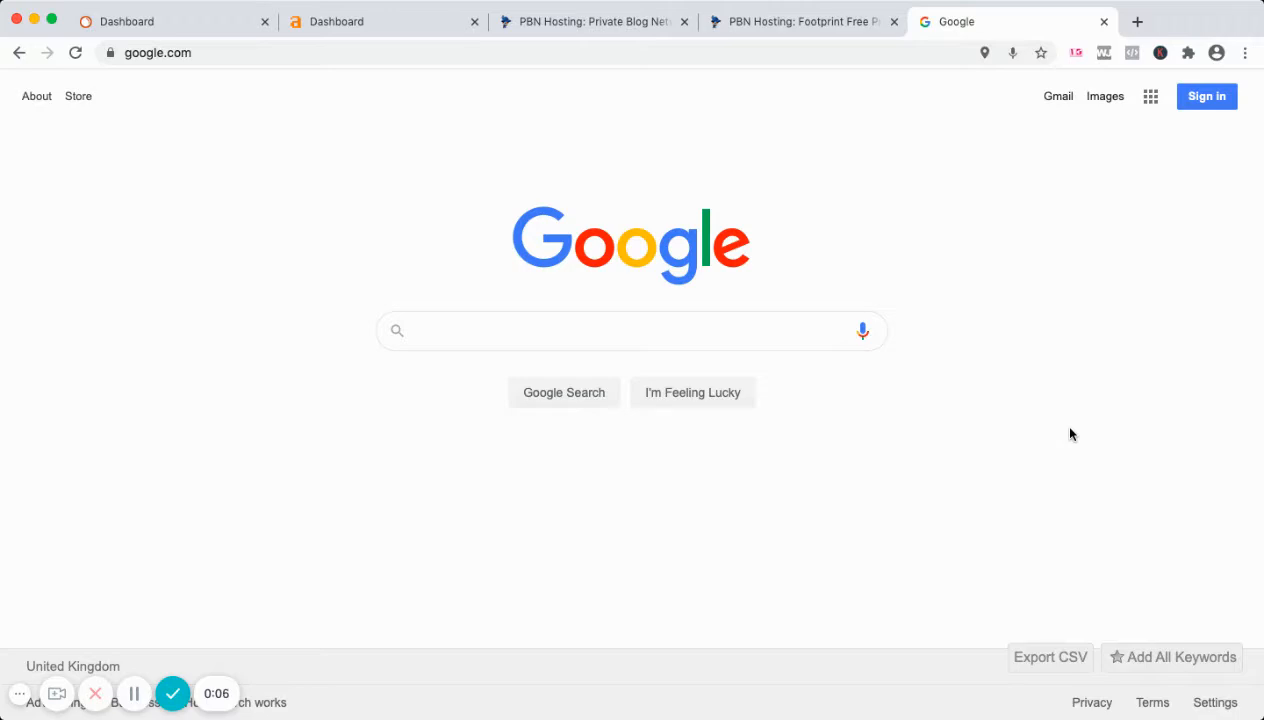
mouse_move(1040, 190)
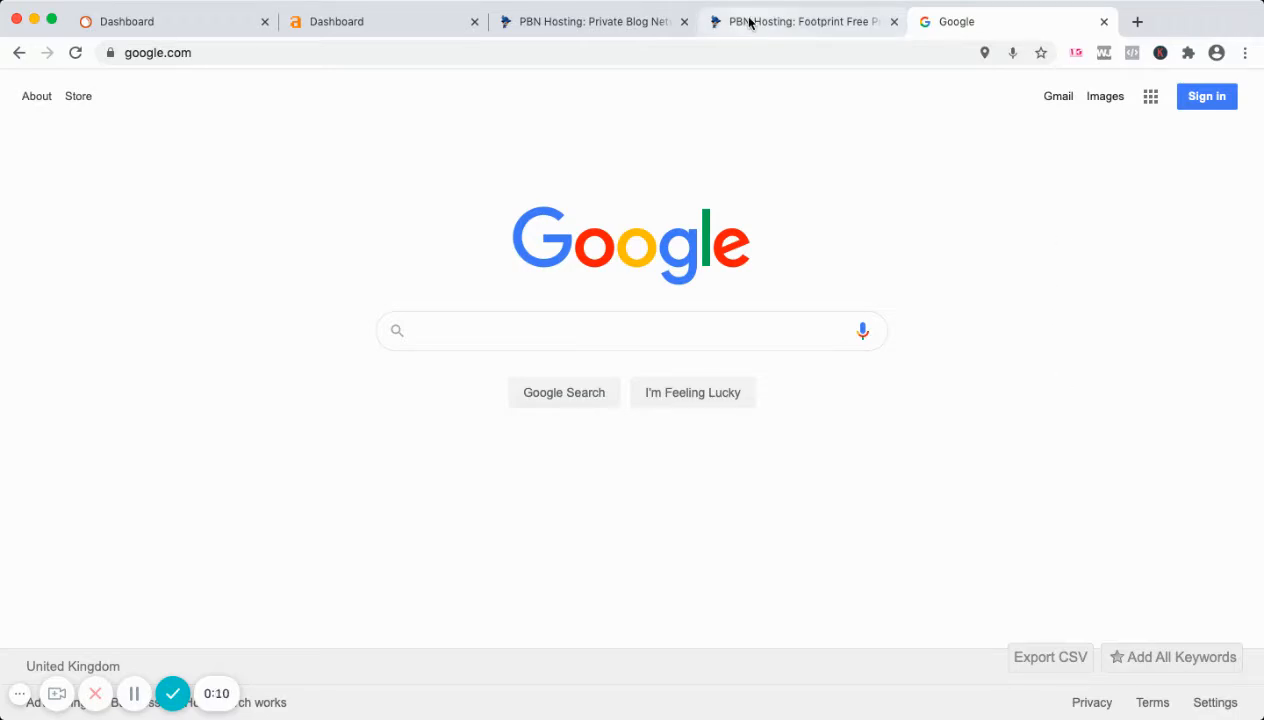
Step: Search Google for 'pbn hosting' and scroll past the featured snippet and related questions
click(800, 21)
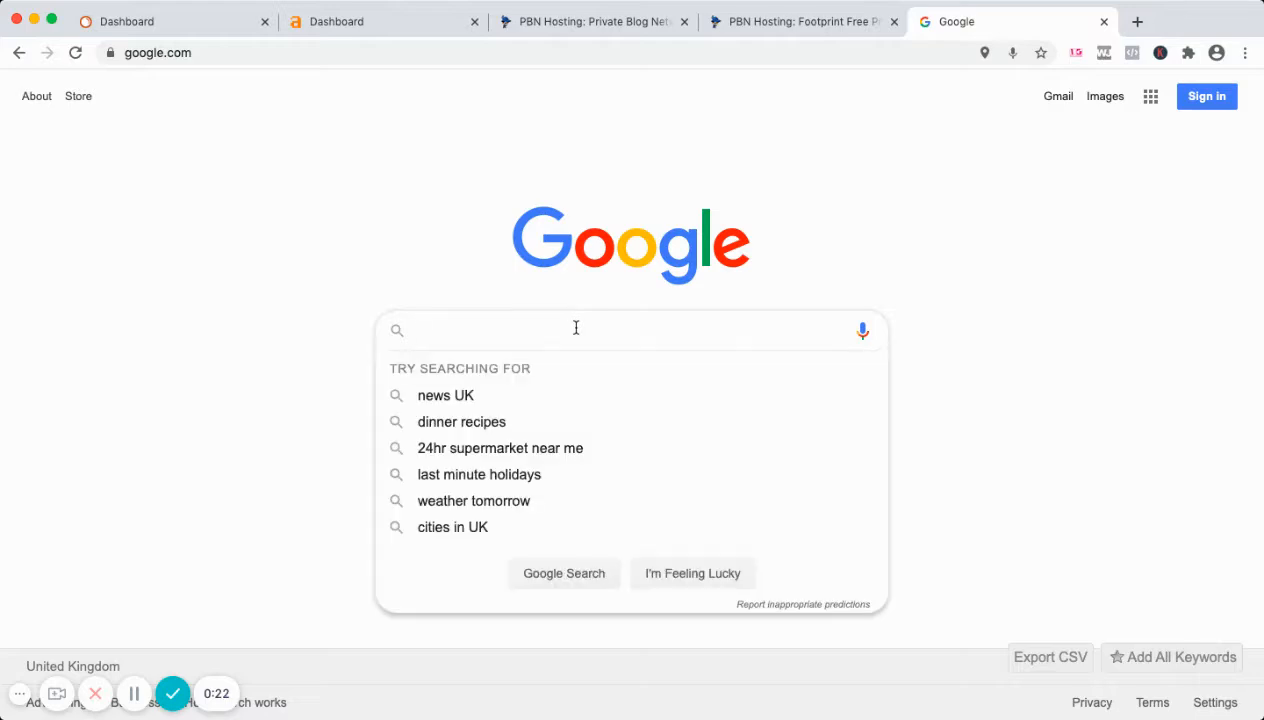
text(pbn host)
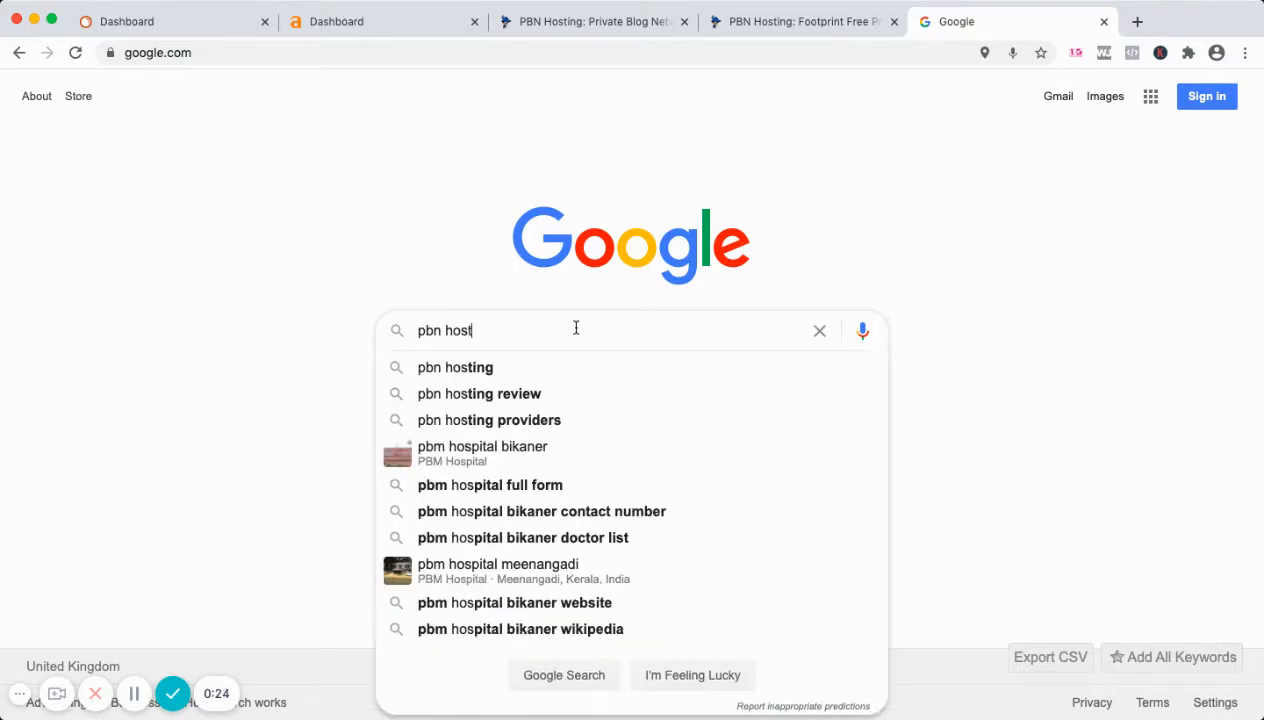
click(455, 367)
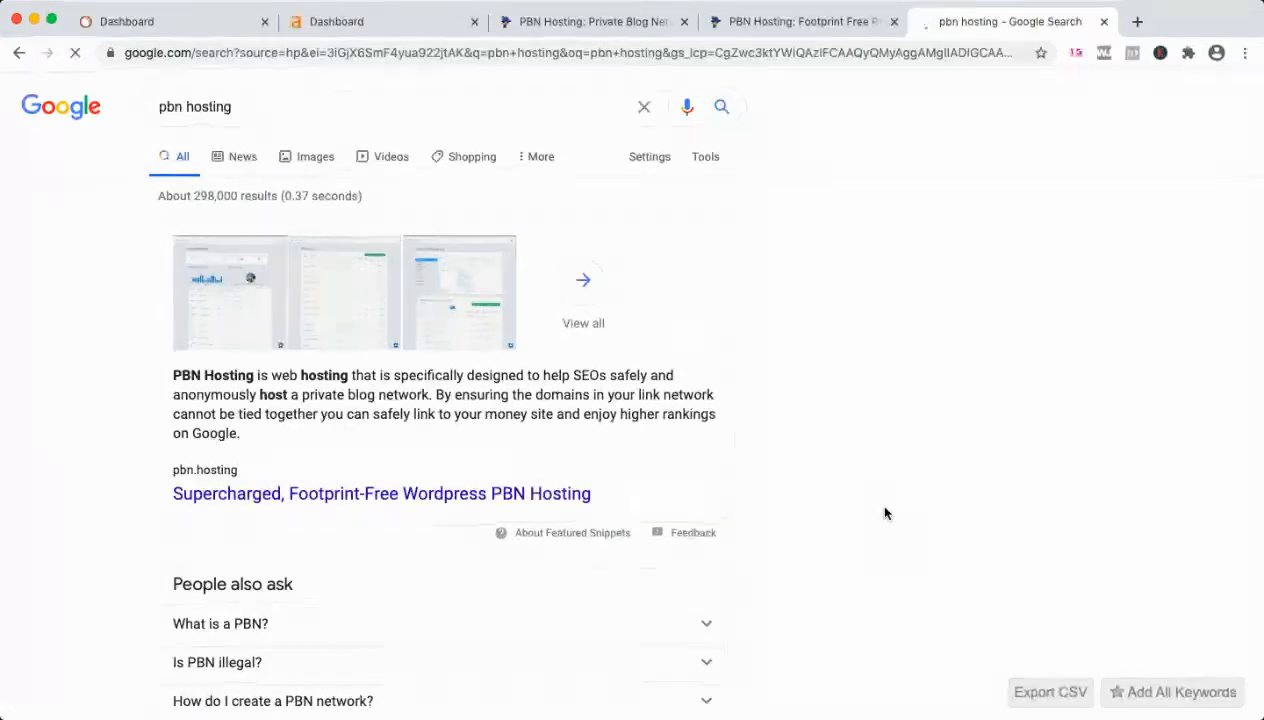
scroll(down, 3)
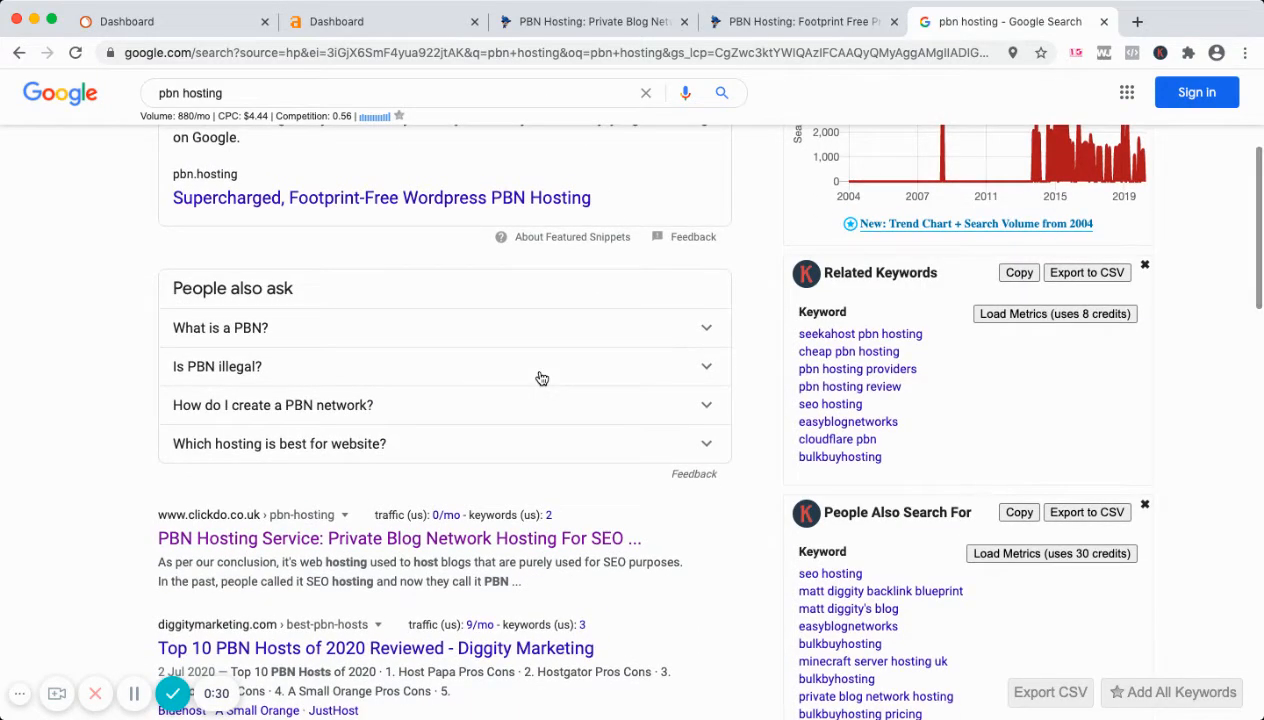
mouse_move(655, 414)
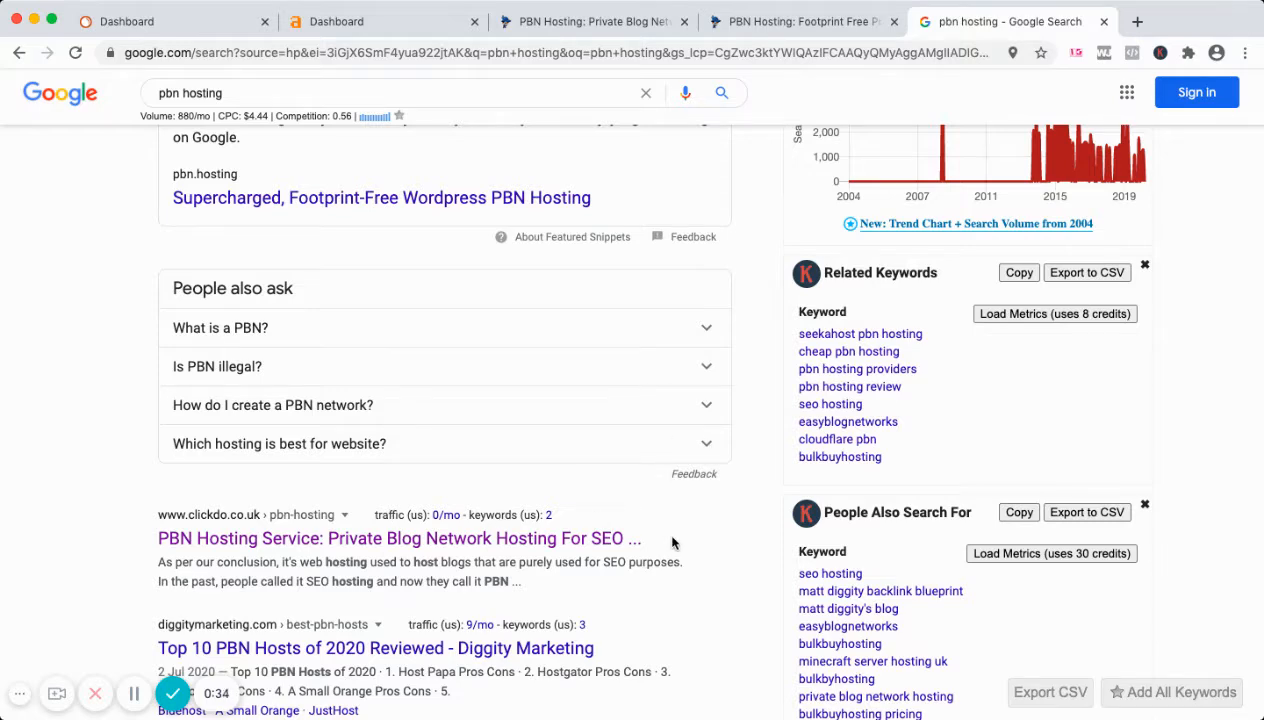
scroll(down, 3)
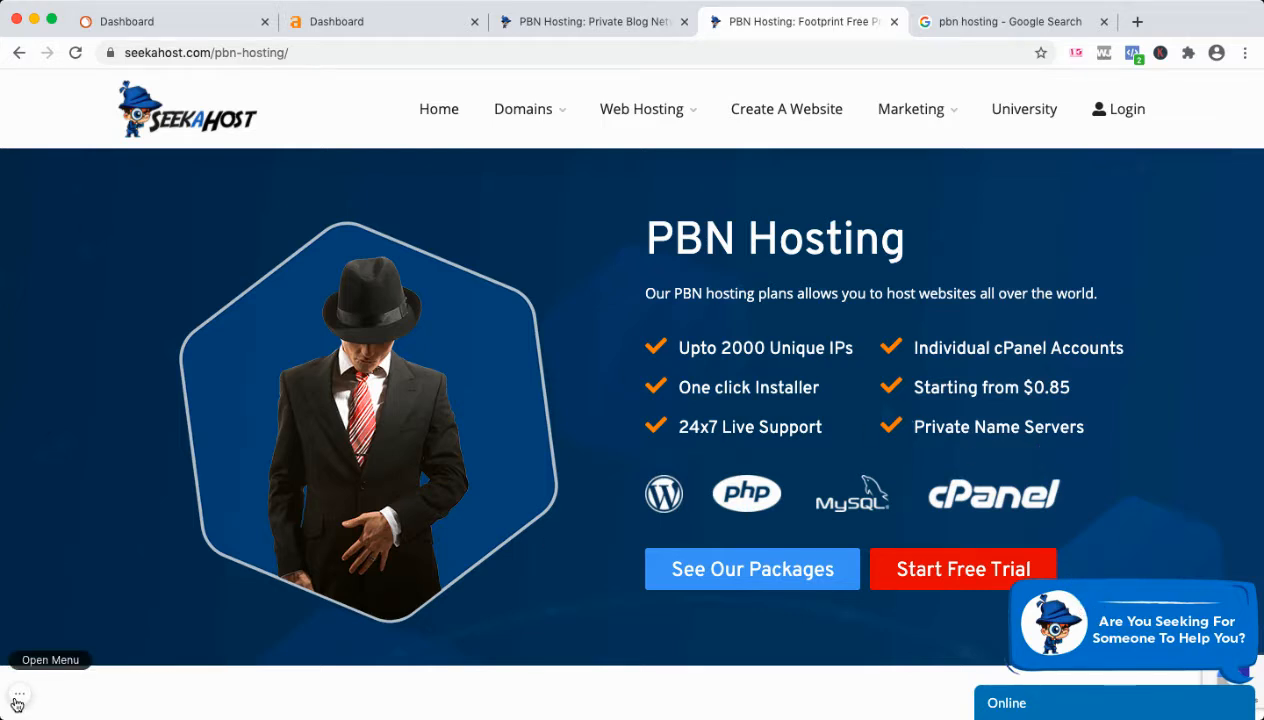
mouse_move(350, 615)
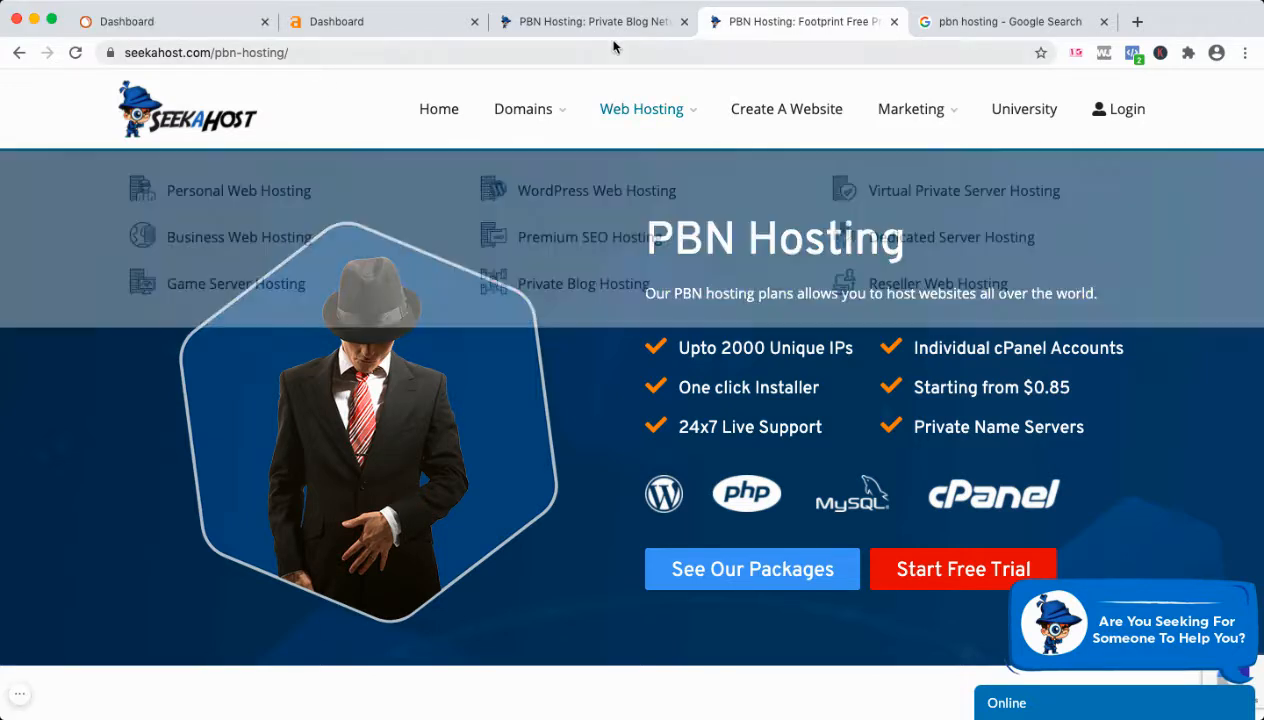
Step: Glance at the seekahost.app tab, then scroll PBN Hosting to the natural hosting profile section
click(590, 21)
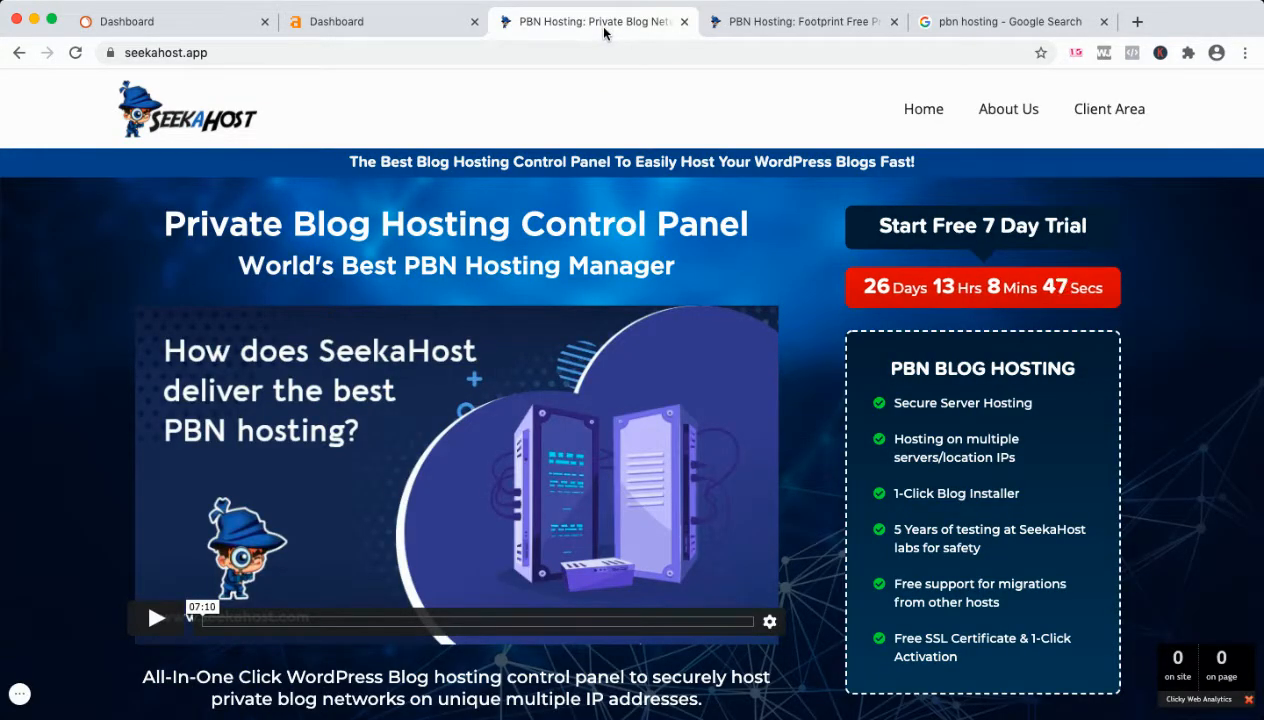
click(800, 21)
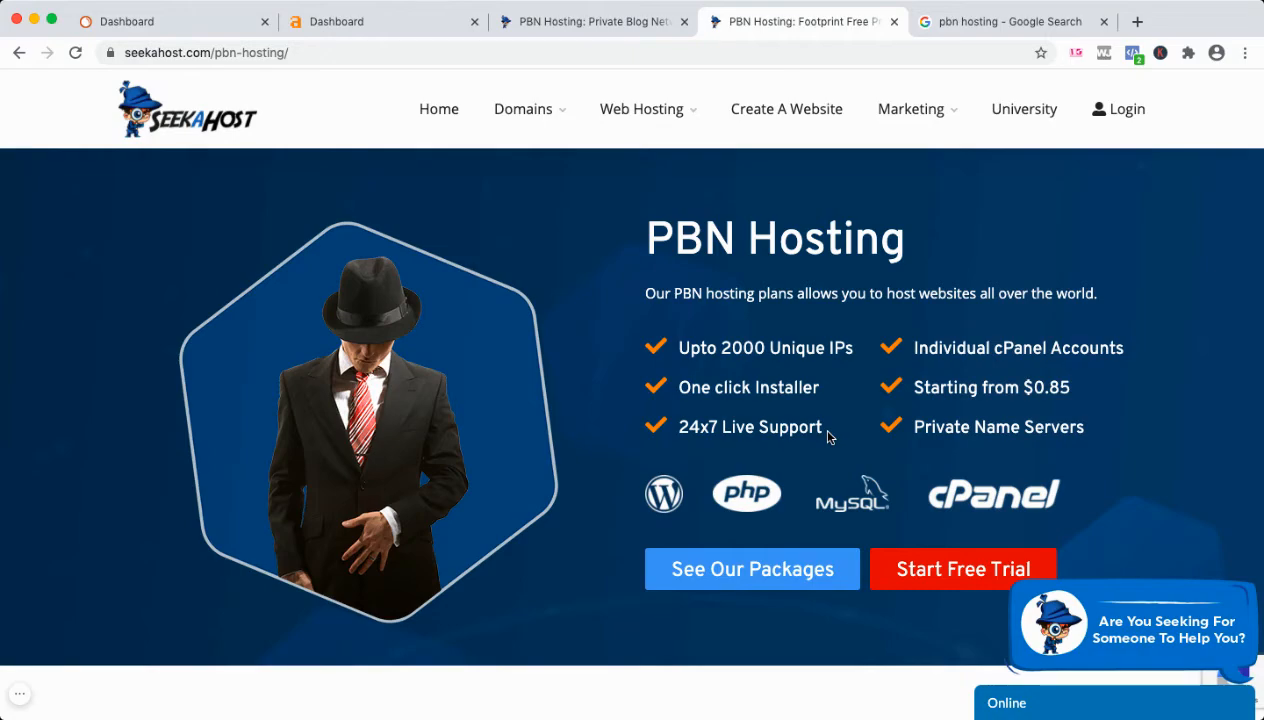
scroll(down, 3)
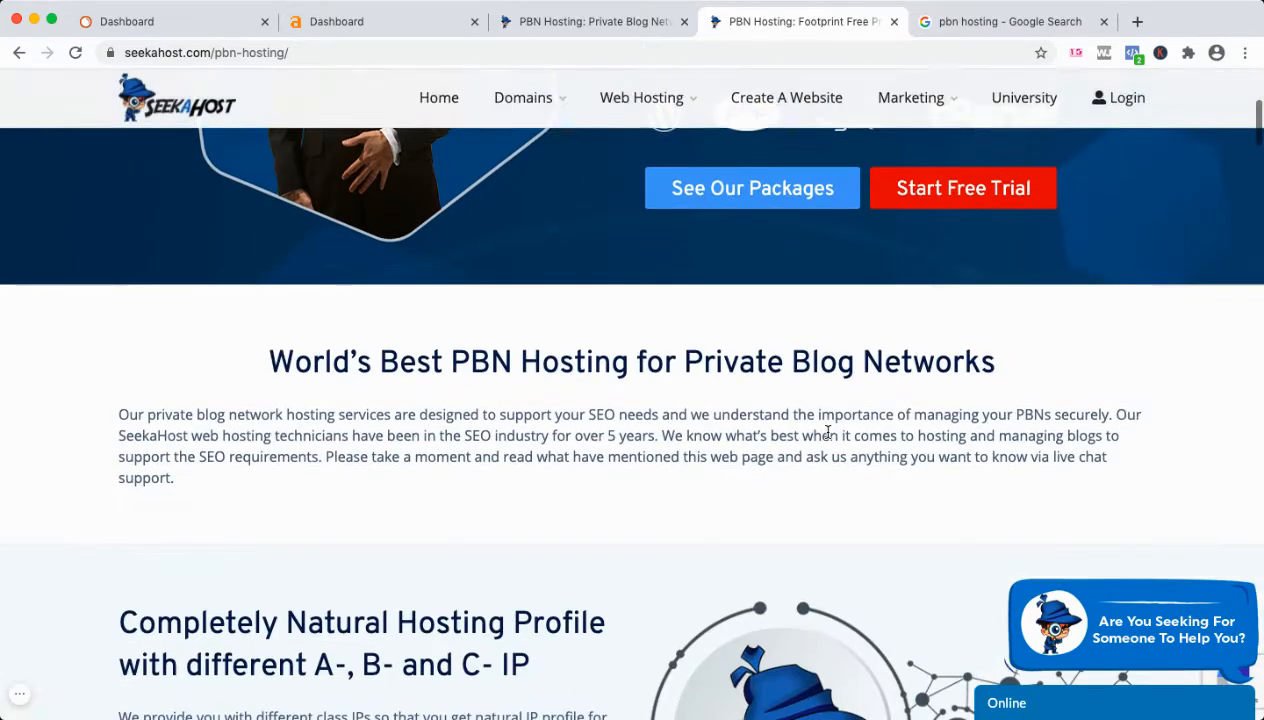
scroll(down, 3)
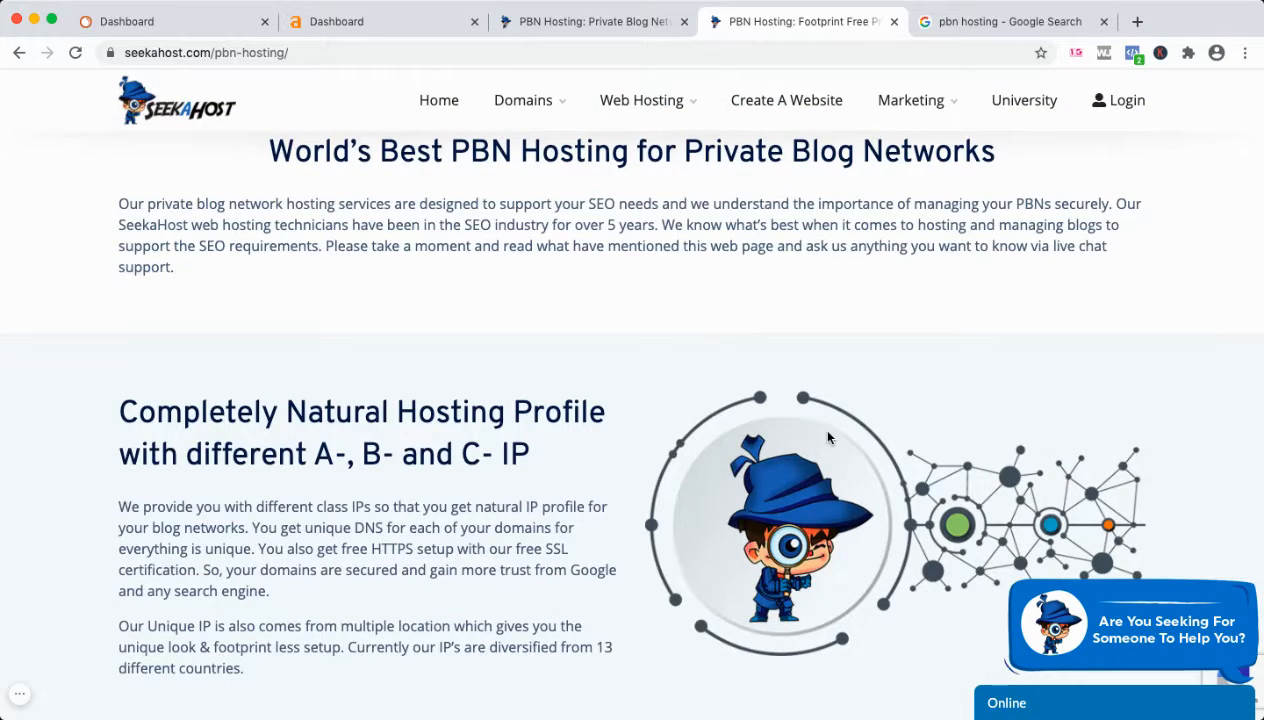
scroll(down, 3)
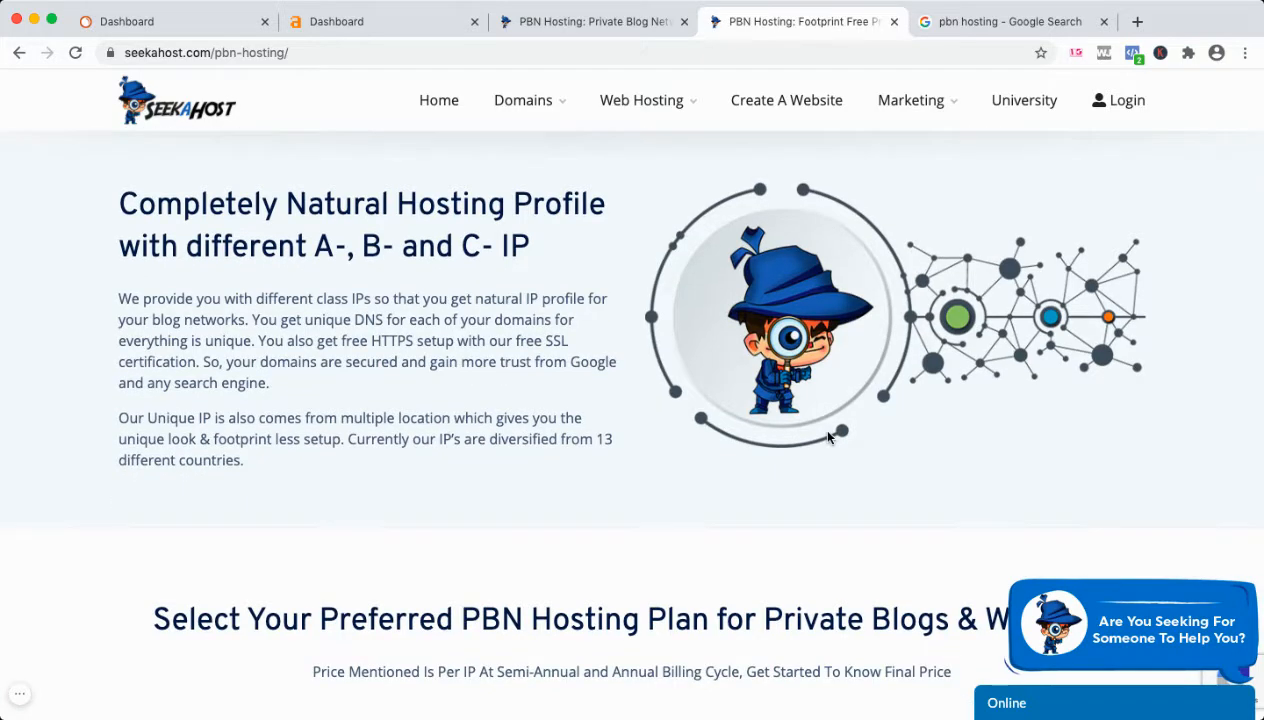
scroll(down, 3)
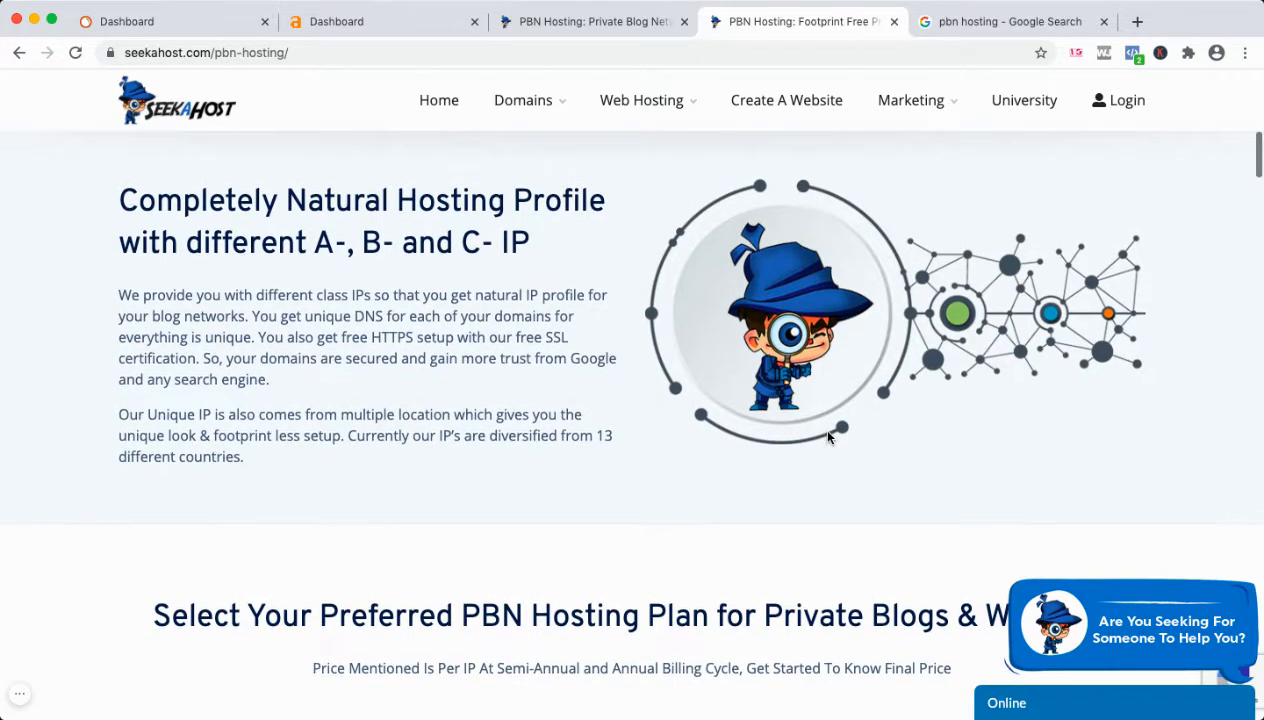
click(590, 21)
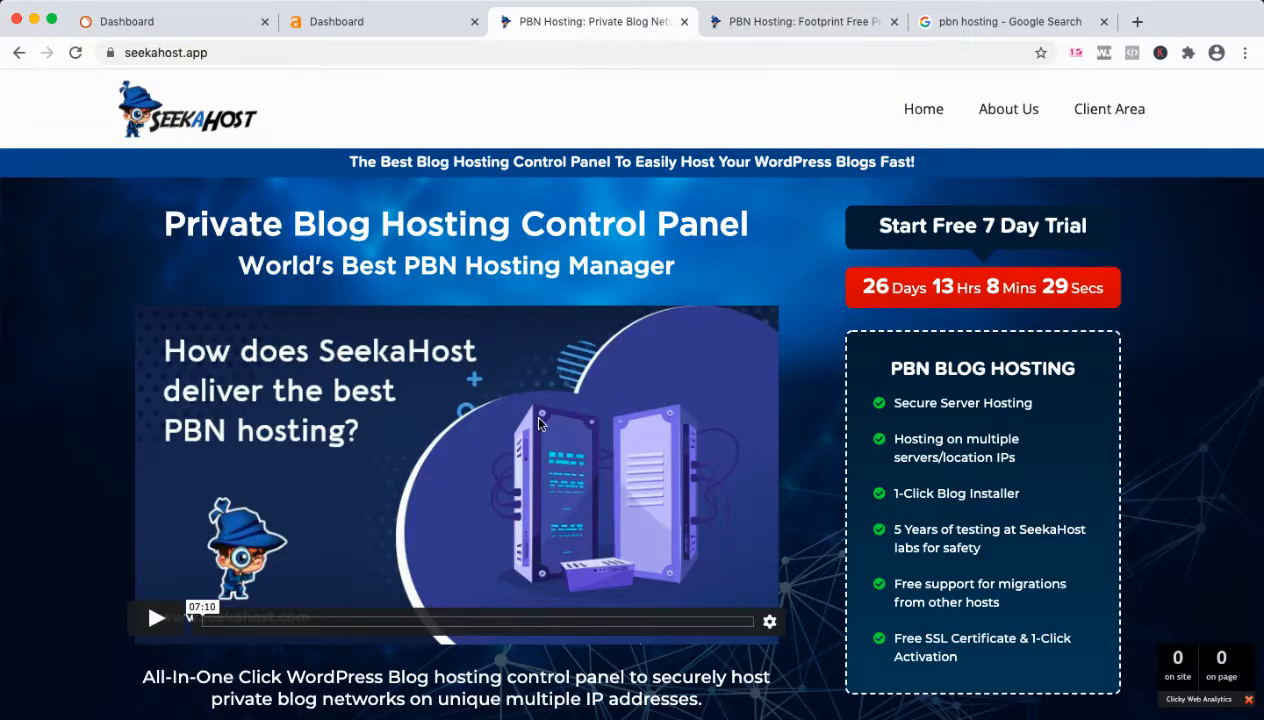
scroll(down, 3)
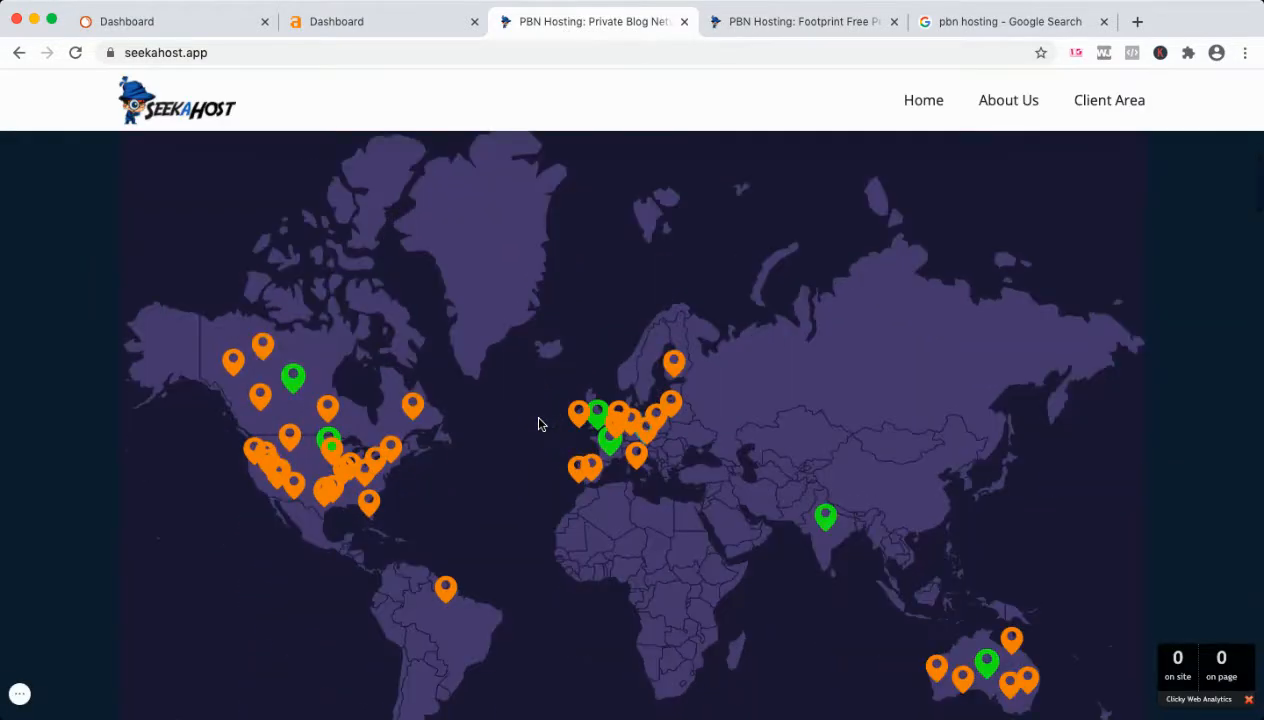
mouse_move(330, 442)
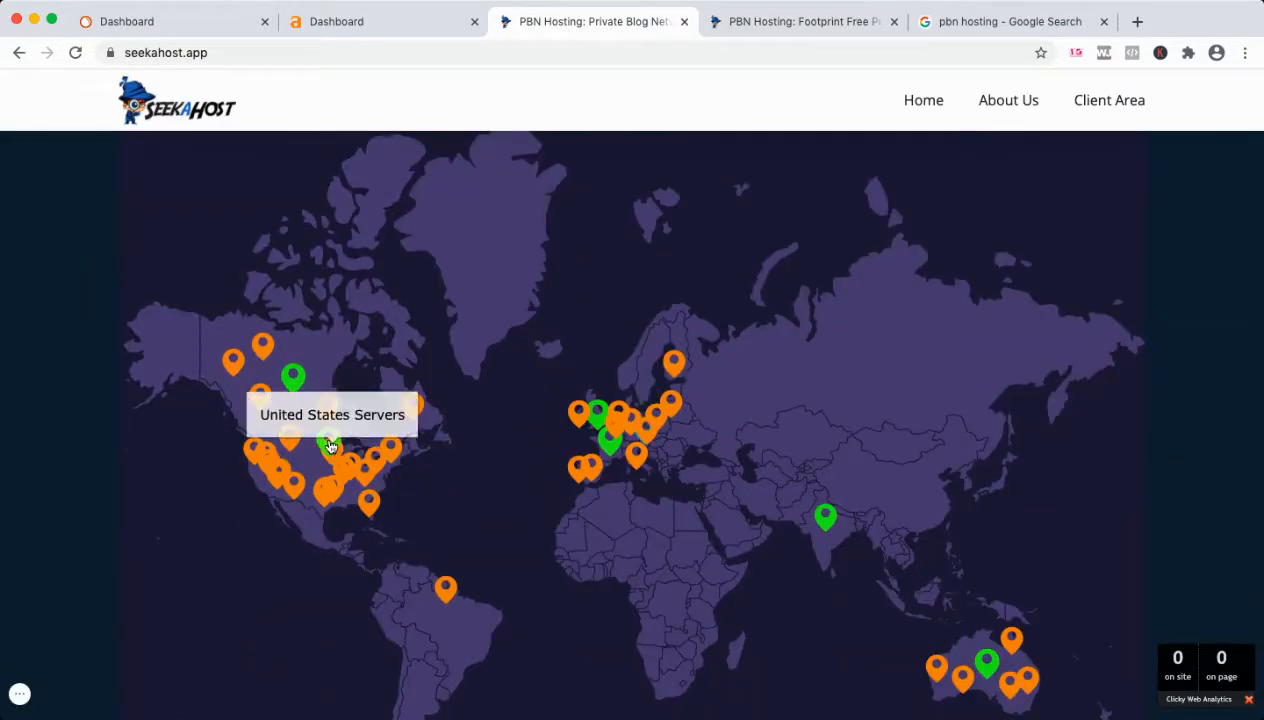
click(803, 21)
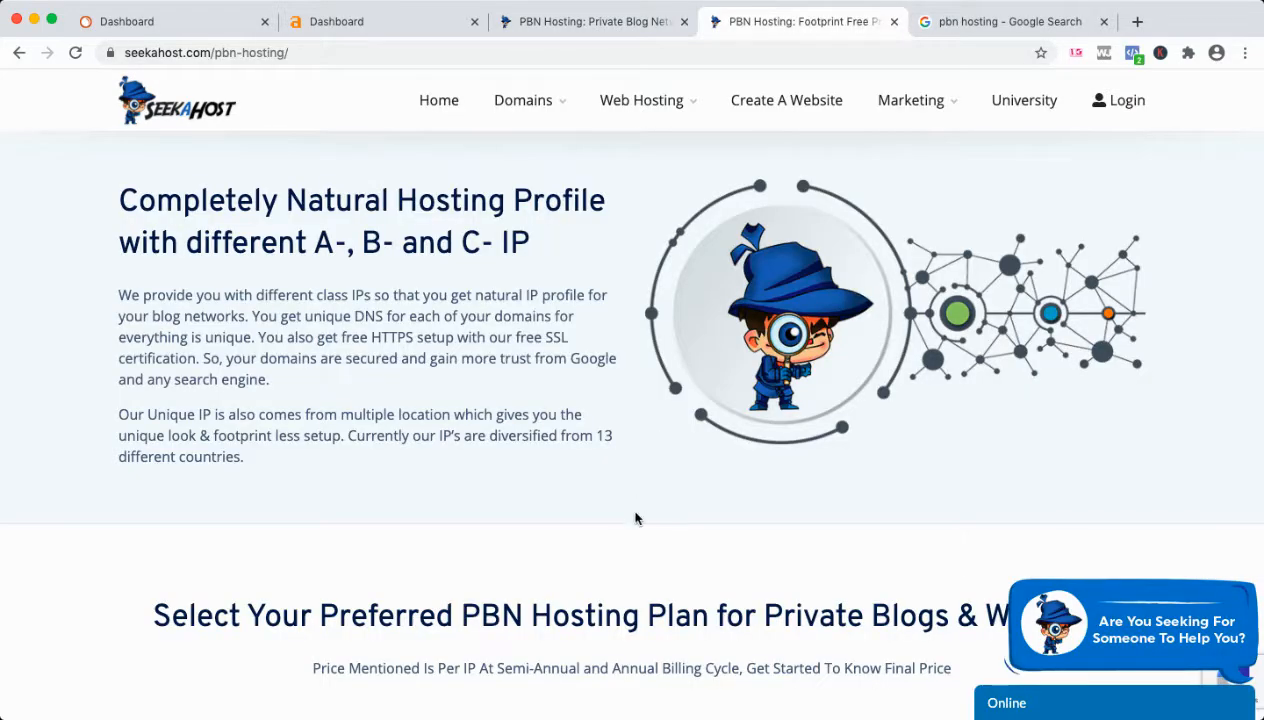
scroll(down, 3)
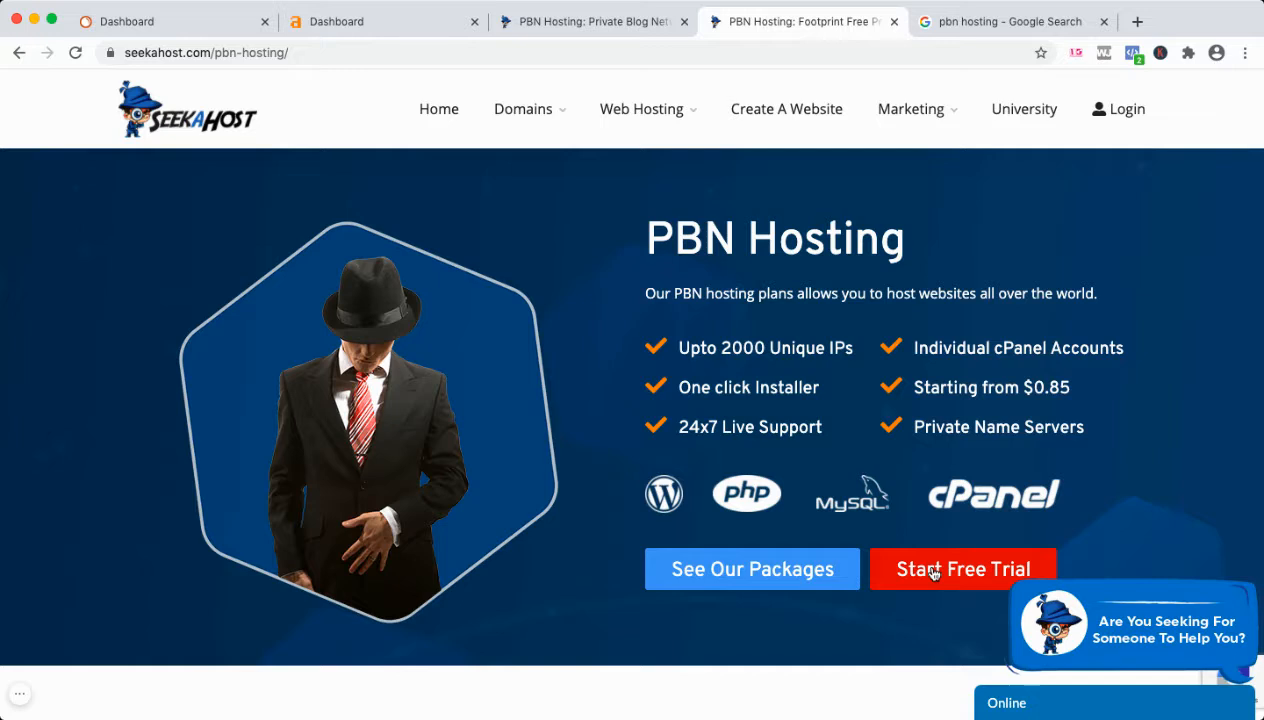
mouse_move(968, 588)
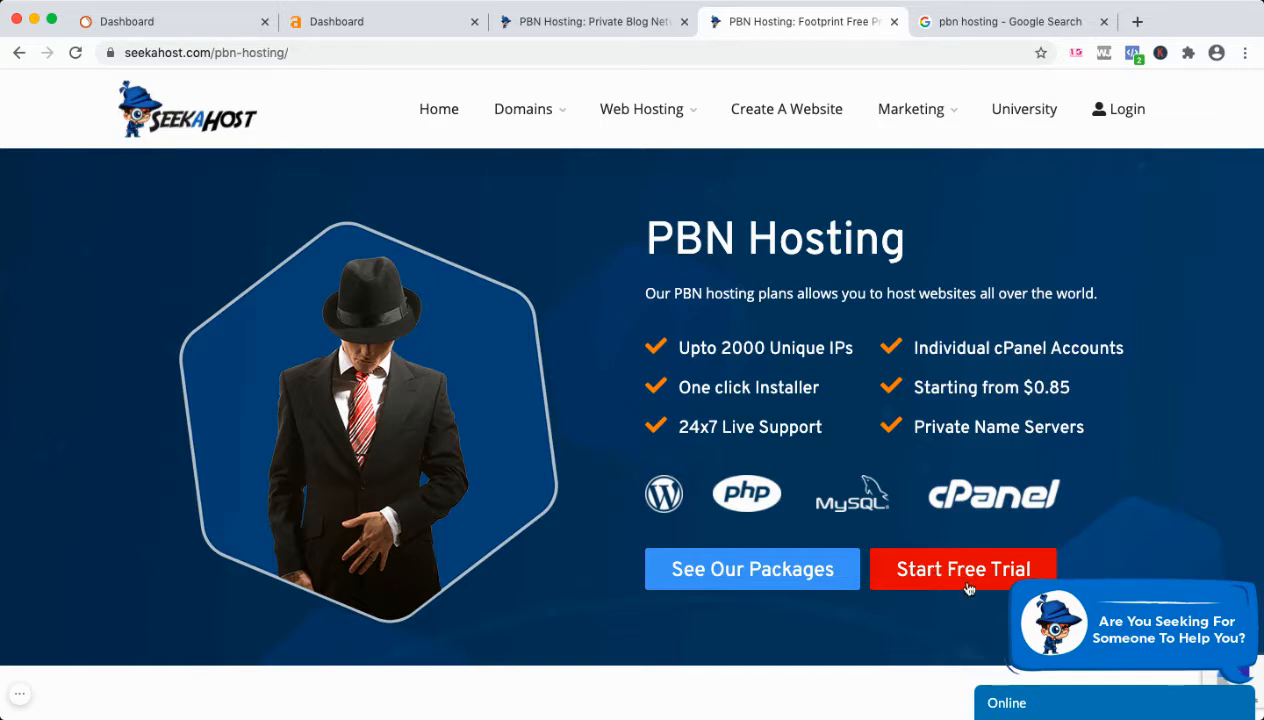
click(963, 569)
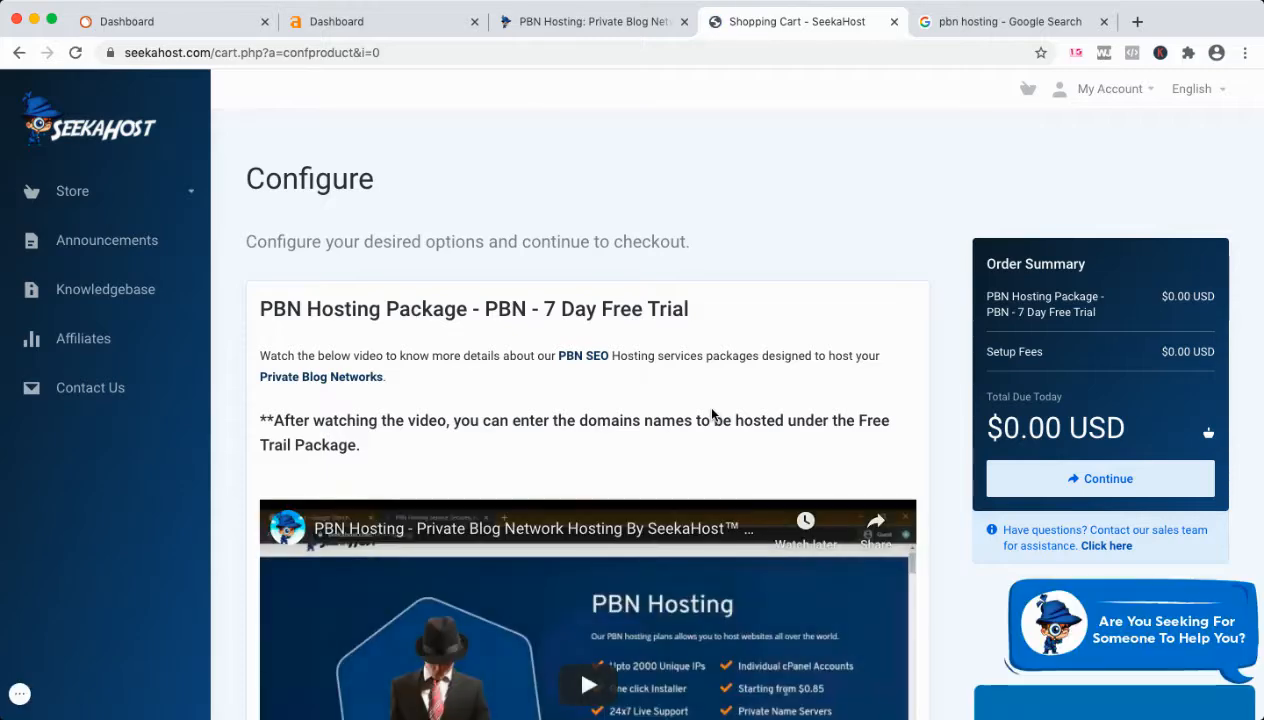
scroll(down, 3)
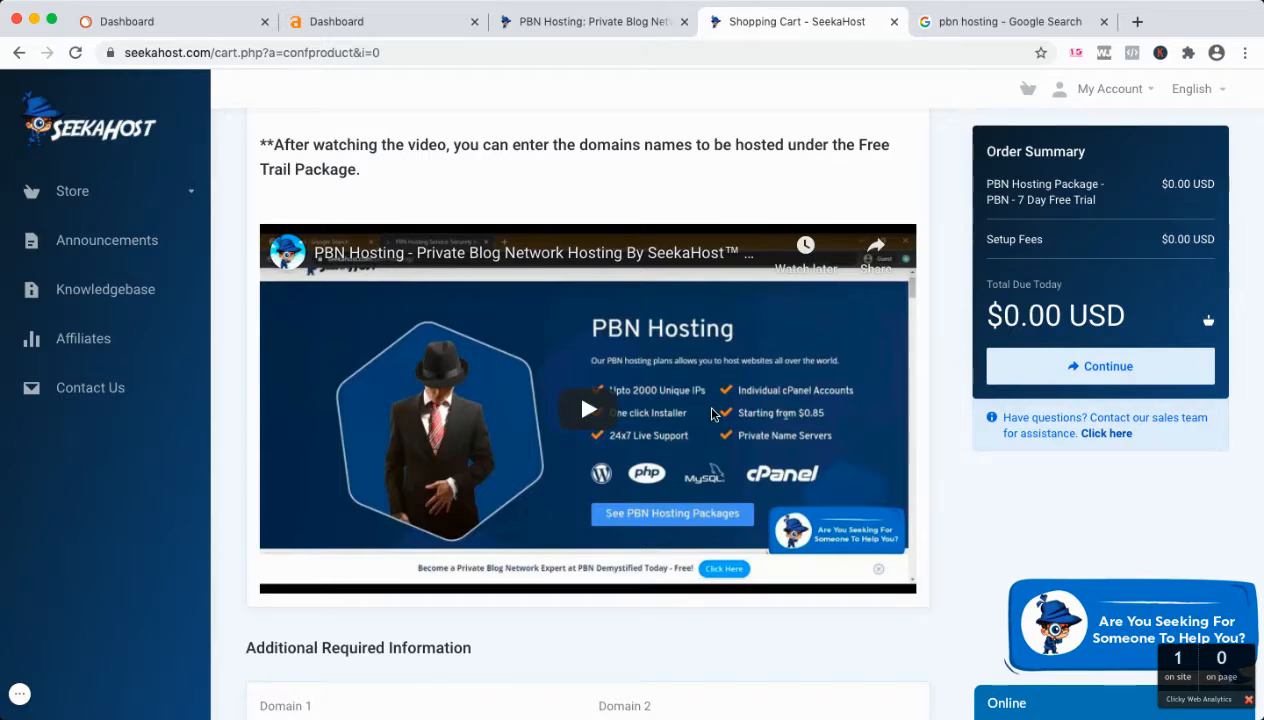
scroll(down, 3)
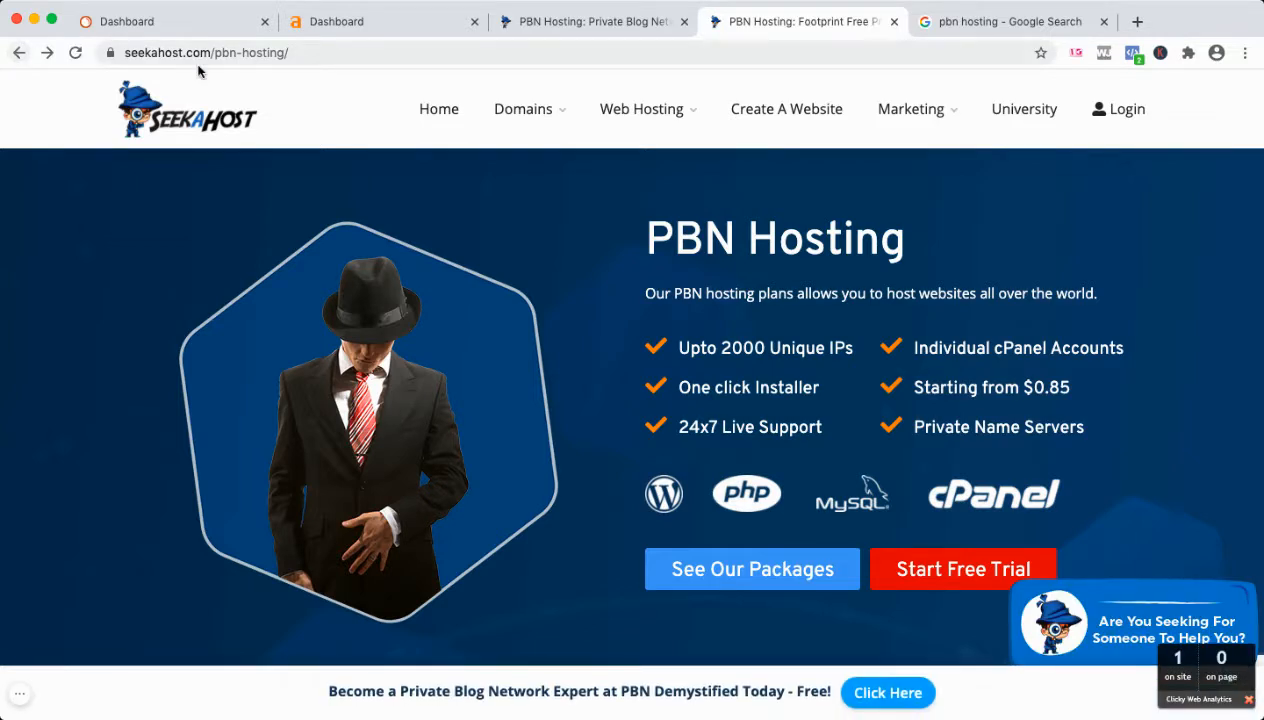
Step: Review the PBN plan tiers up to 2000 IPs, then open the Entrepreneurs Toolkit best-PBN-hosting article
scroll(down, 3)
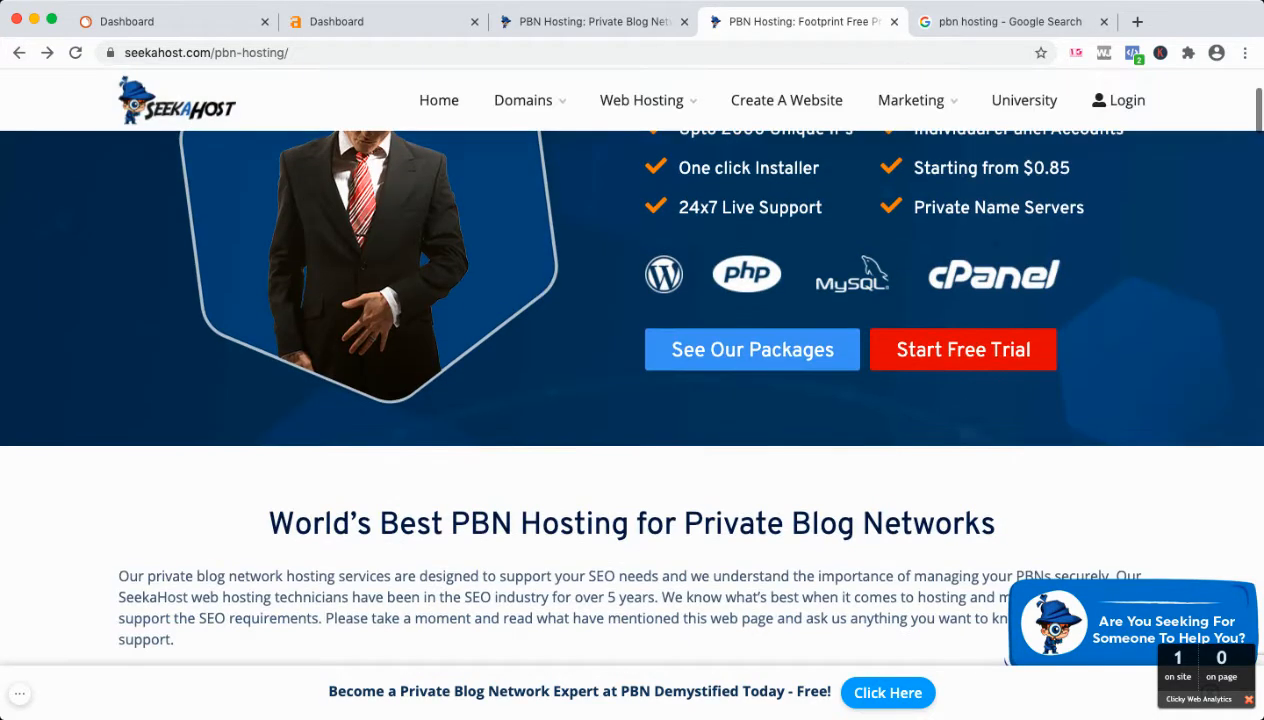
scroll(down, 3)
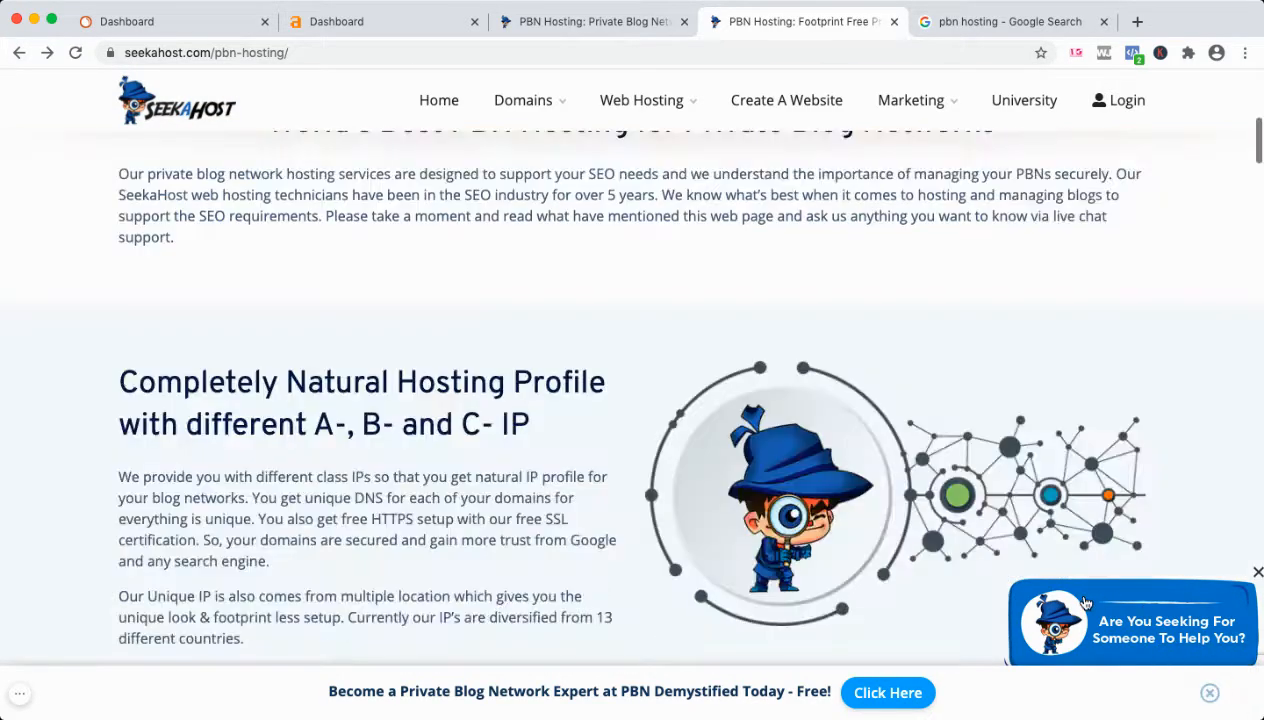
scroll(down, 3)
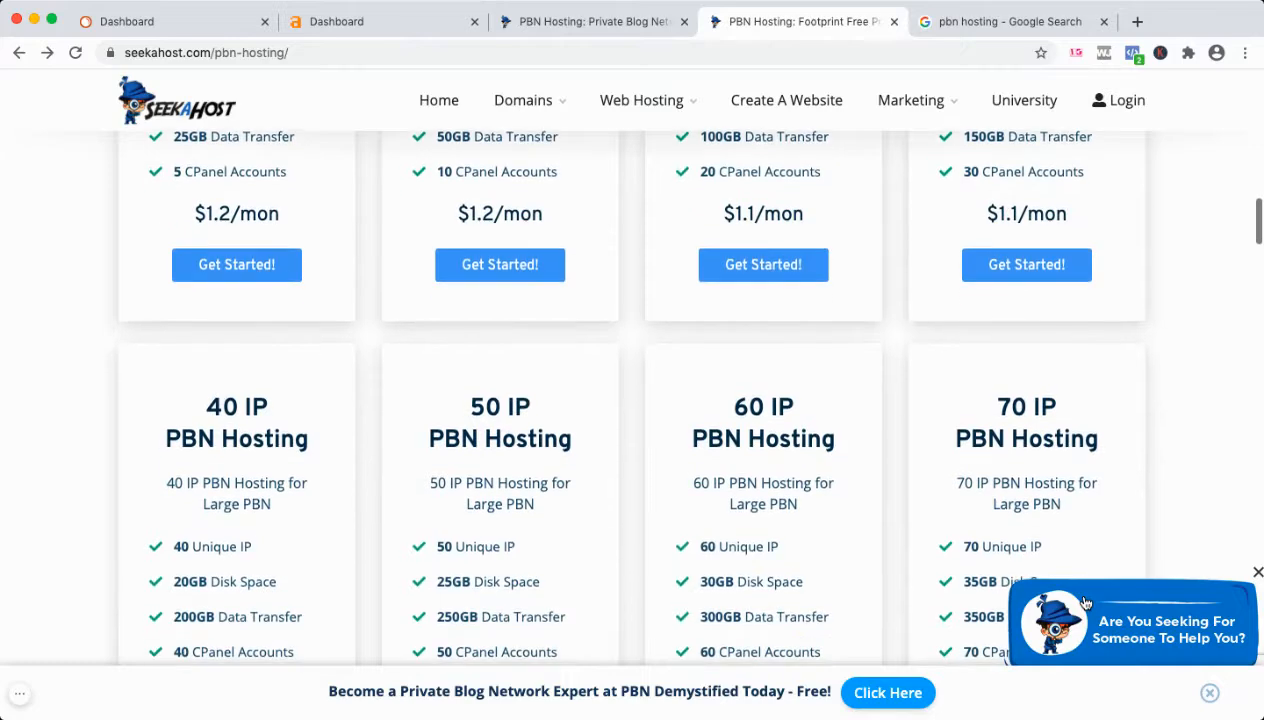
scroll(down, 3)
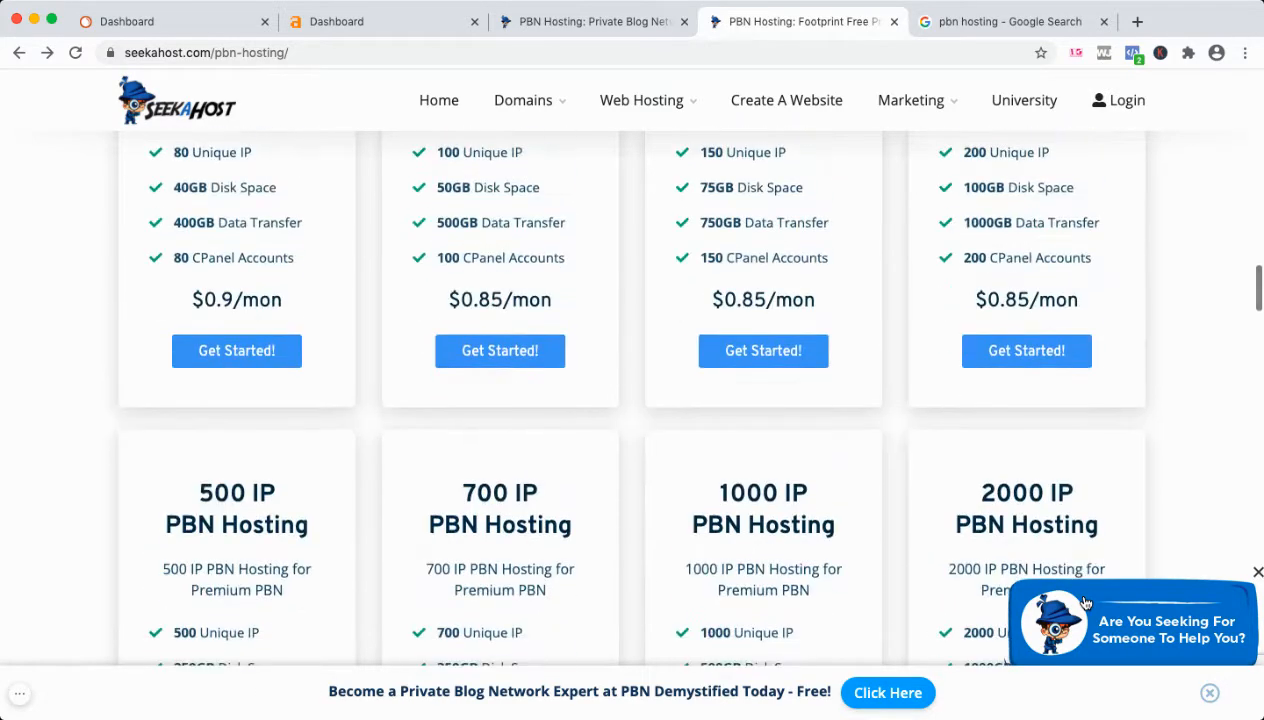
scroll(down, 3)
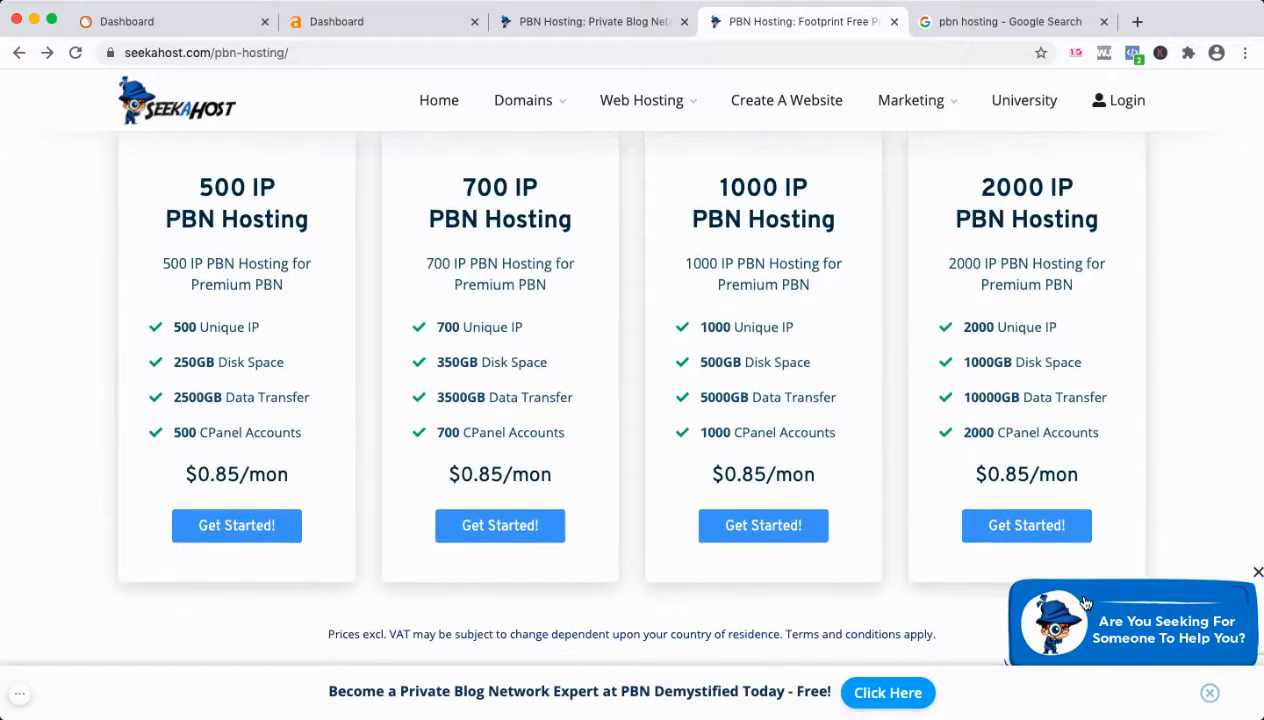
scroll(down, 3)
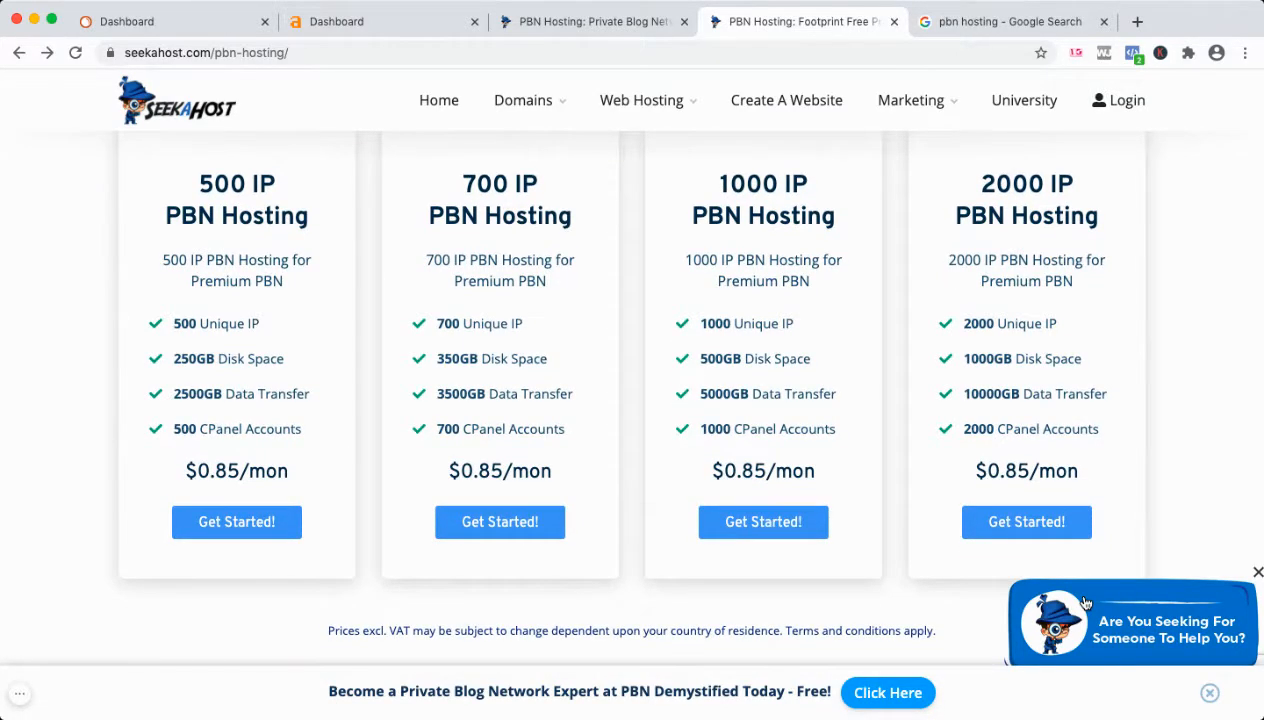
scroll(down, 3)
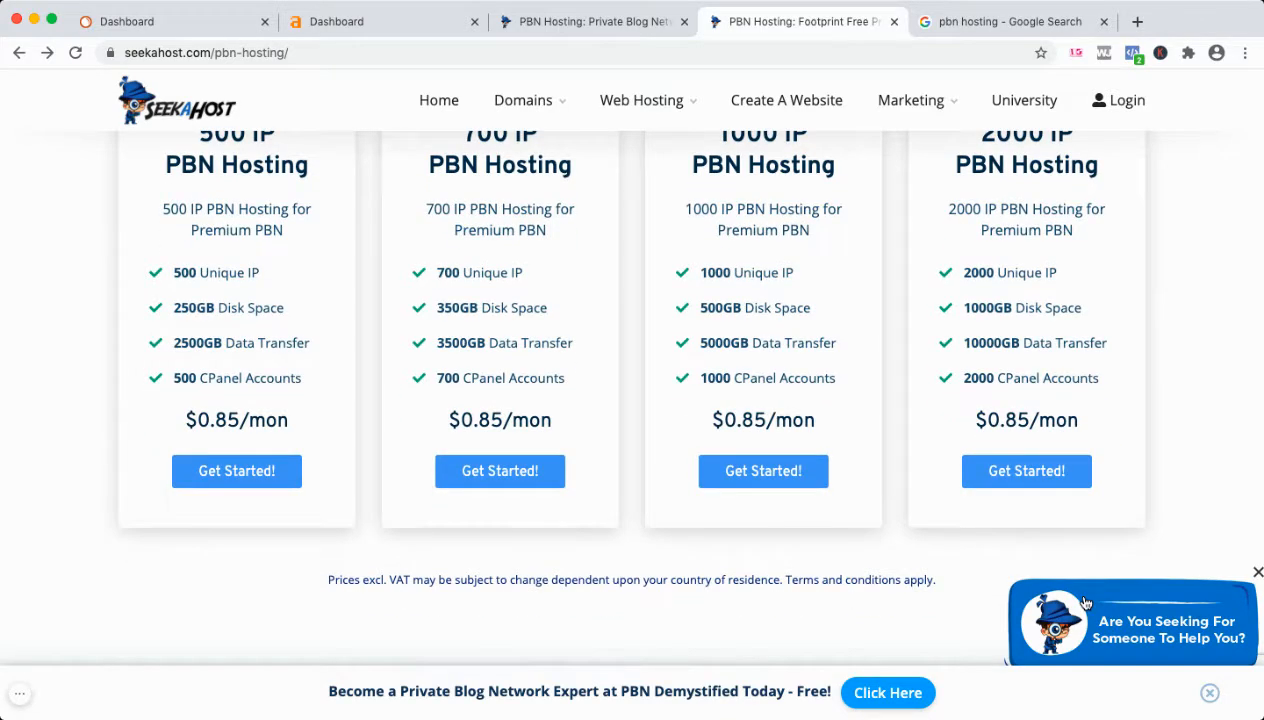
click(1005, 21)
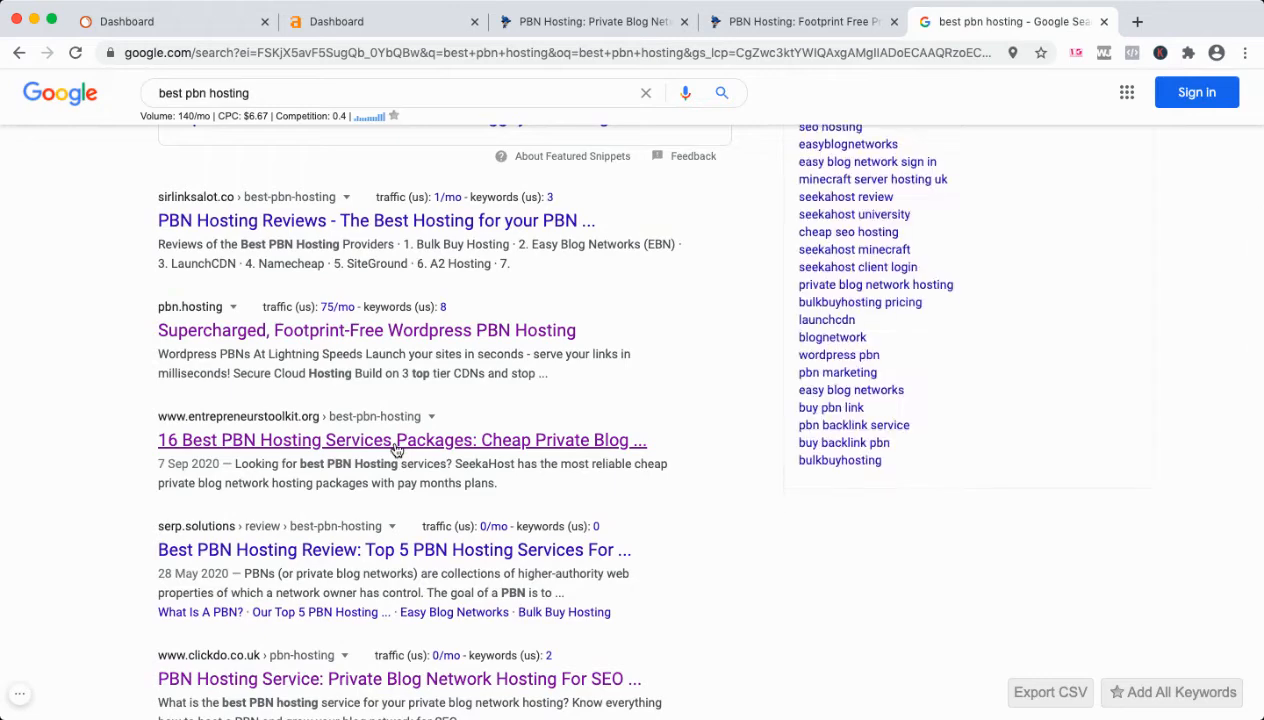
click(401, 440)
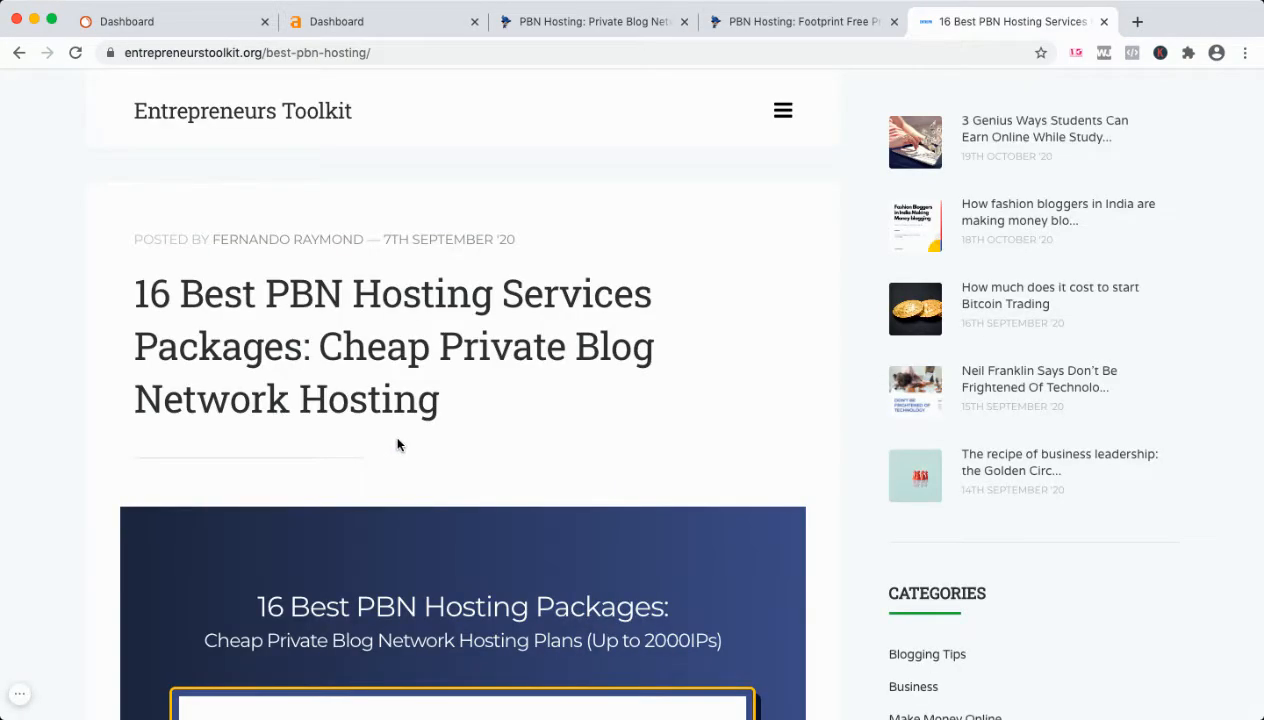
mouse_move(520, 443)
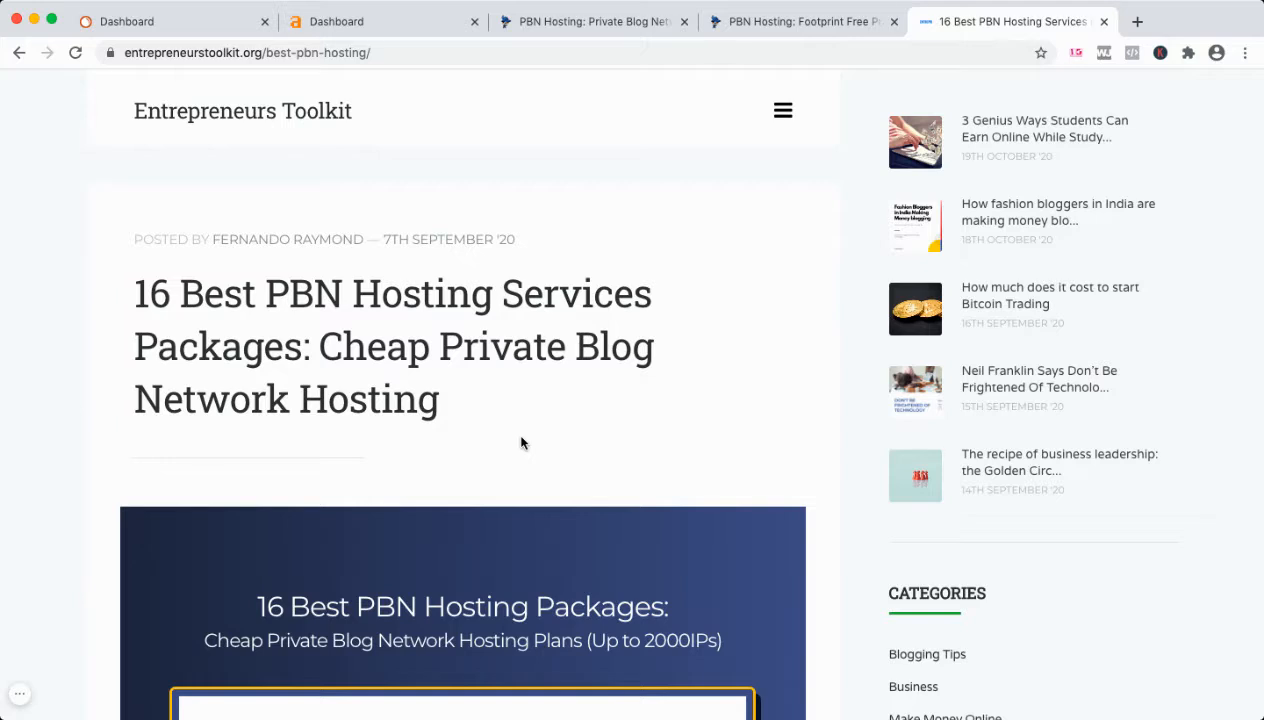
Step: Skim the article's PBN hosting package sections, scroll back up, and return to SeekaHost's control panel
scroll(down, 3)
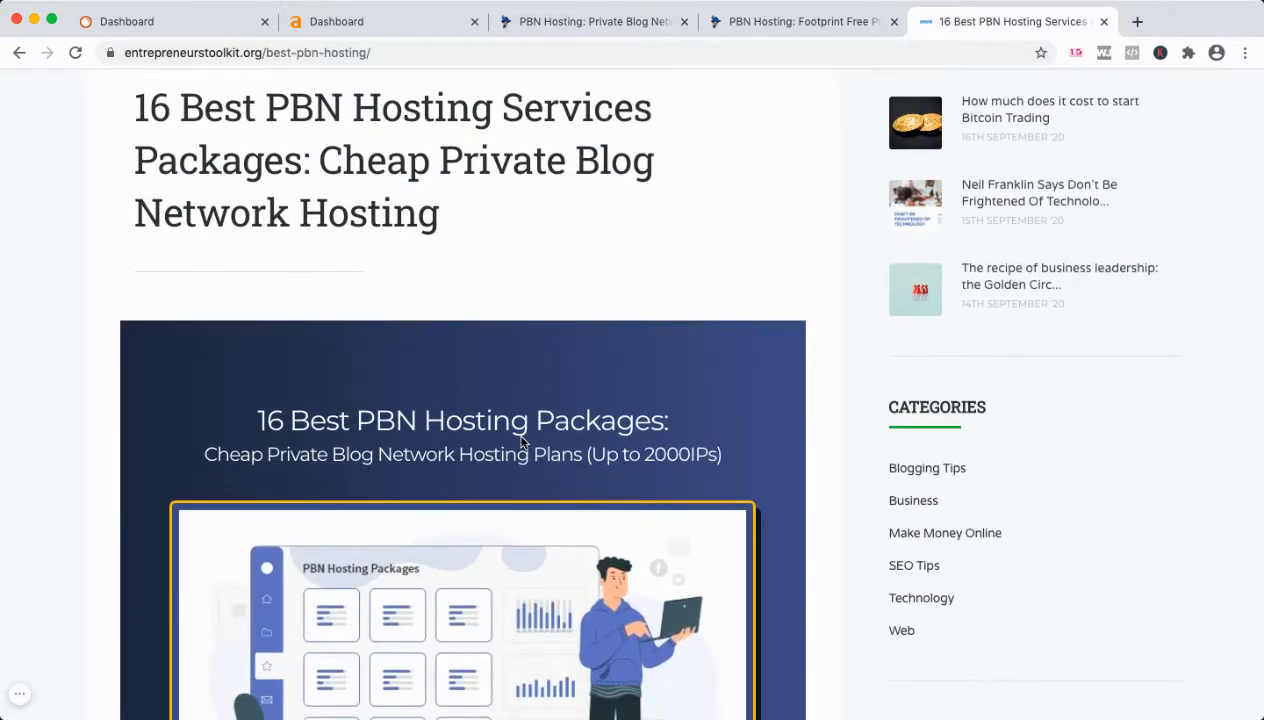
scroll(down, 3)
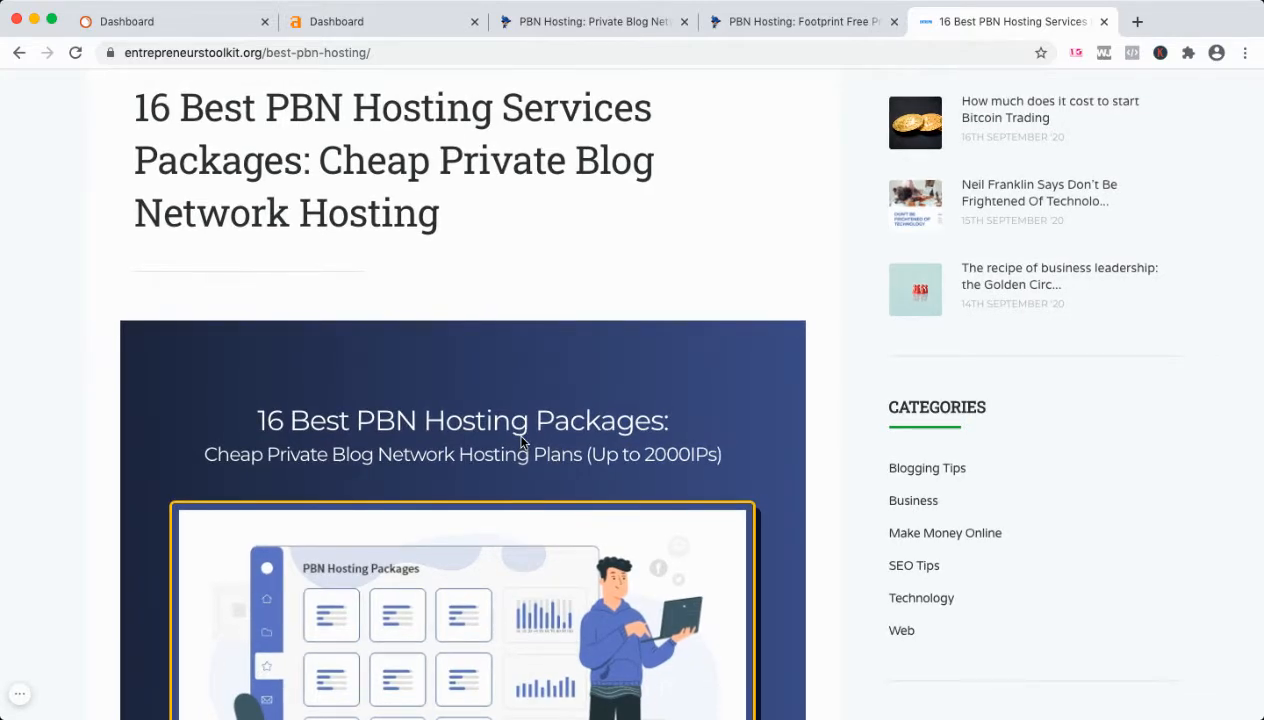
scroll(down, 3)
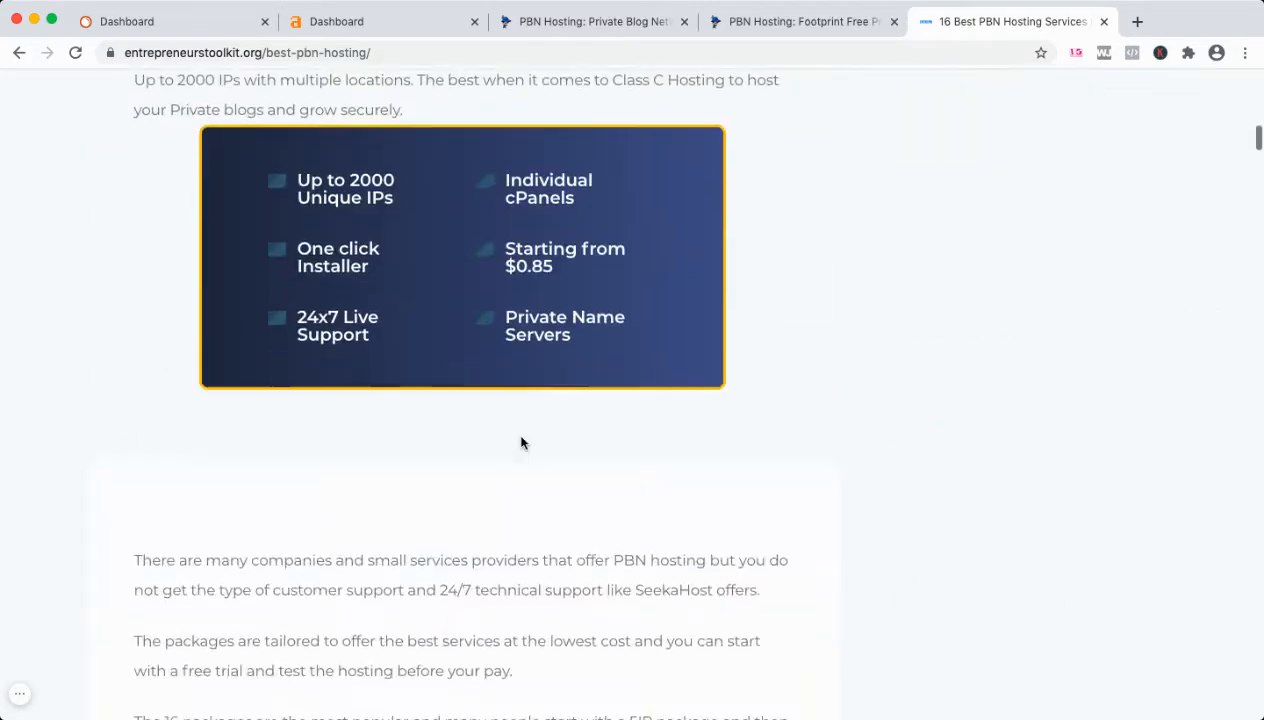
scroll(down, 3)
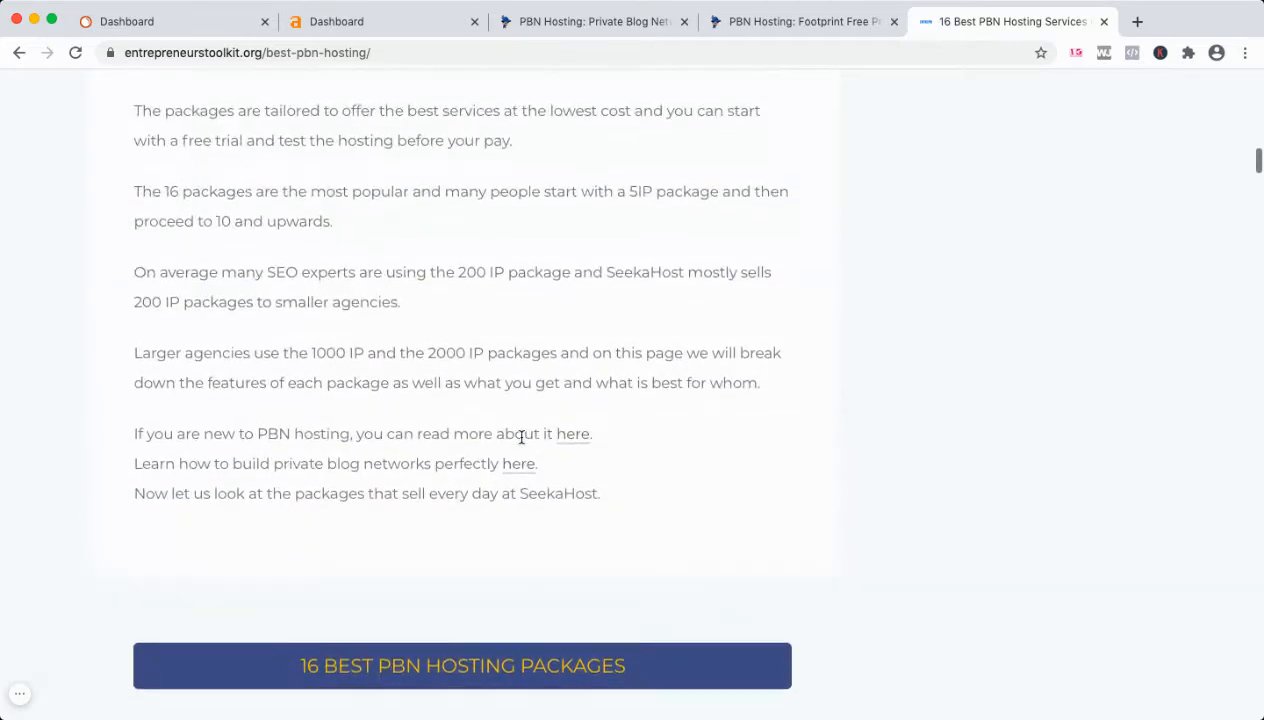
scroll(down, 3)
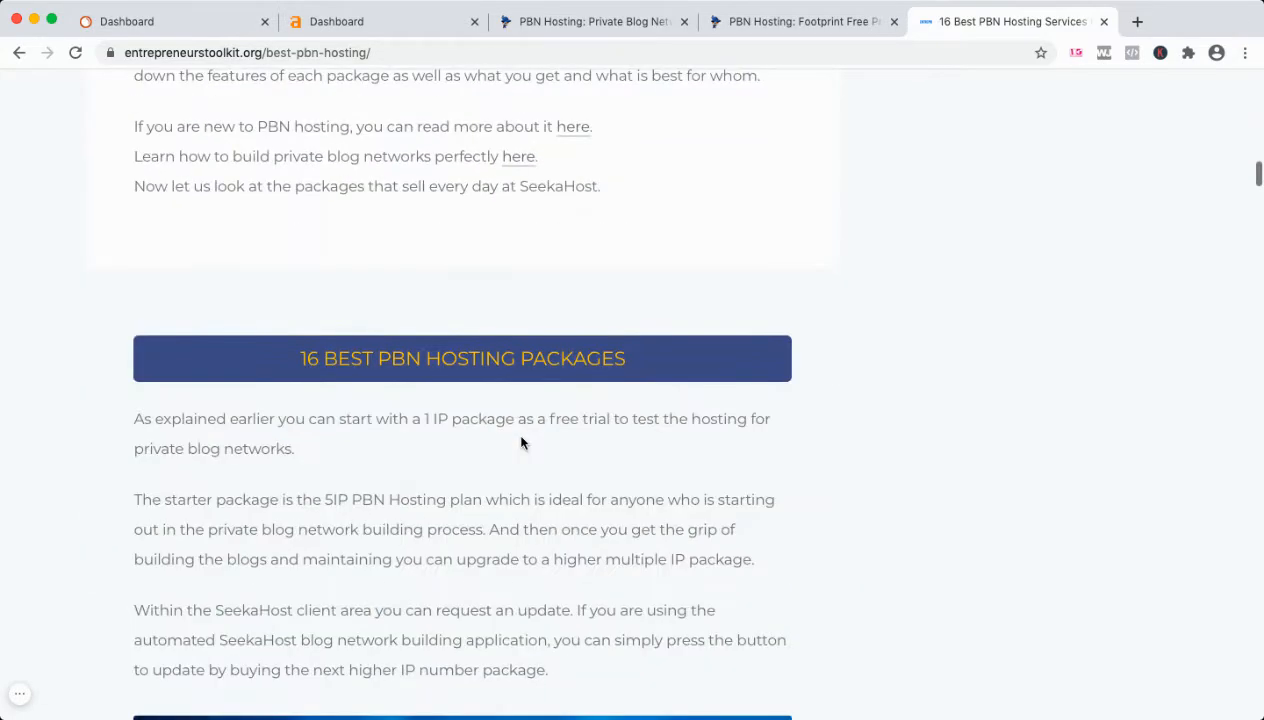
scroll(down, 3)
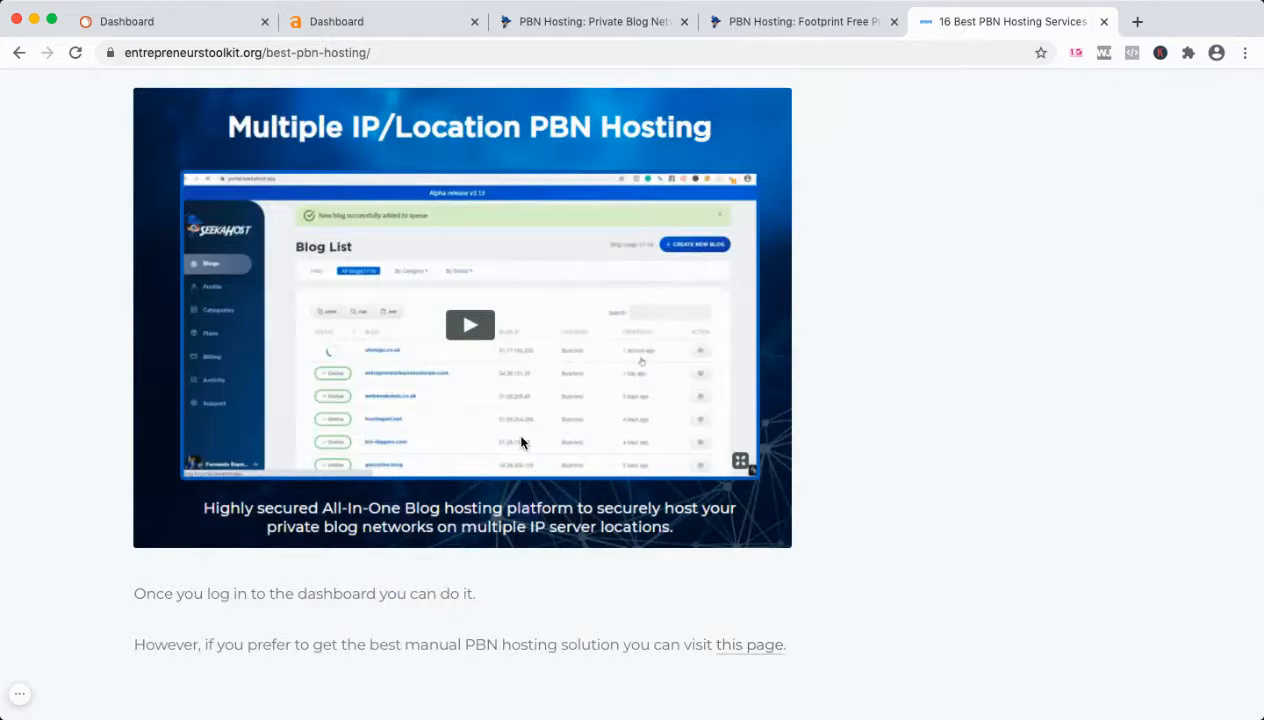
scroll(down, 3)
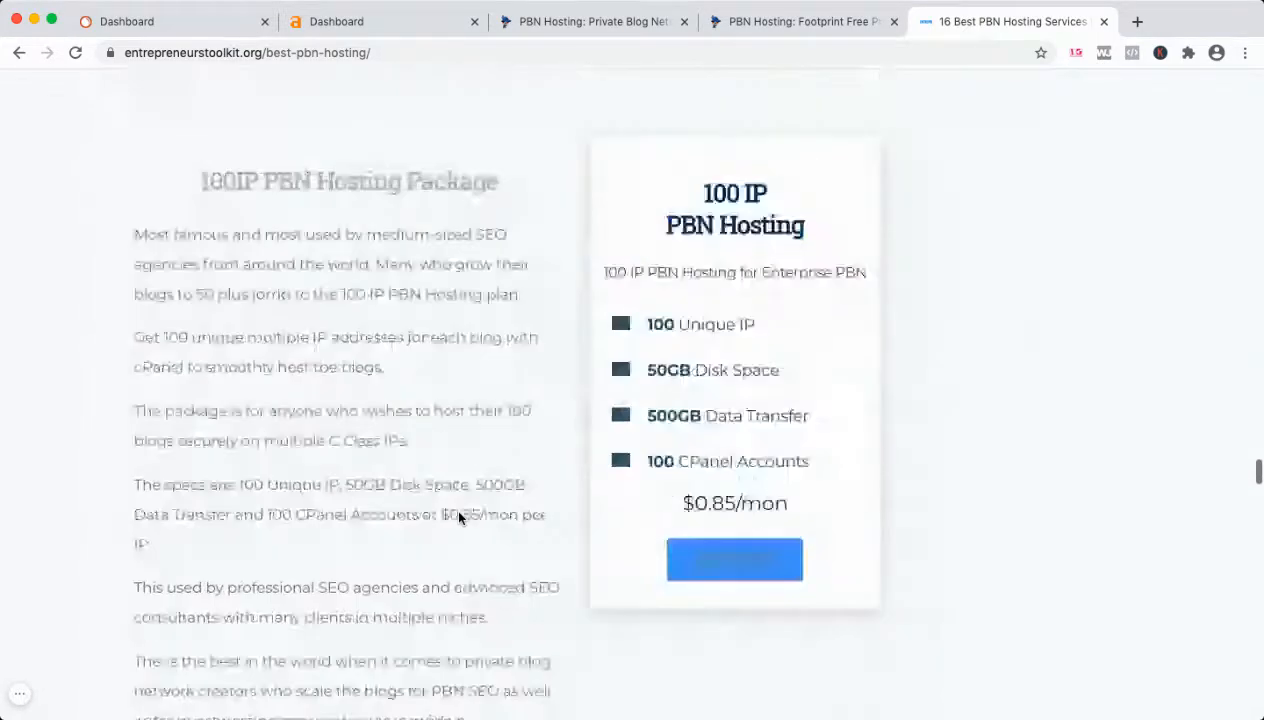
scroll(down, 3)
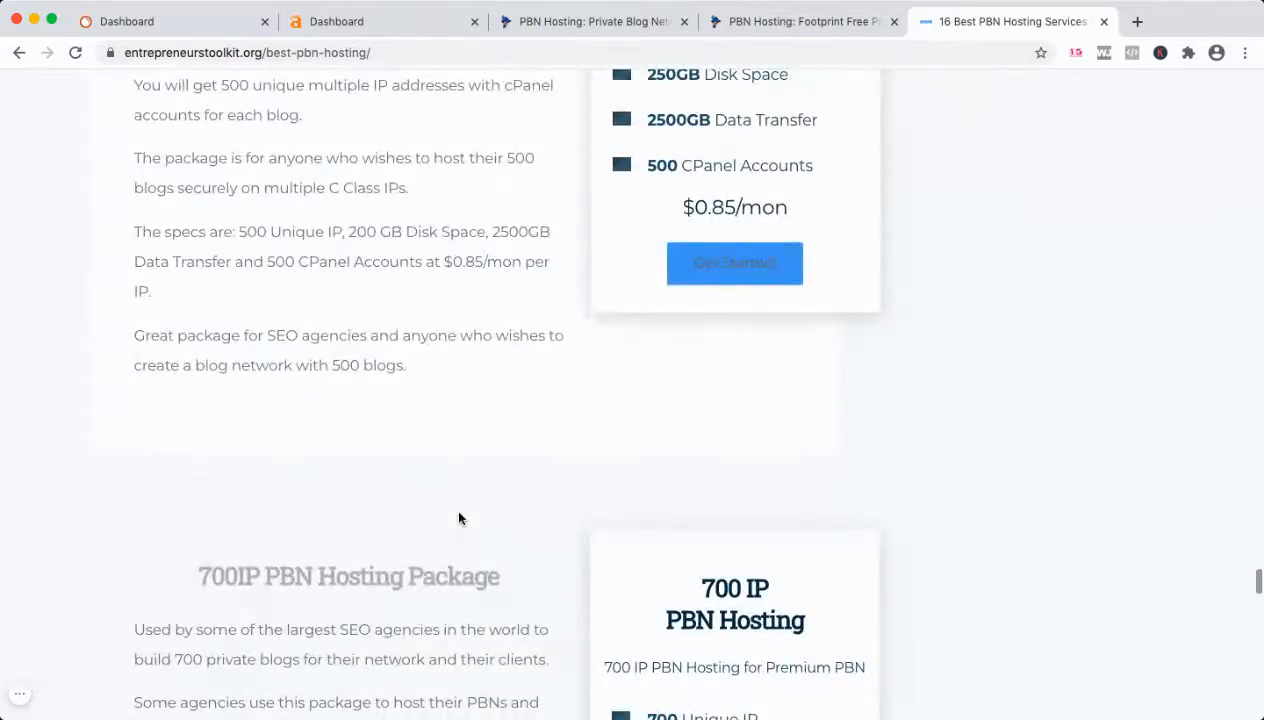
scroll(up, 3)
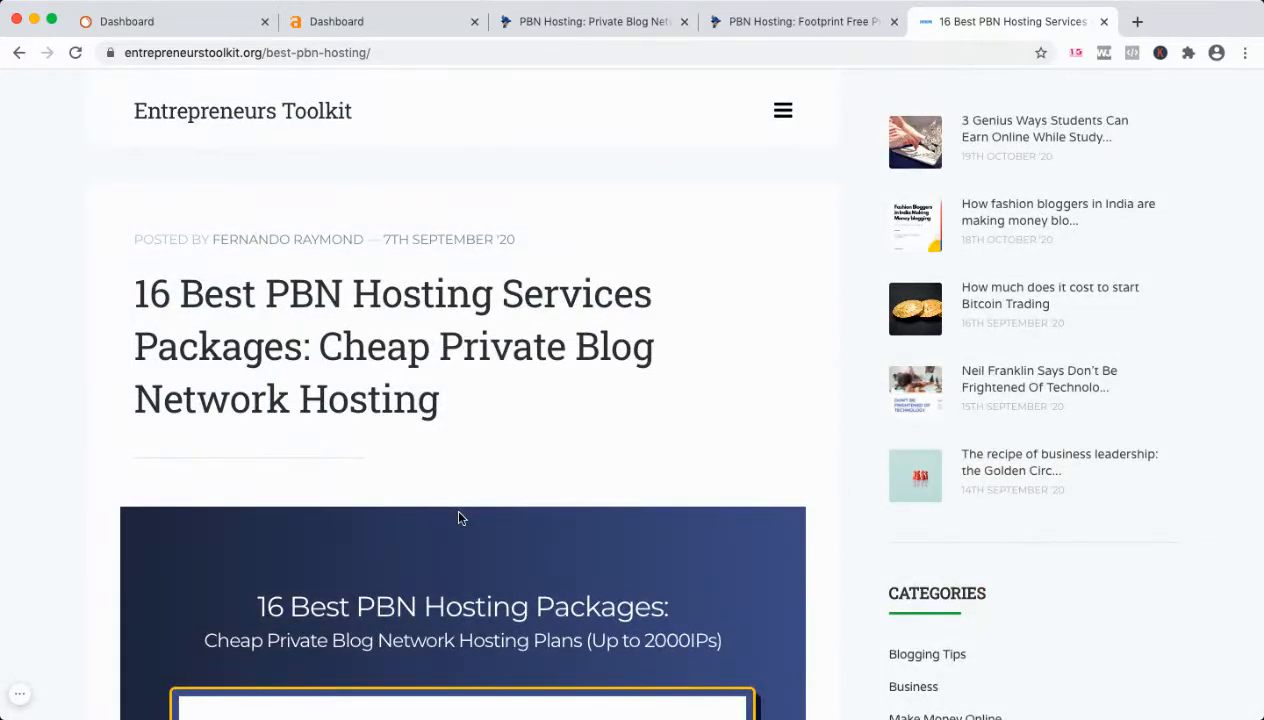
mouse_move(760, 330)
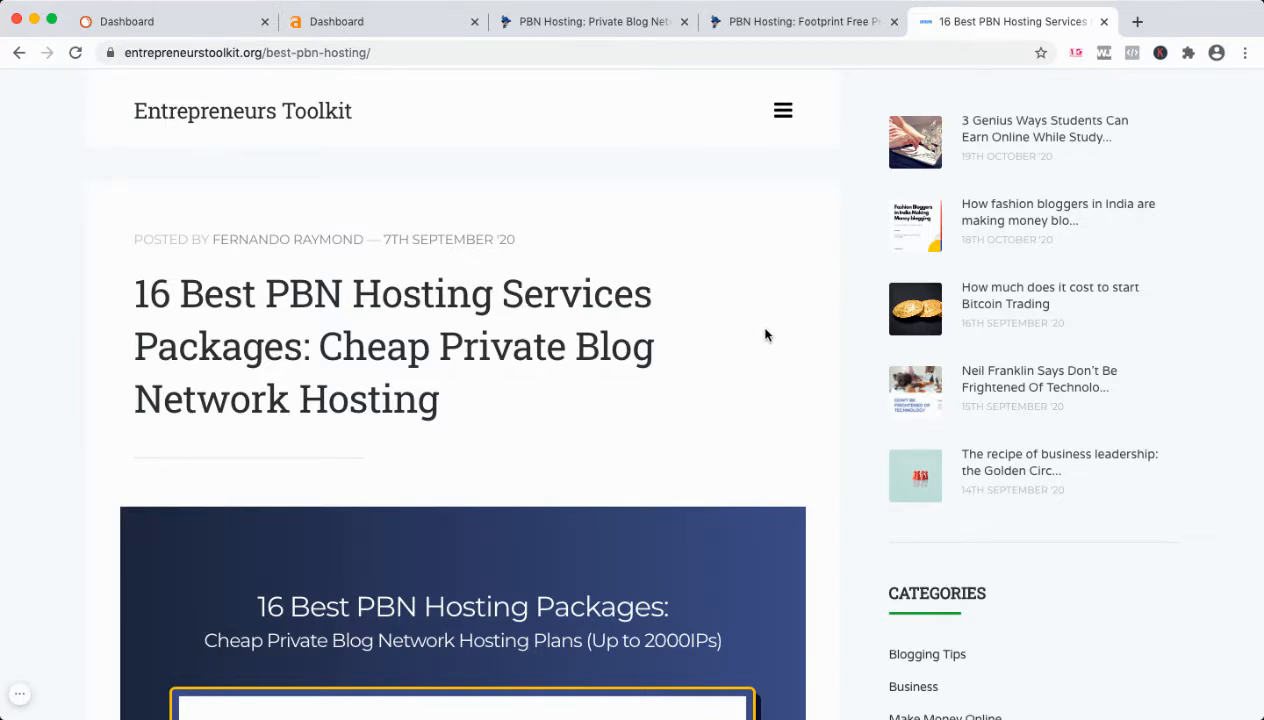
click(590, 21)
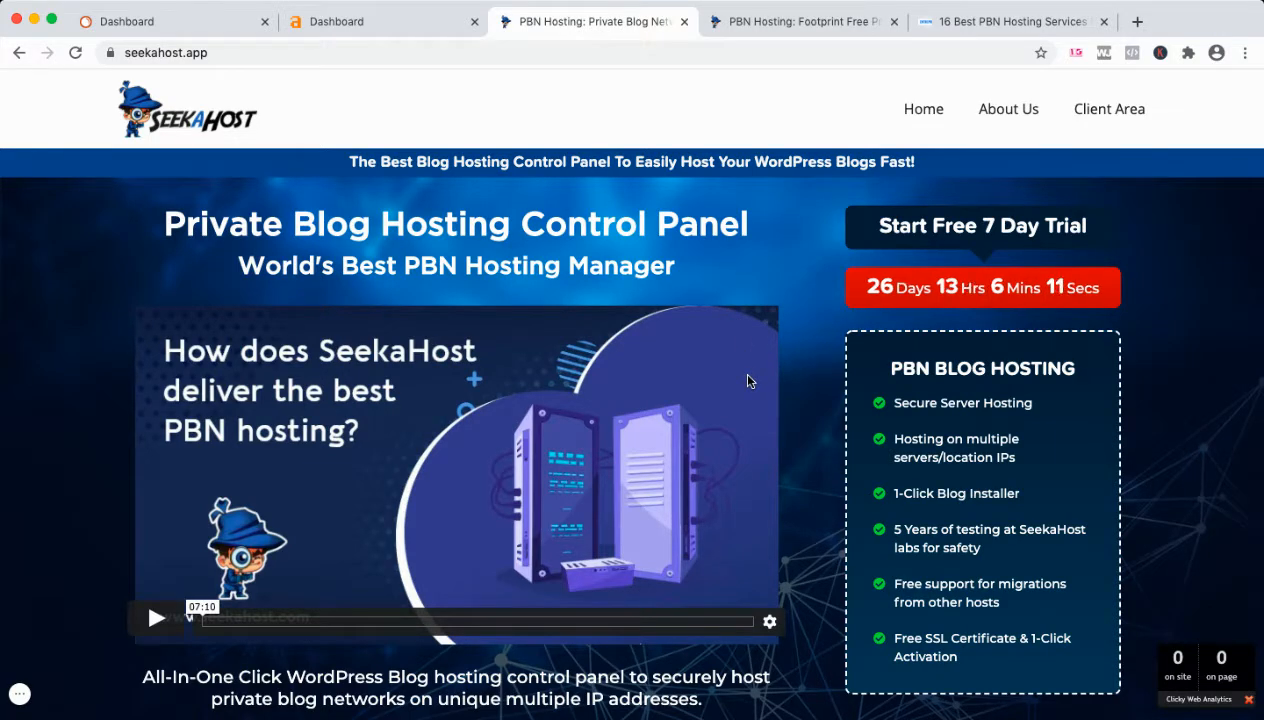
Step: Scroll the SeekaHost control panel site through its server map and team sections
scroll(down, 3)
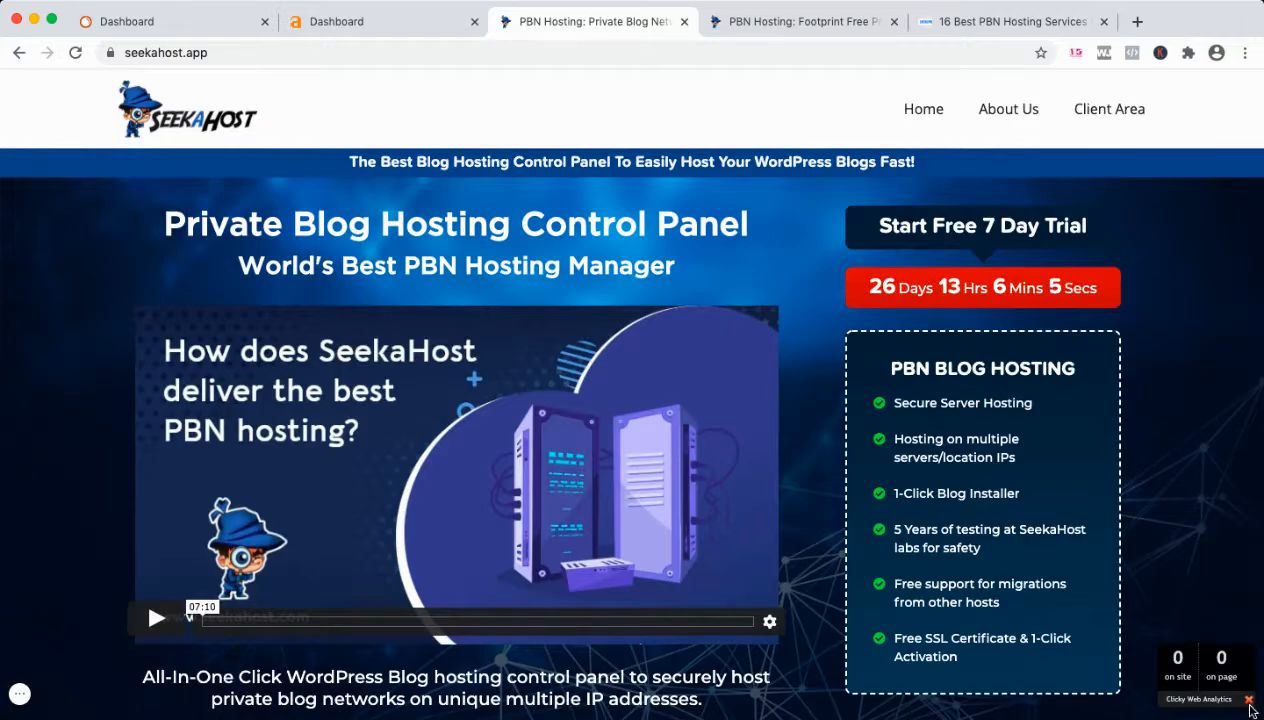
scroll(down, 3)
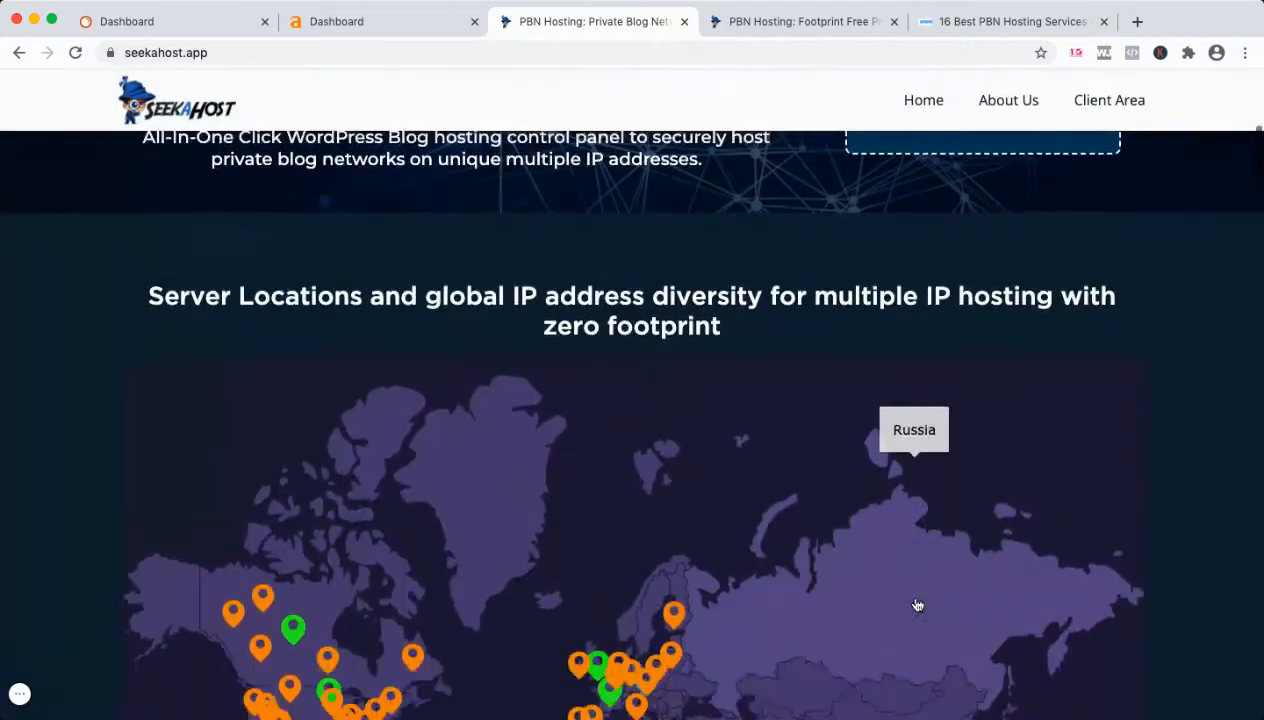
scroll(down, 3)
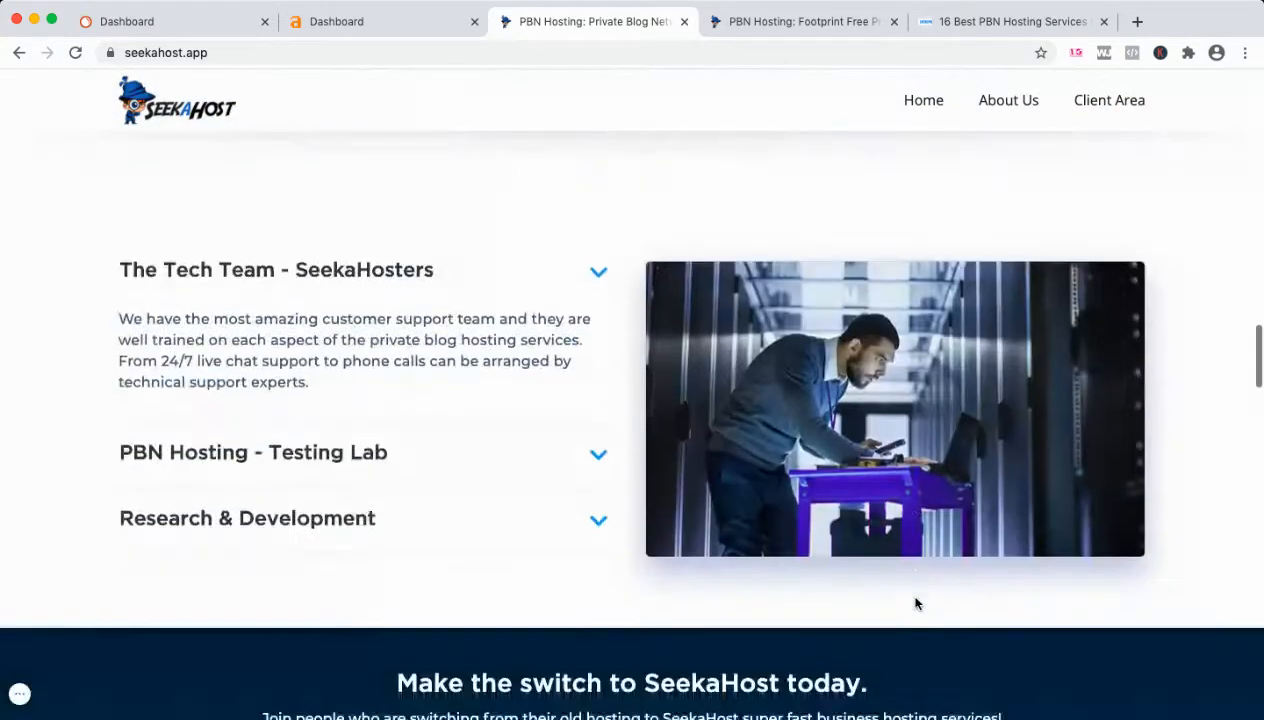
scroll(down, 3)
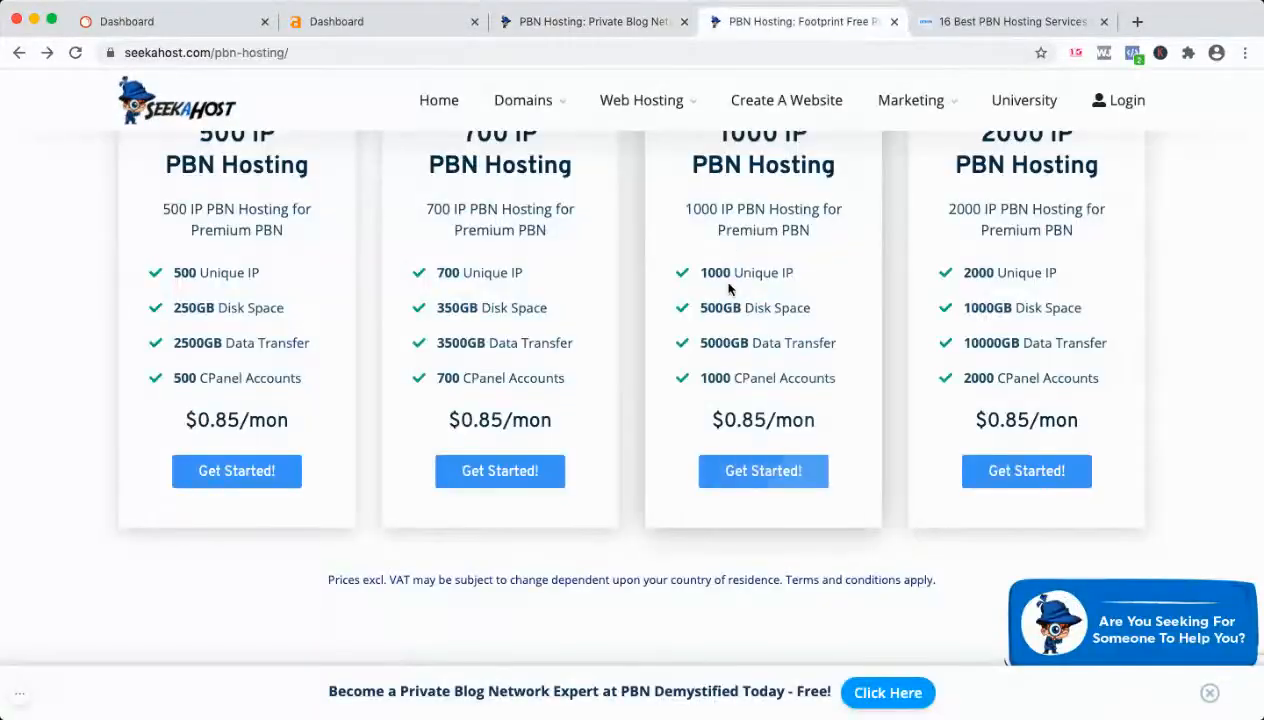
Step: Sign in to the SeekaHost client area with saved credentials, reaching the 15-blog PBN list
click(590, 21)
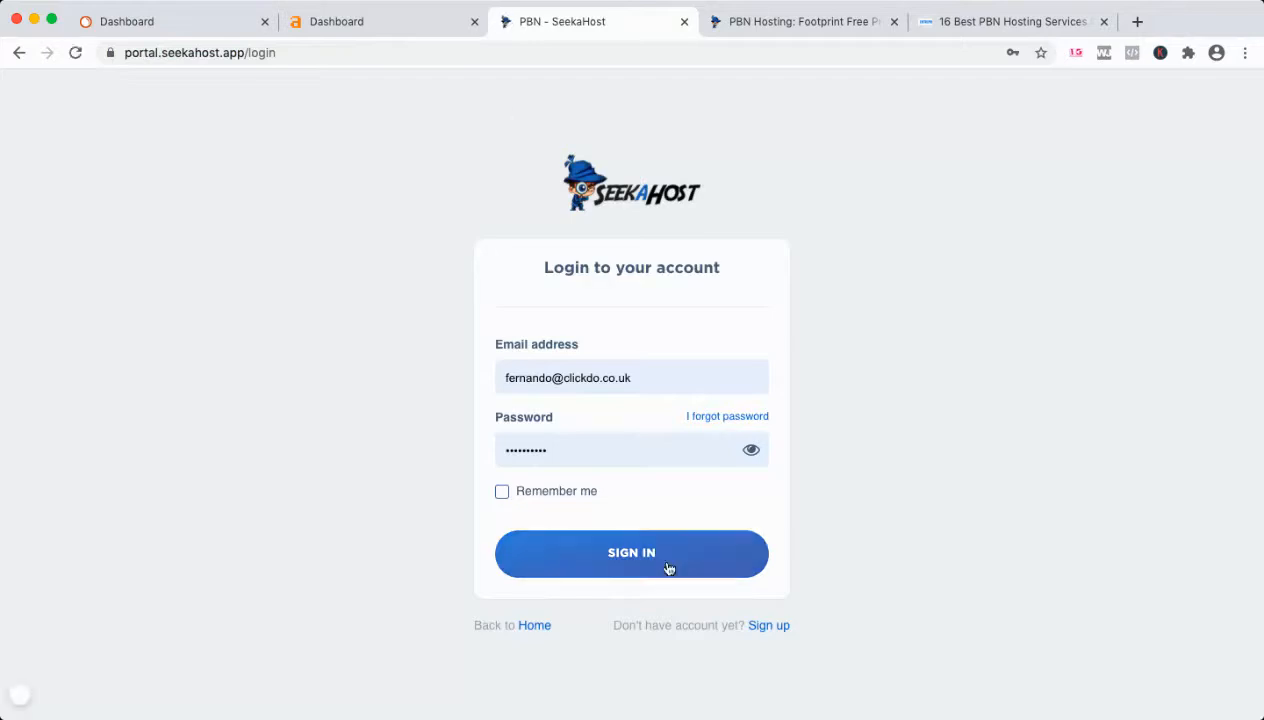
click(631, 553)
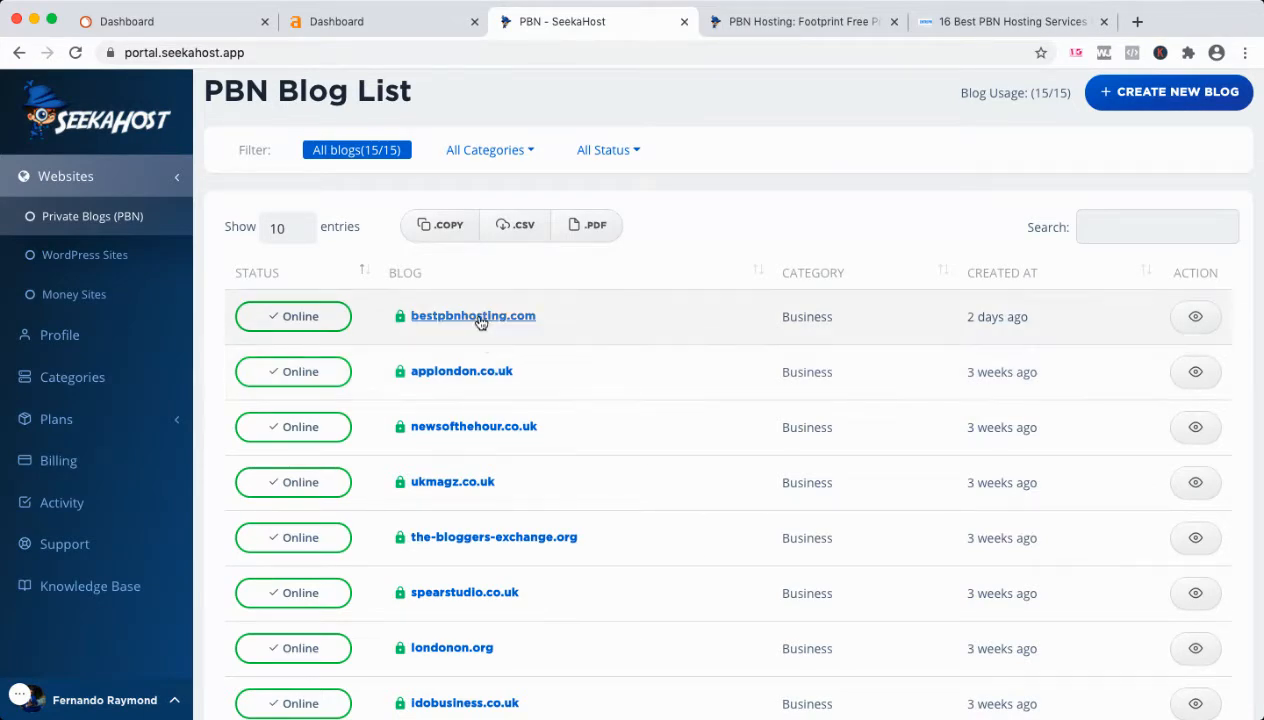
Step: Open bestpbnhosting.com live, then view its blog details: online status, IP and nameservers
click(473, 315)
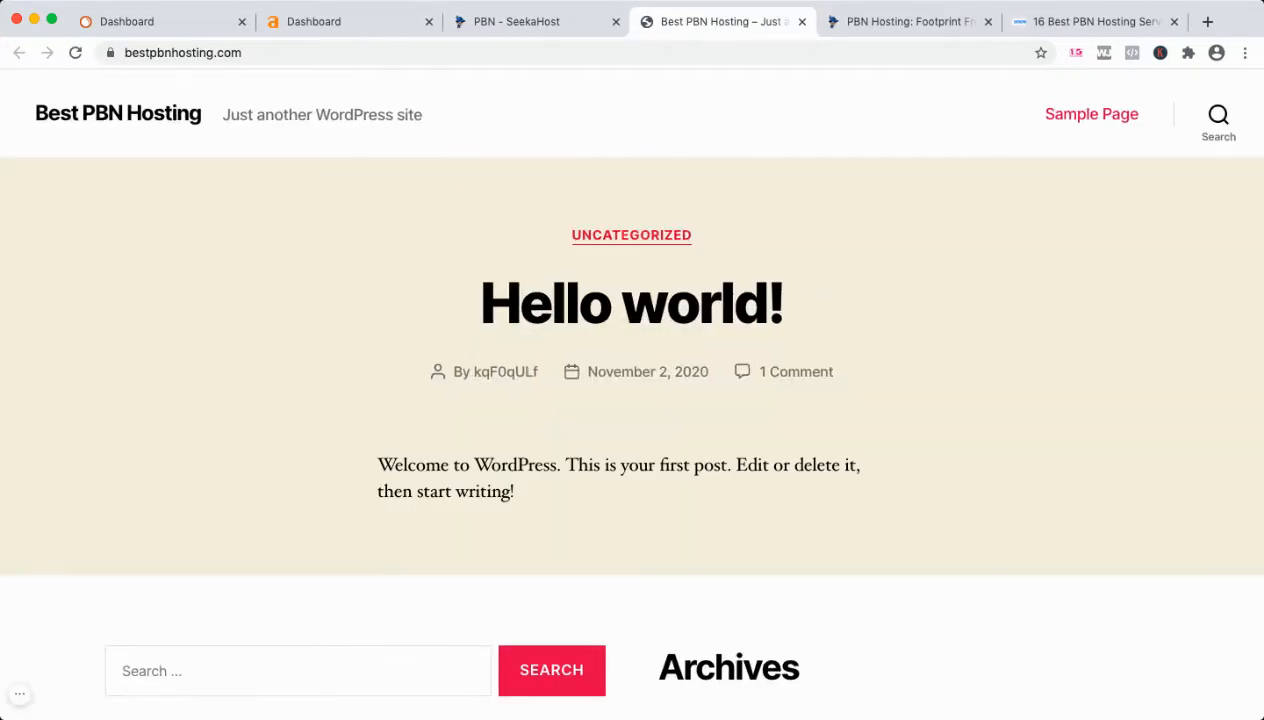
click(515, 21)
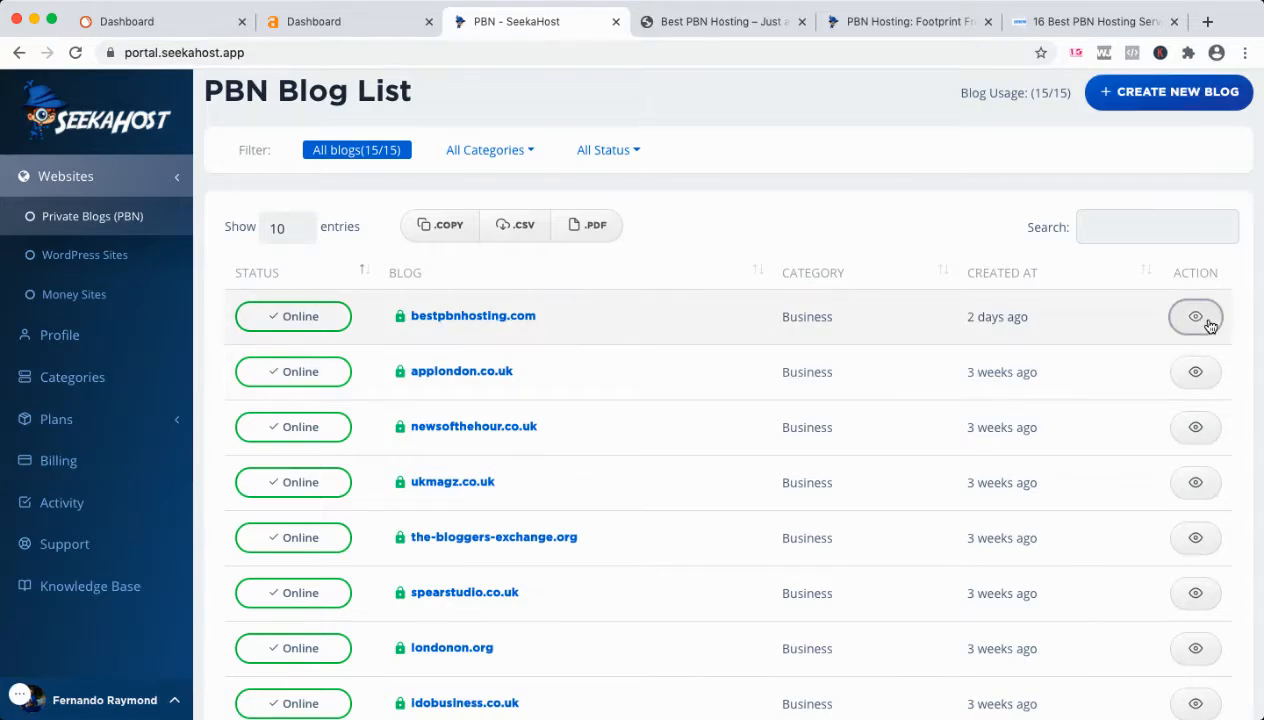
click(1195, 316)
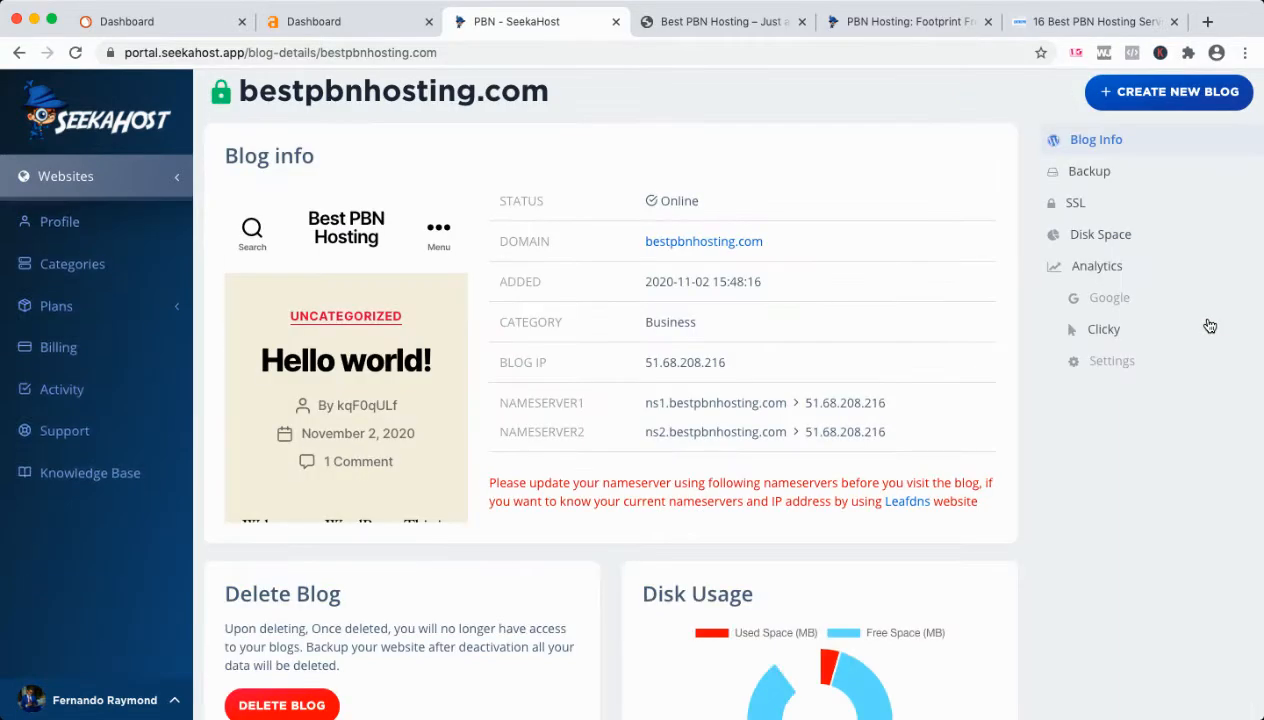
click(65, 176)
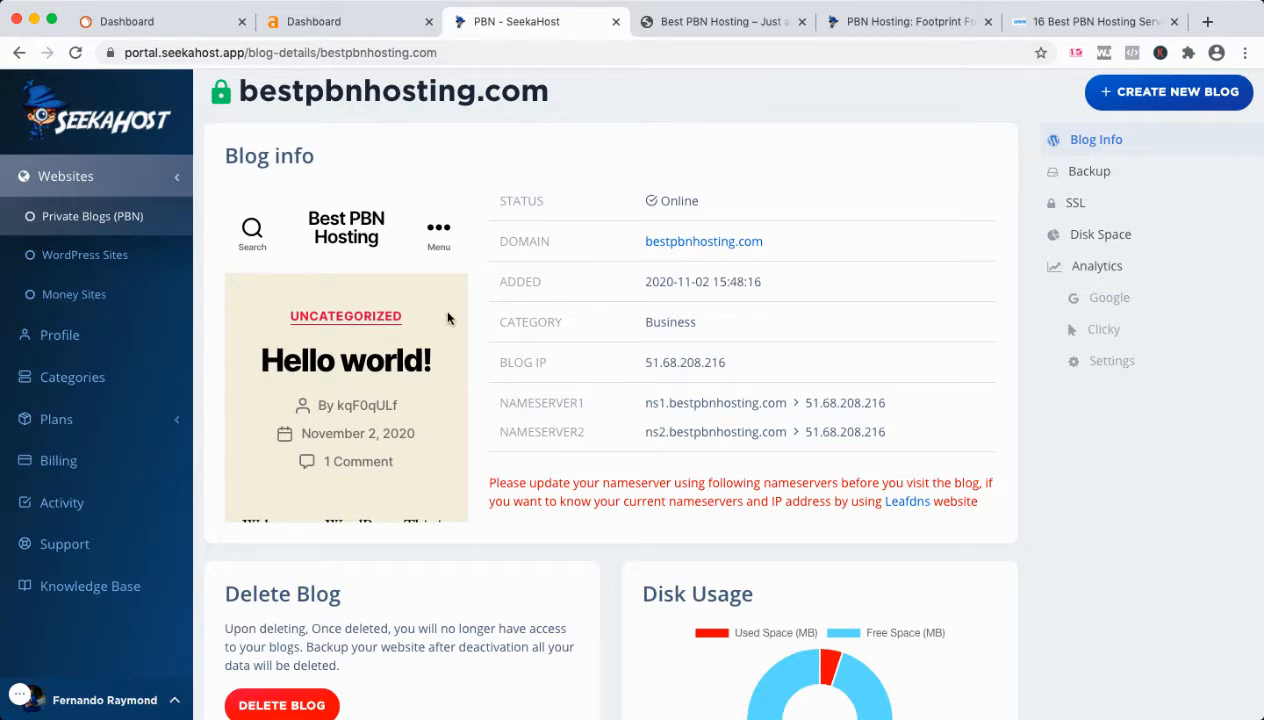
mouse_move(836, 342)
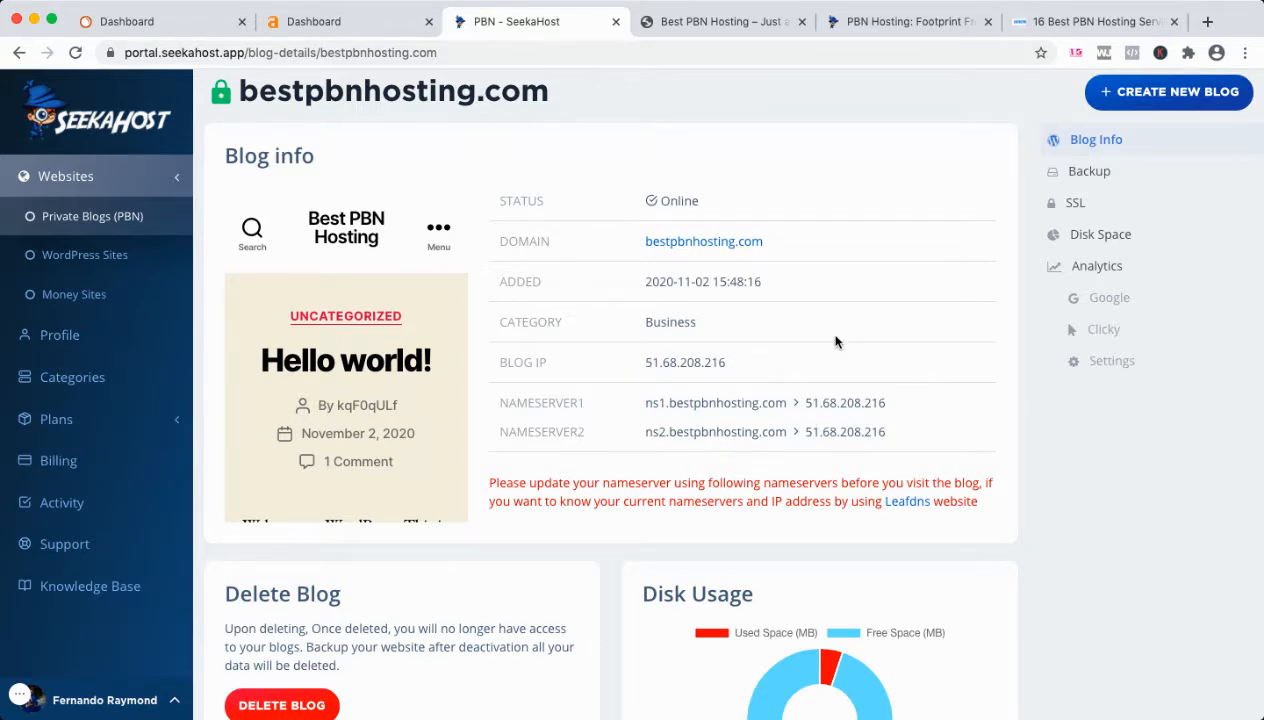
Step: Compare the public PBN Hosting sales page with the portal's PBN Hosting Plans, priced $3.00–$52.50
click(905, 21)
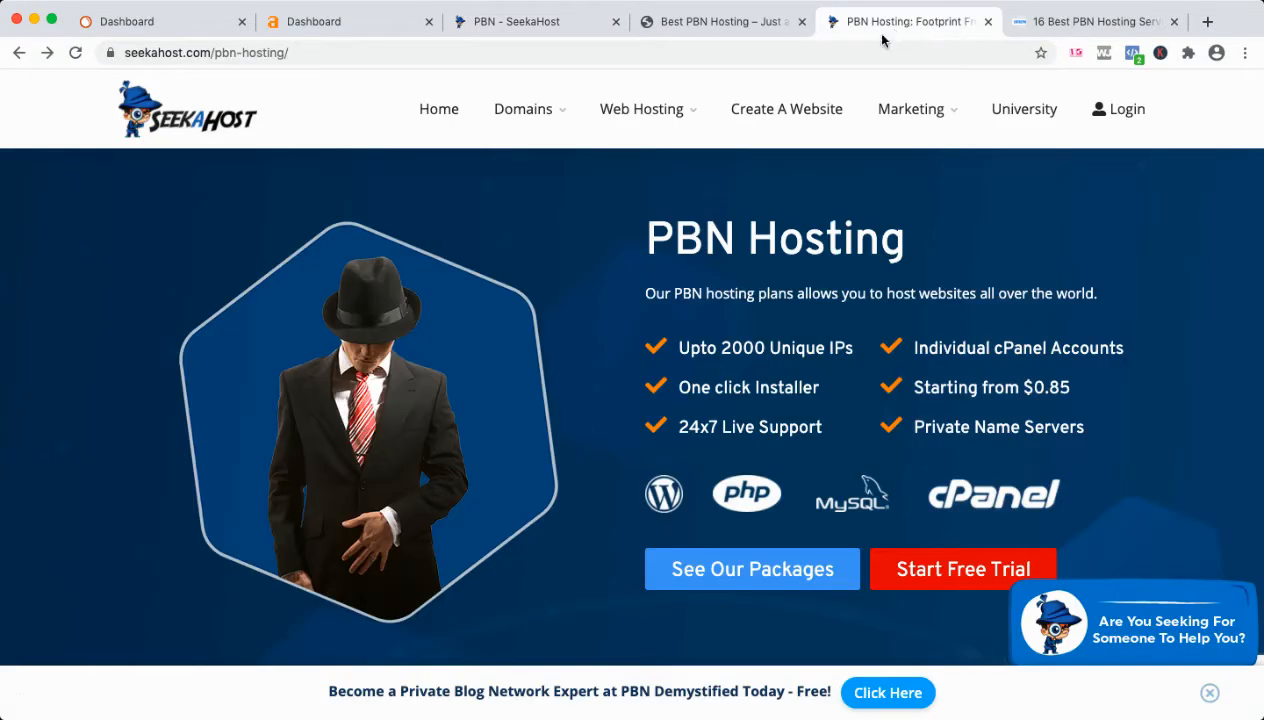
mouse_move(785, 320)
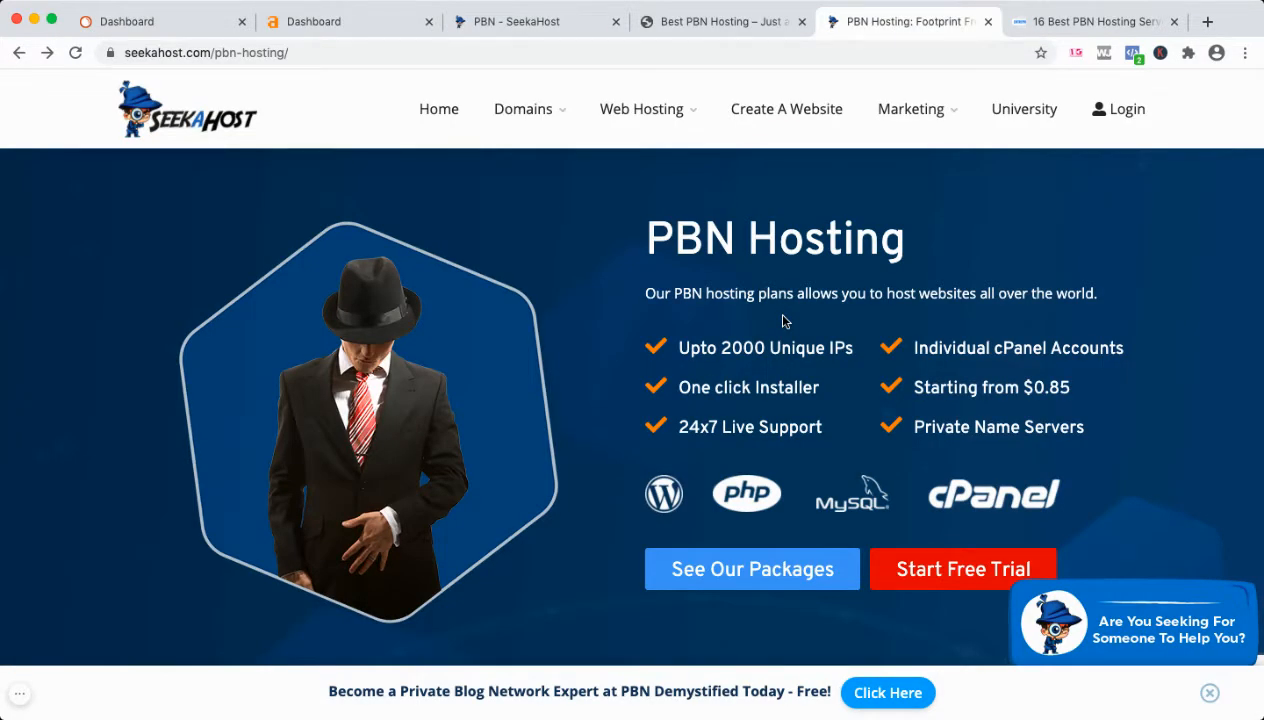
click(515, 21)
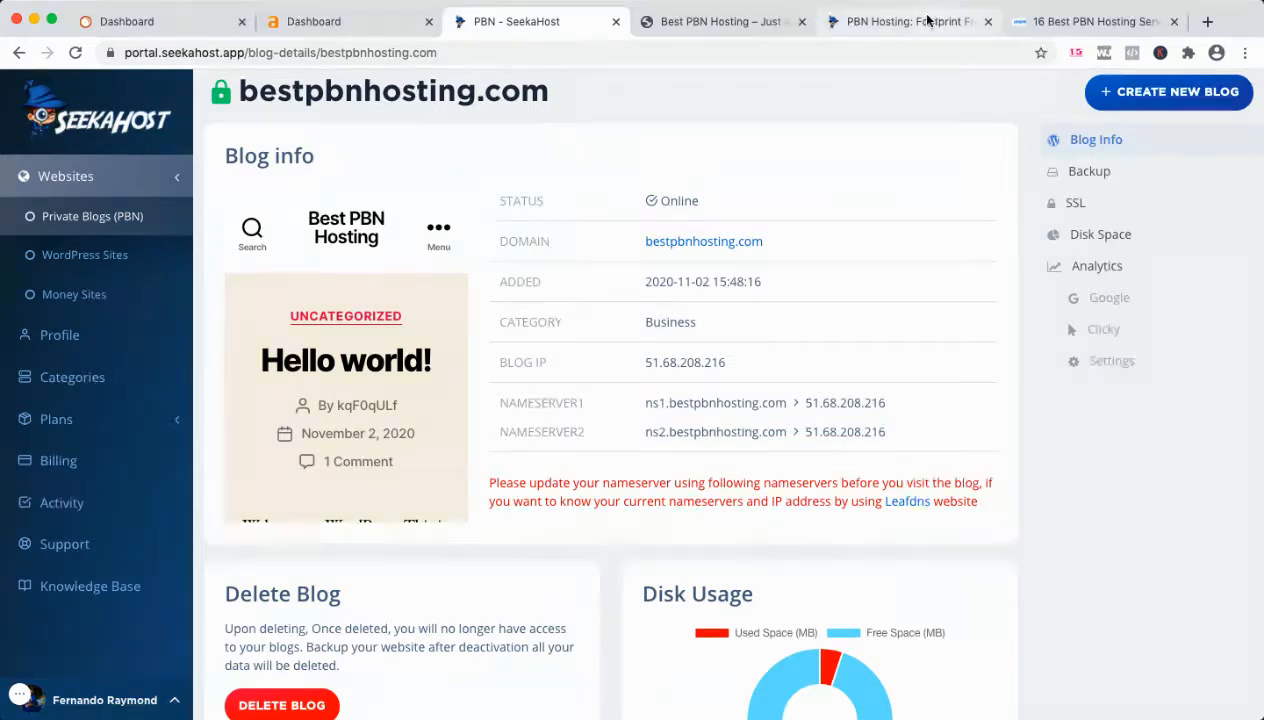
click(905, 21)
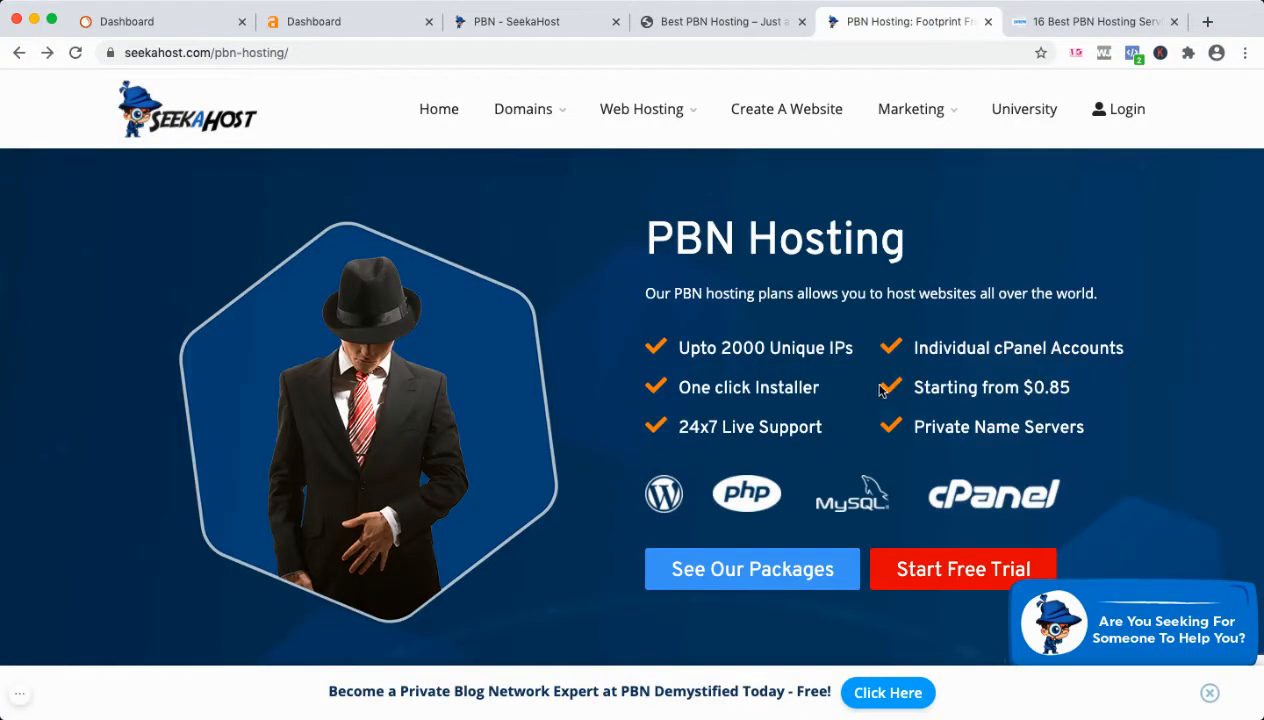
click(515, 21)
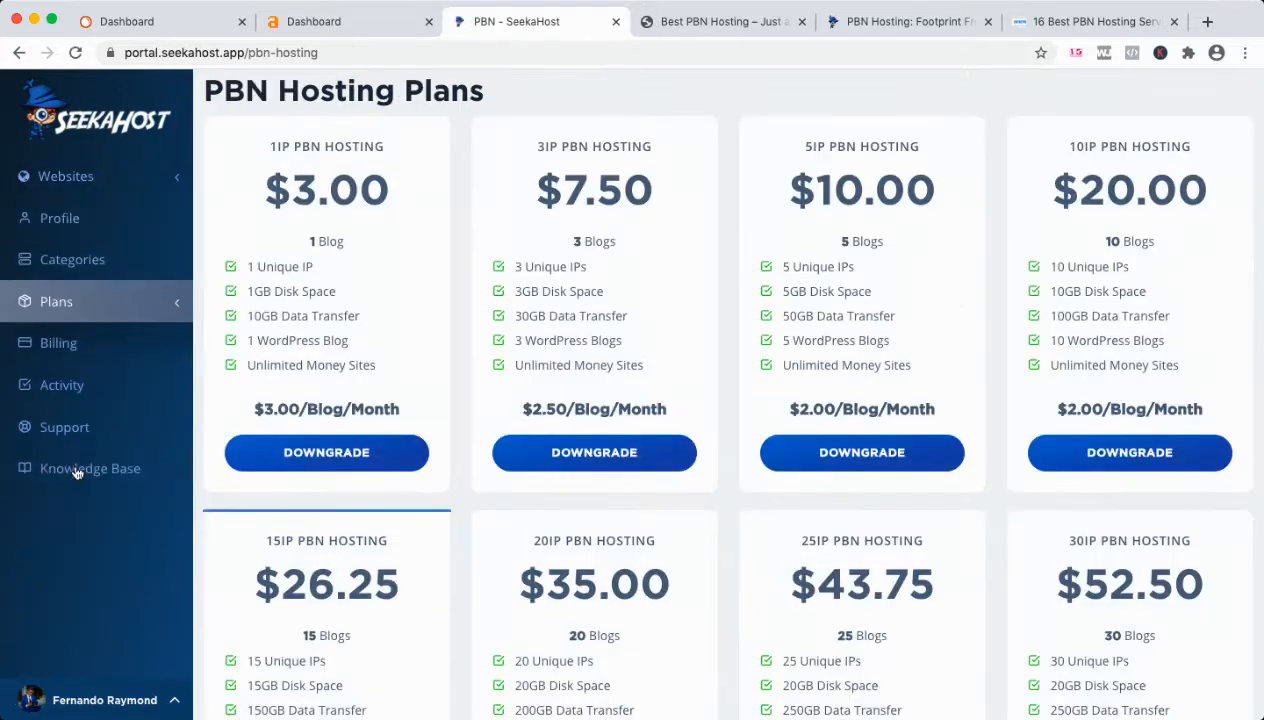
click(56, 301)
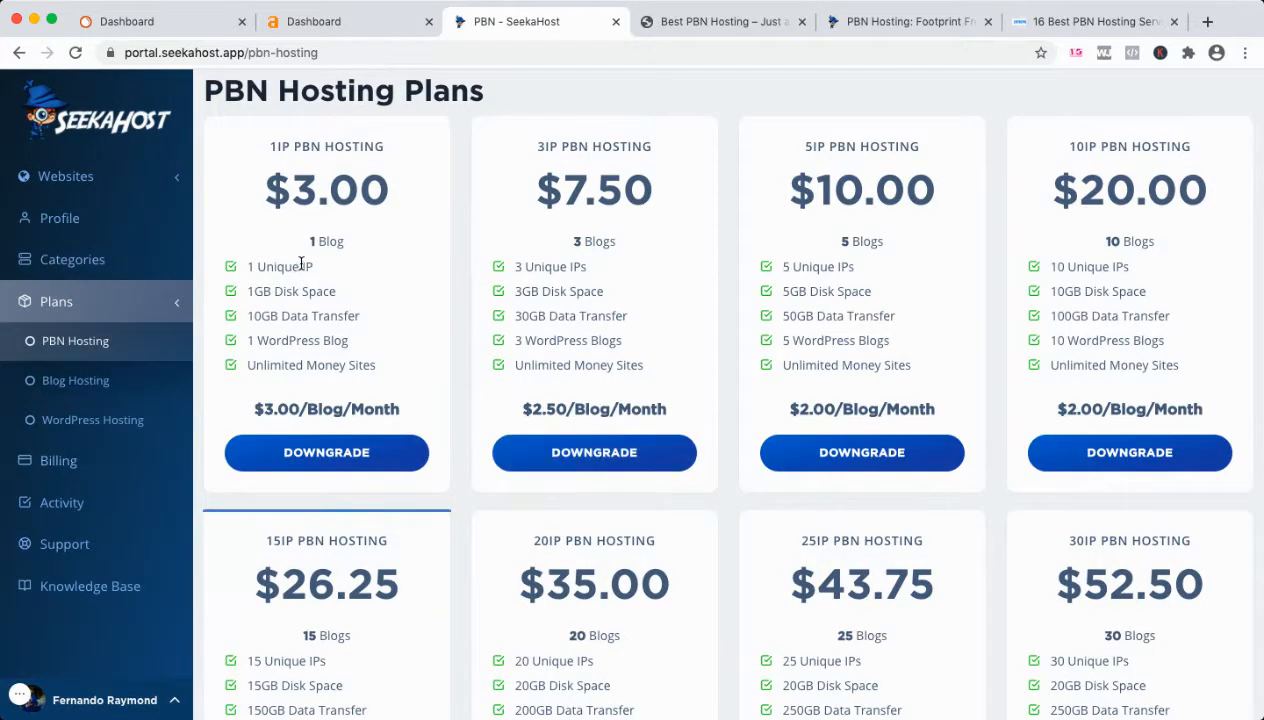
mouse_move(783, 228)
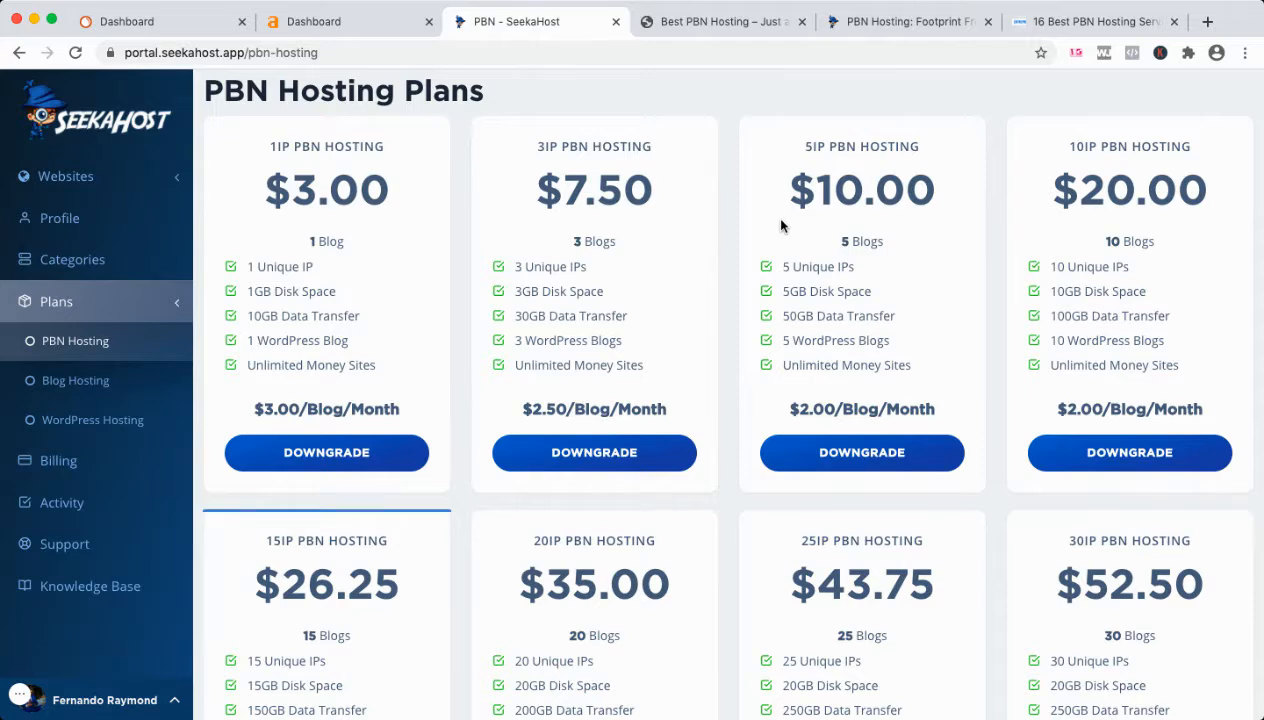
scroll(down, 3)
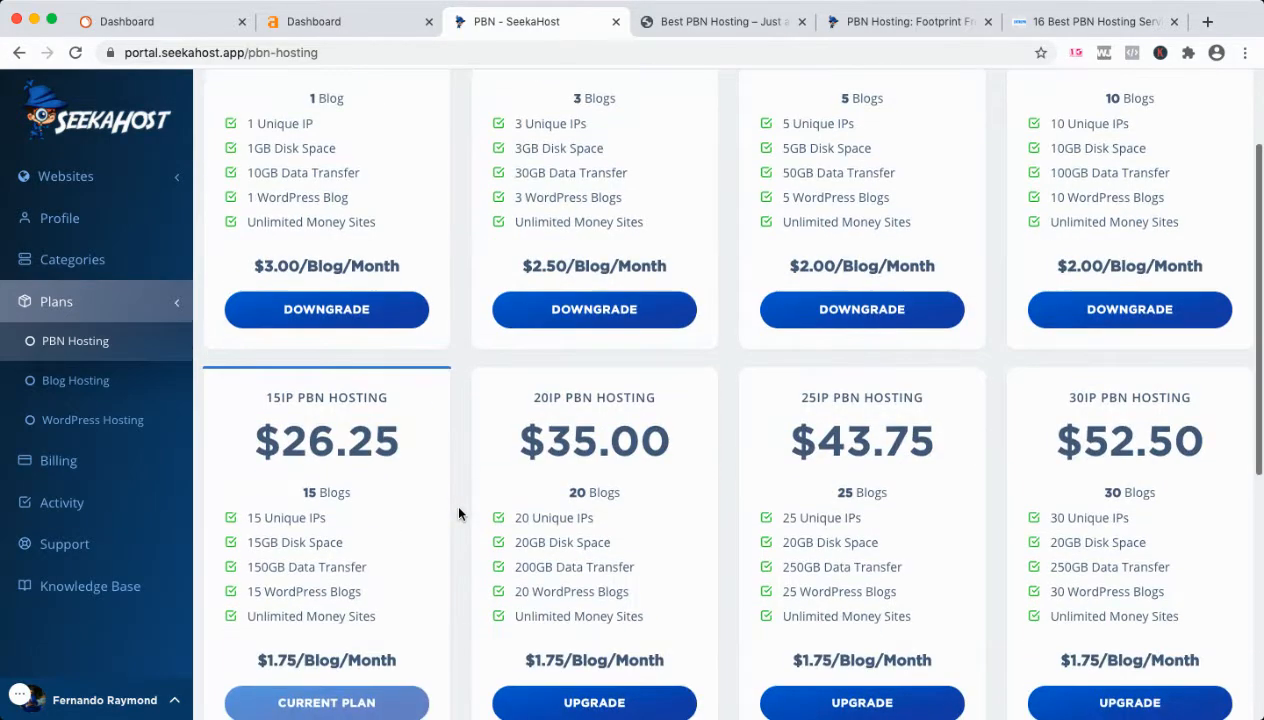
scroll(down, 3)
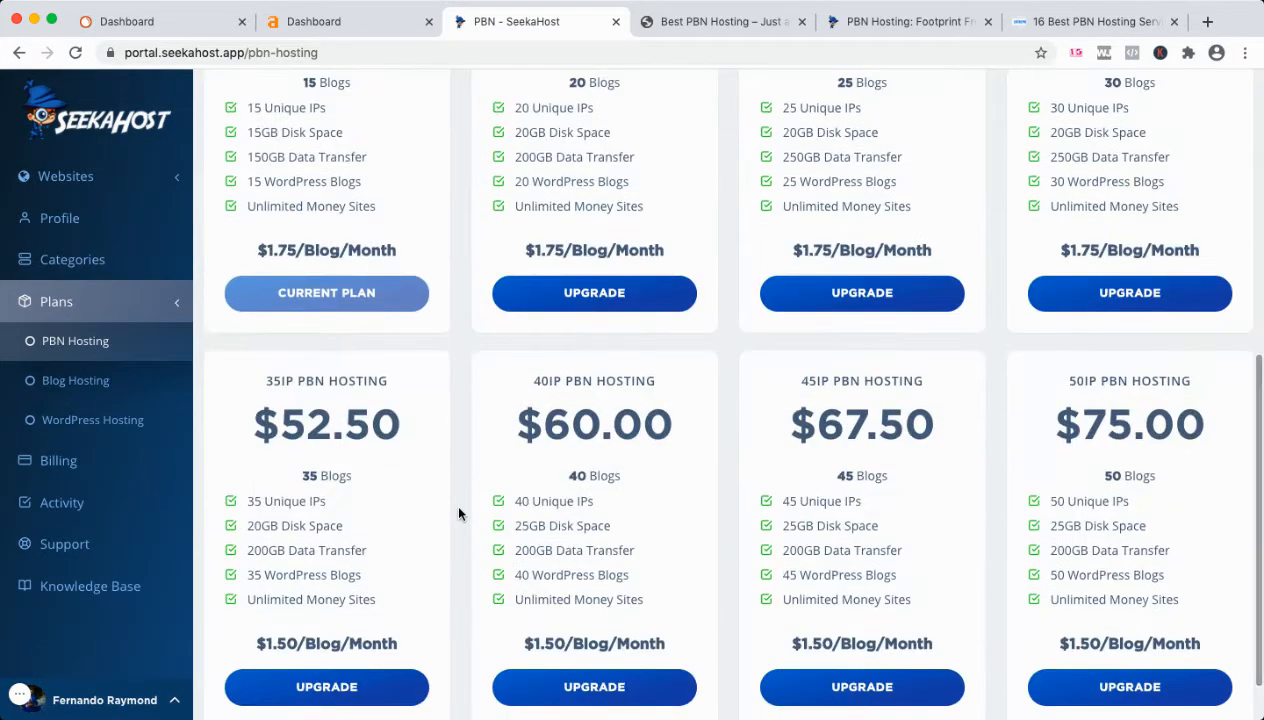
scroll(down, 3)
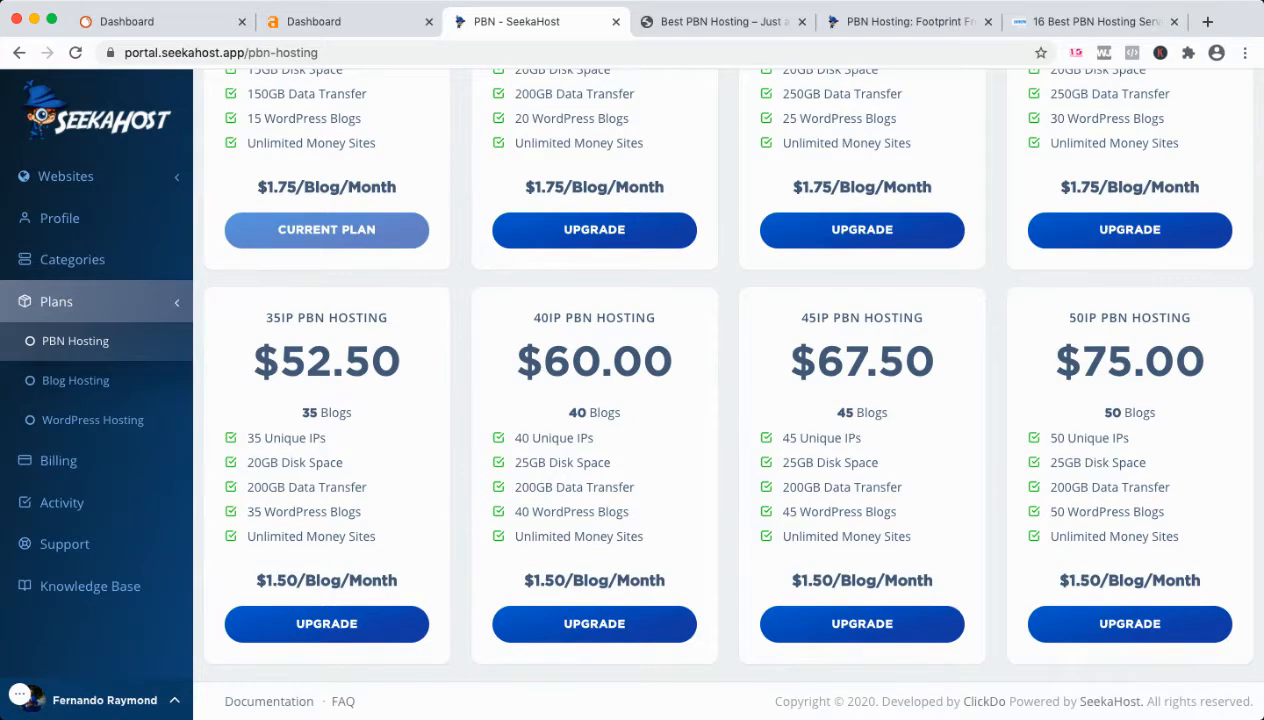
click(908, 21)
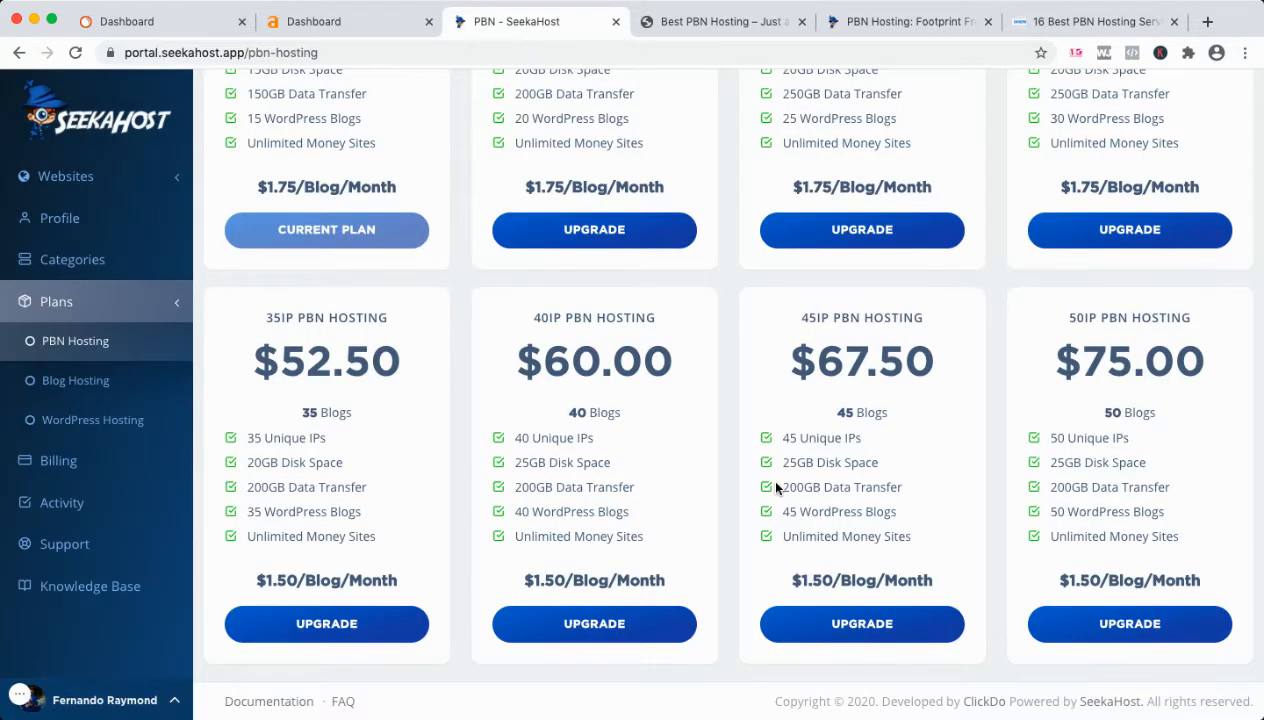
scroll(up, 3)
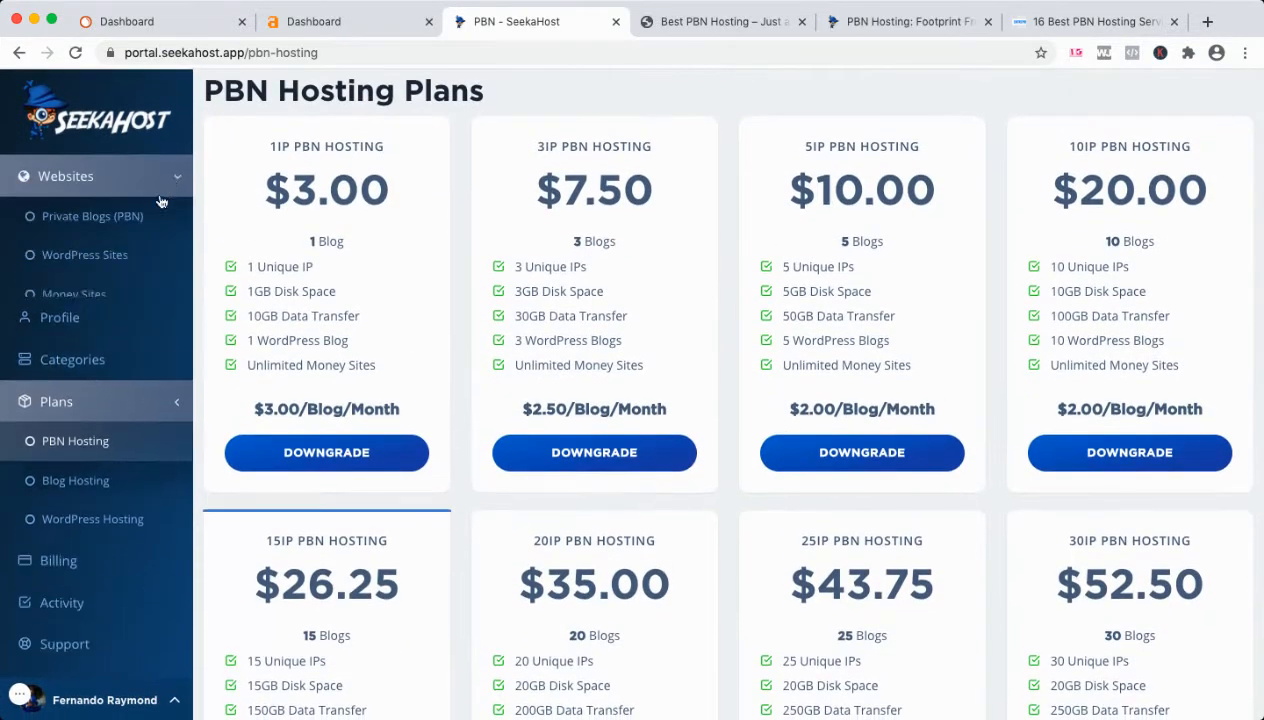
Step: Open the Private Blogs (PBN) list, glance at the public PBN Hosting tab, then open Money Sites
click(91, 216)
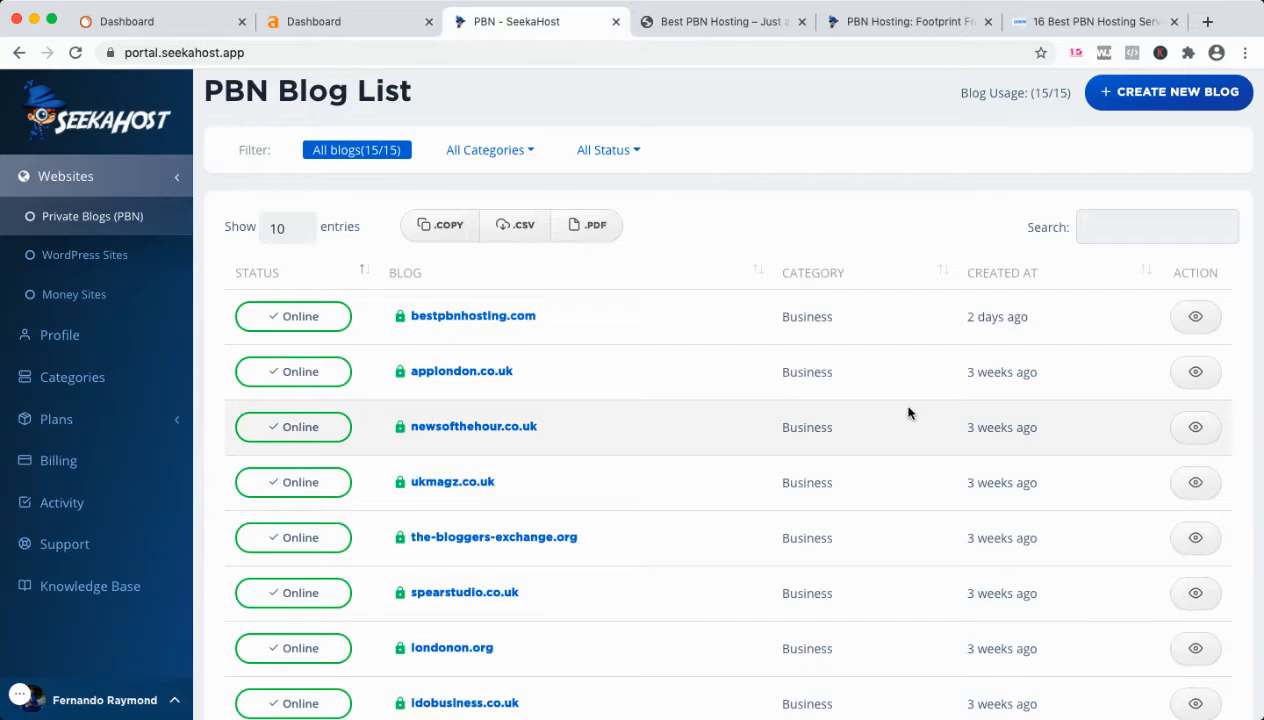
click(908, 21)
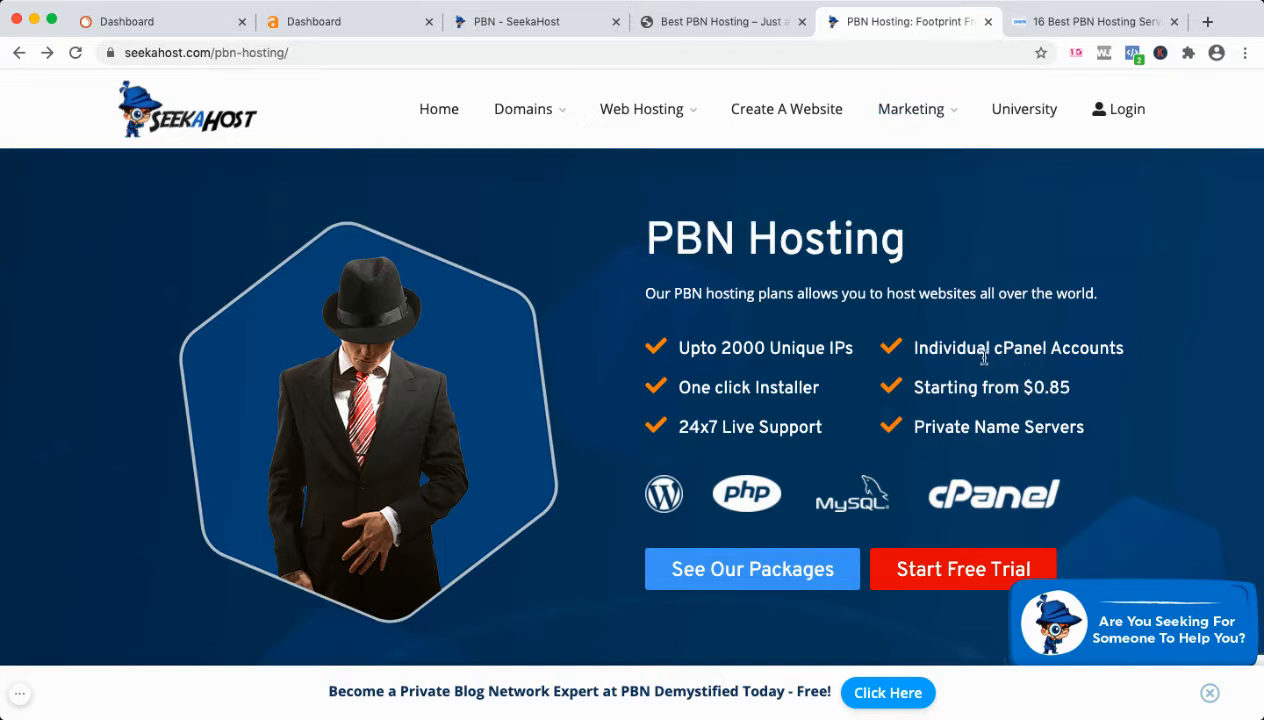
mouse_move(975, 328)
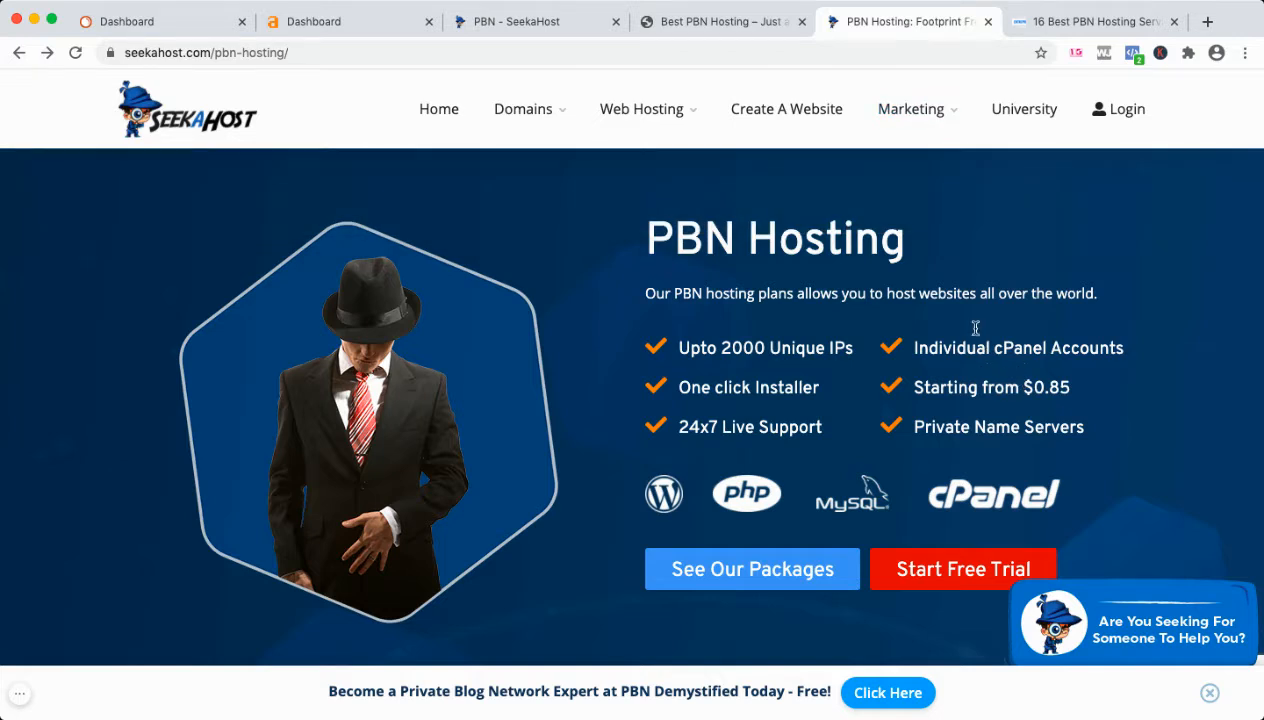
mouse_move(750, 21)
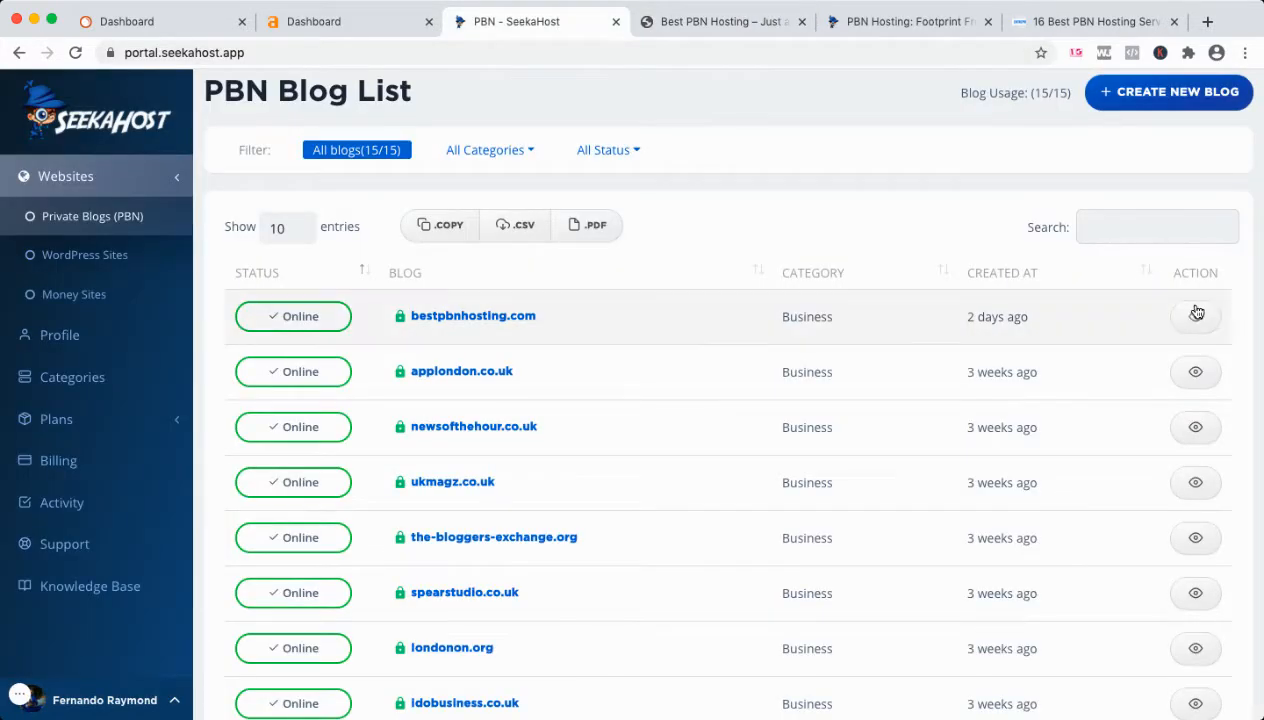
click(74, 294)
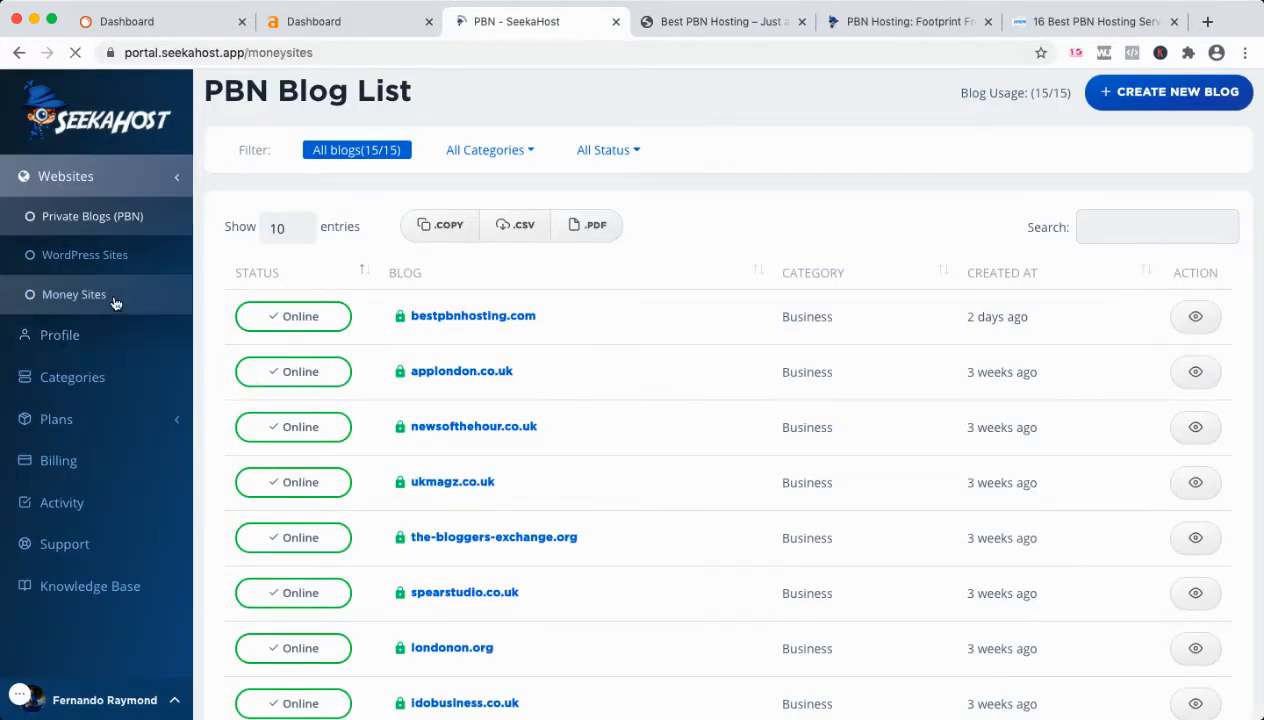
Step: View the 5 Money Sites, reopen bestpbnhosting.com's blog details, then load the PBN Hosting plans
click(74, 294)
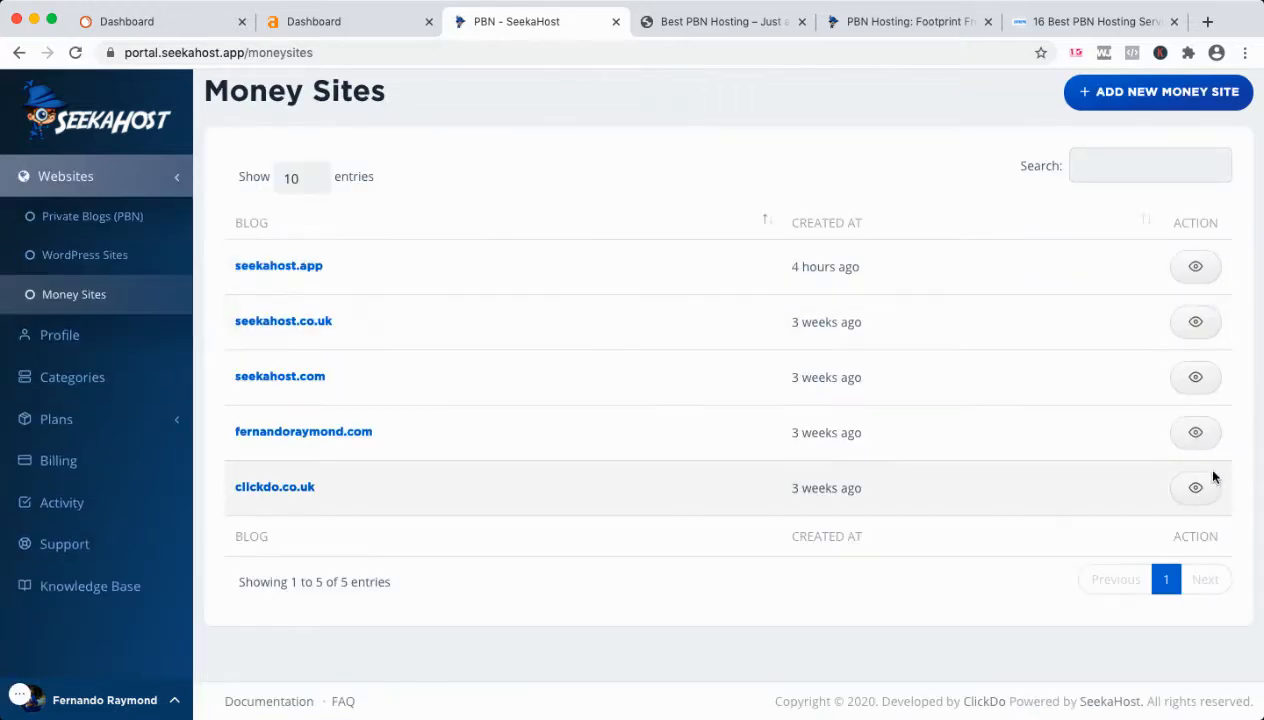
mouse_move(146, 232)
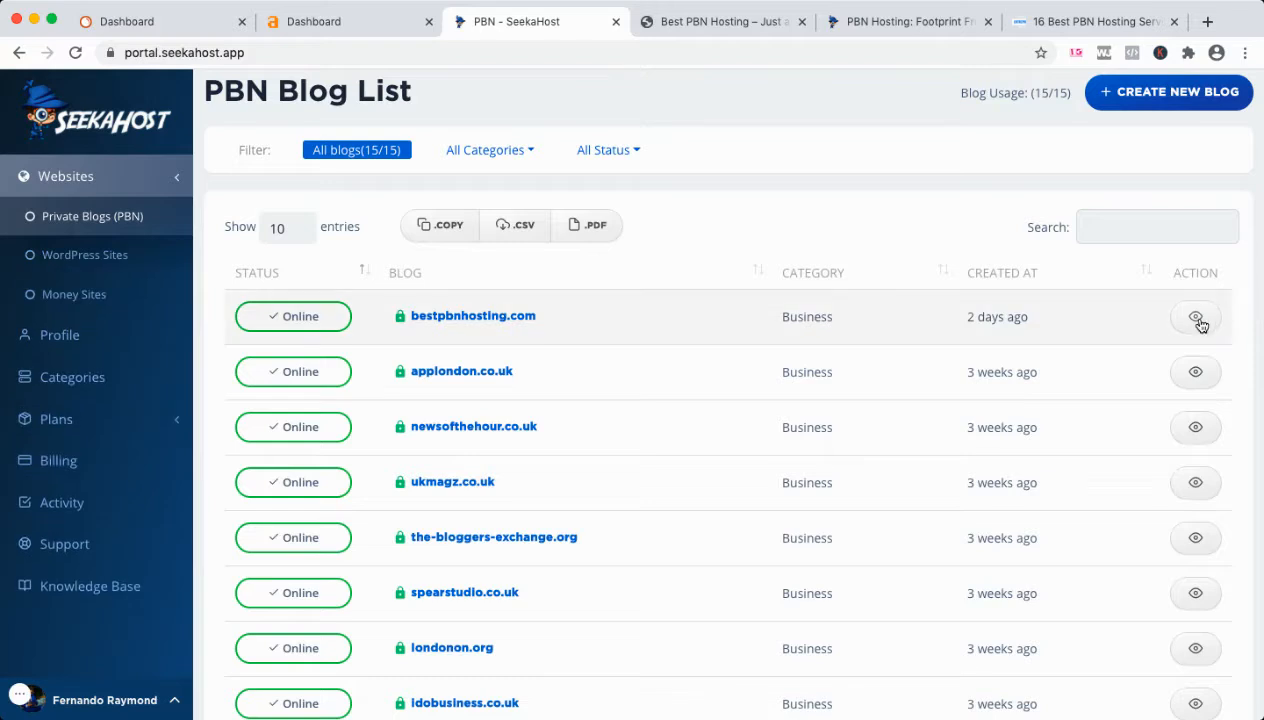
click(1196, 317)
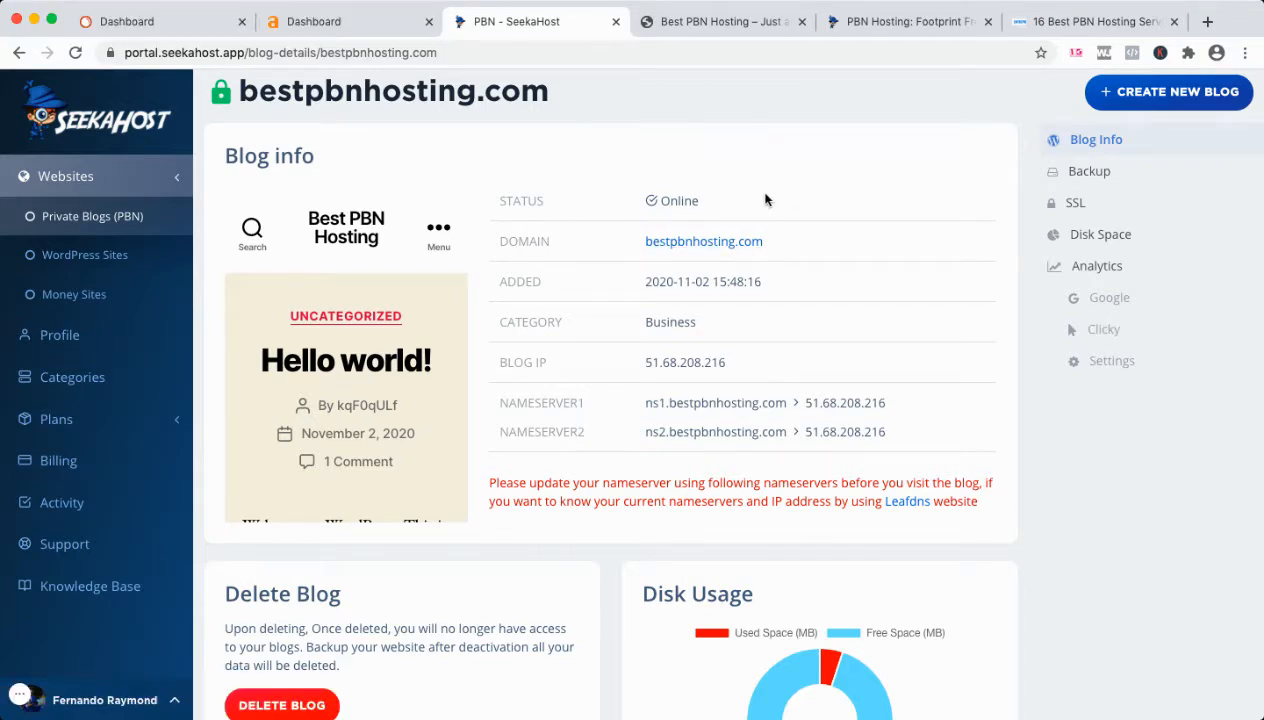
mouse_move(356, 43)
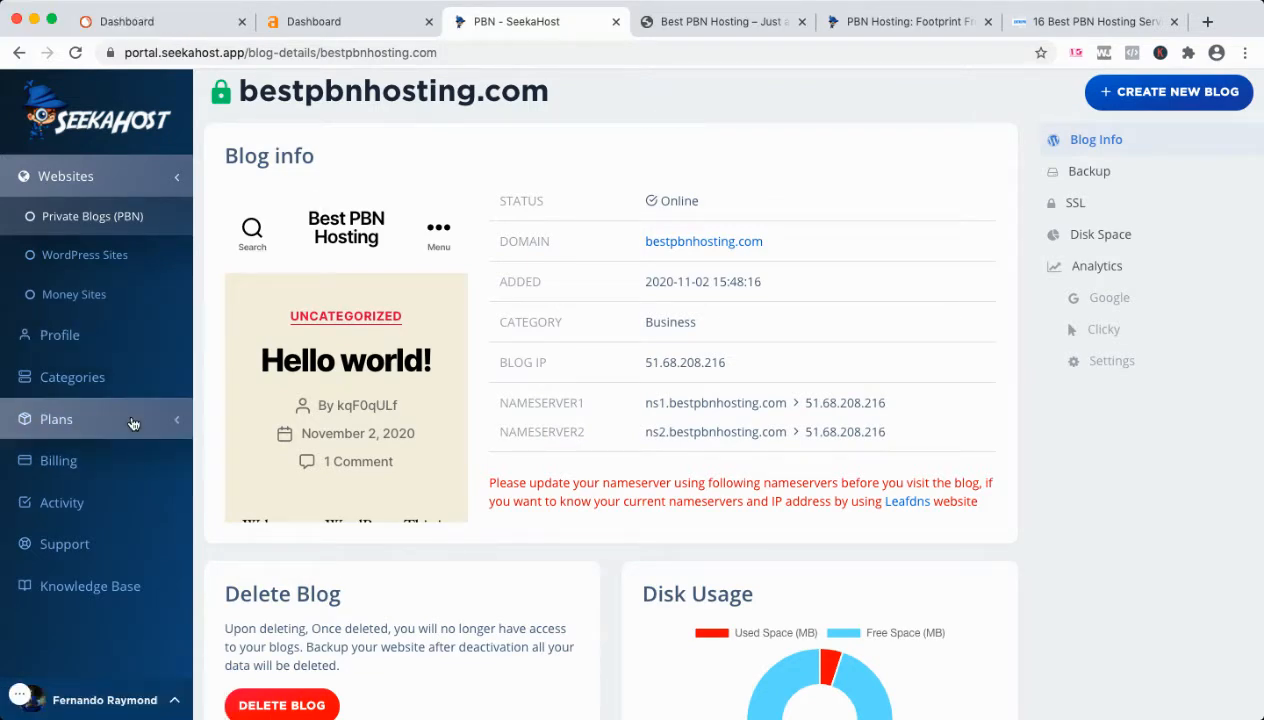
click(56, 419)
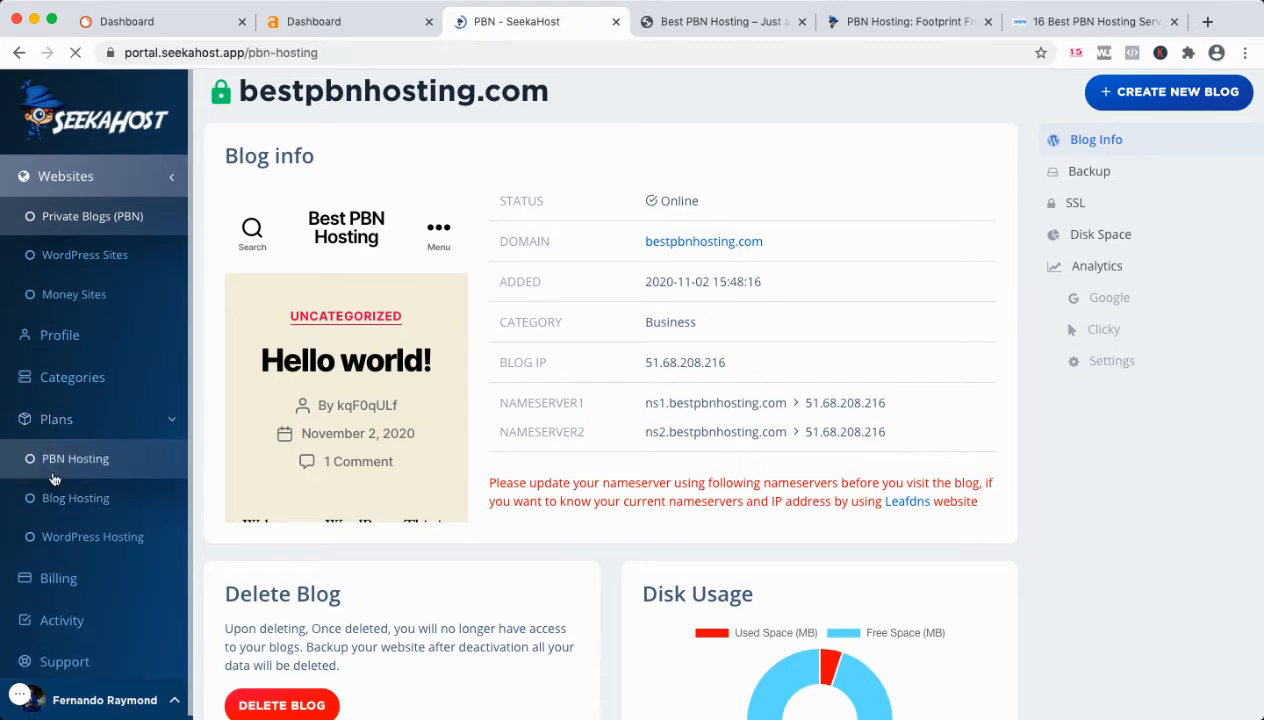
Step: Browse the PBN Hosting plan cards from 1 IP to 50 IPs, then open the Knowledge Base
click(75, 458)
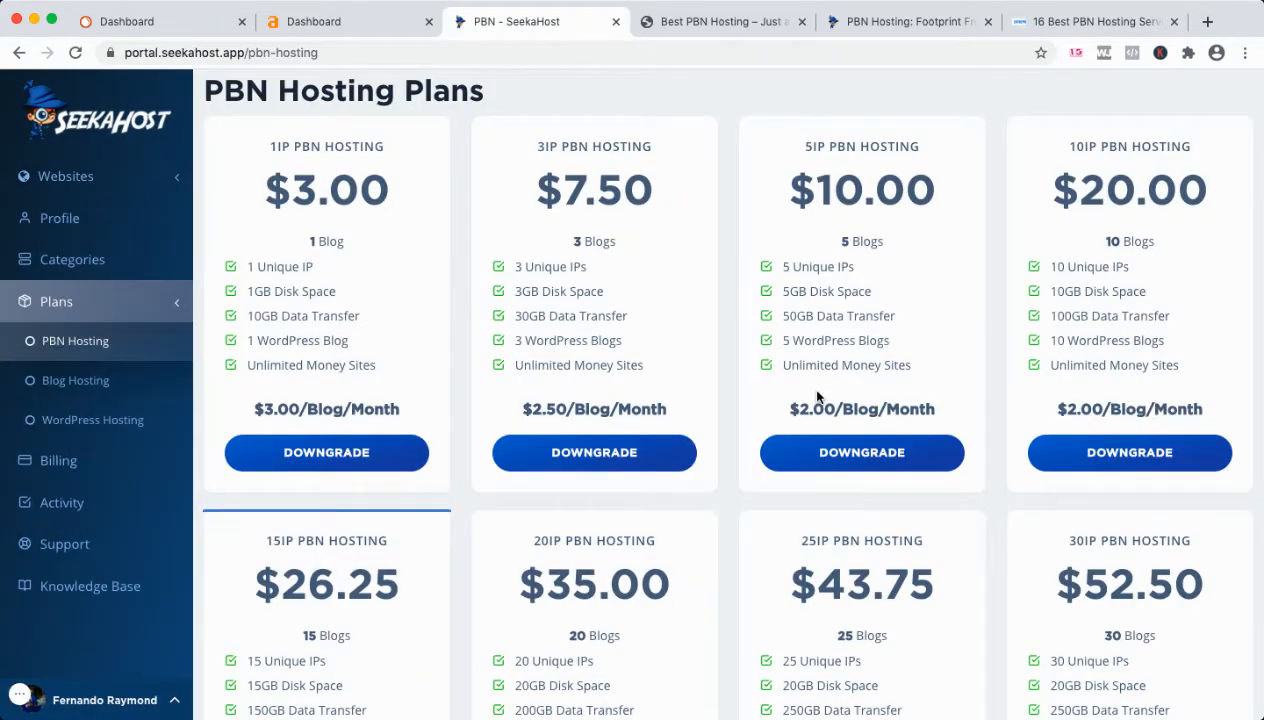
scroll(down, 3)
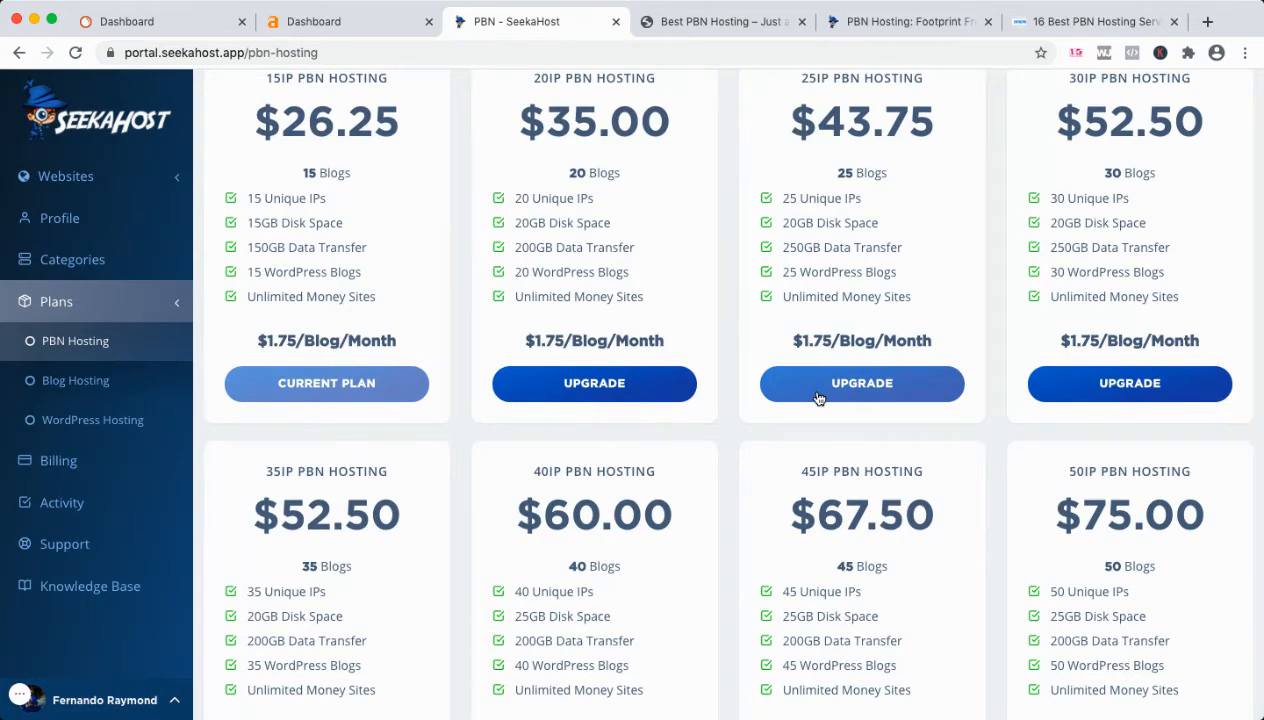
scroll(down, 3)
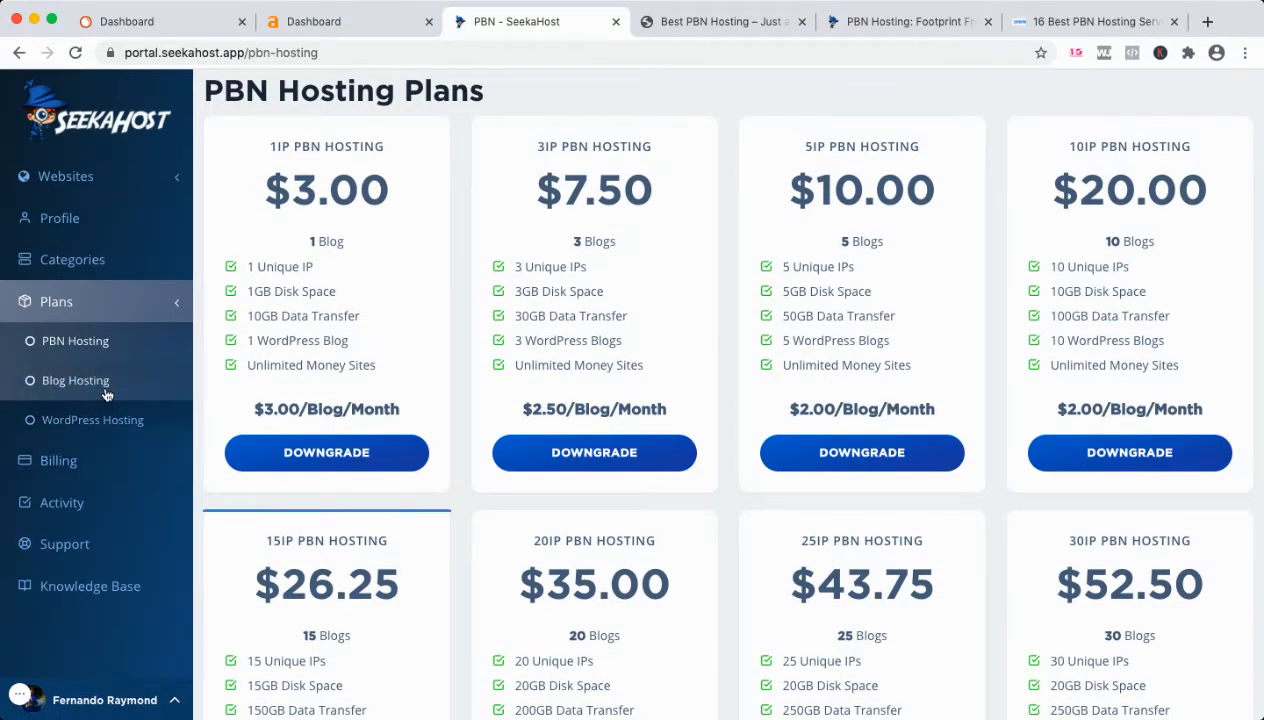
click(90, 586)
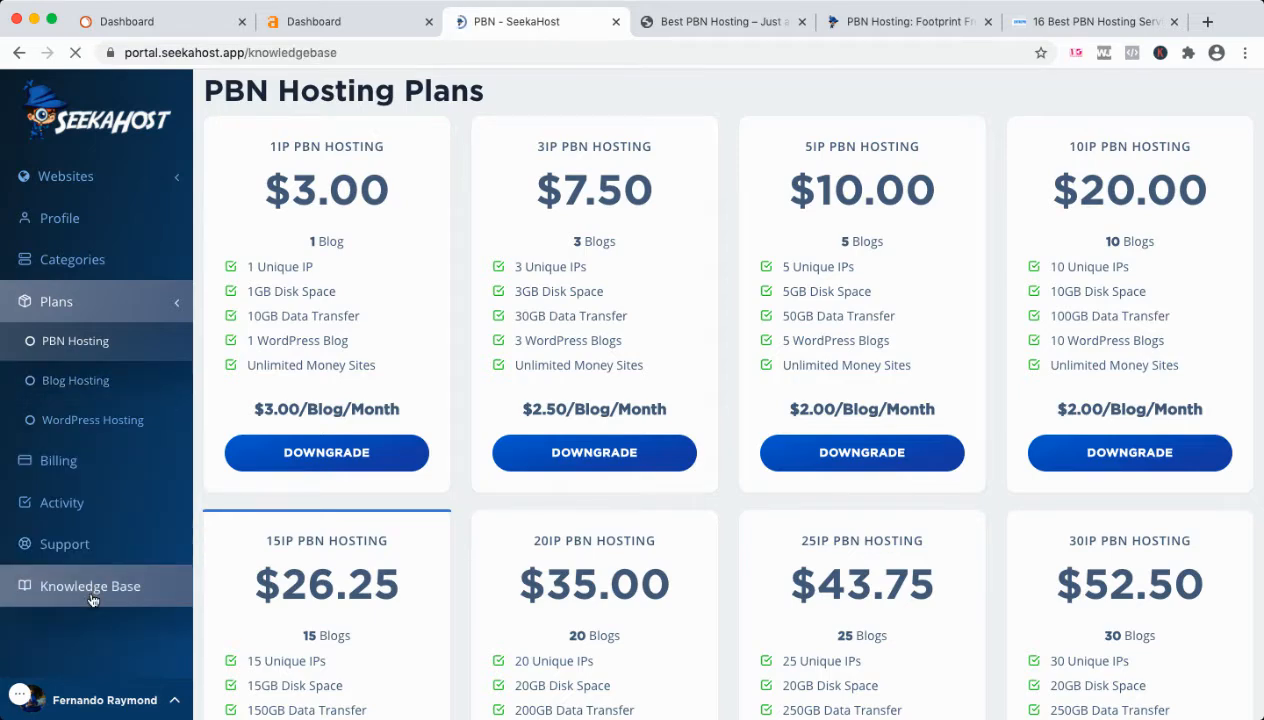
Step: Load the Knowledge Base page with its help categories and most popular articles
click(90, 585)
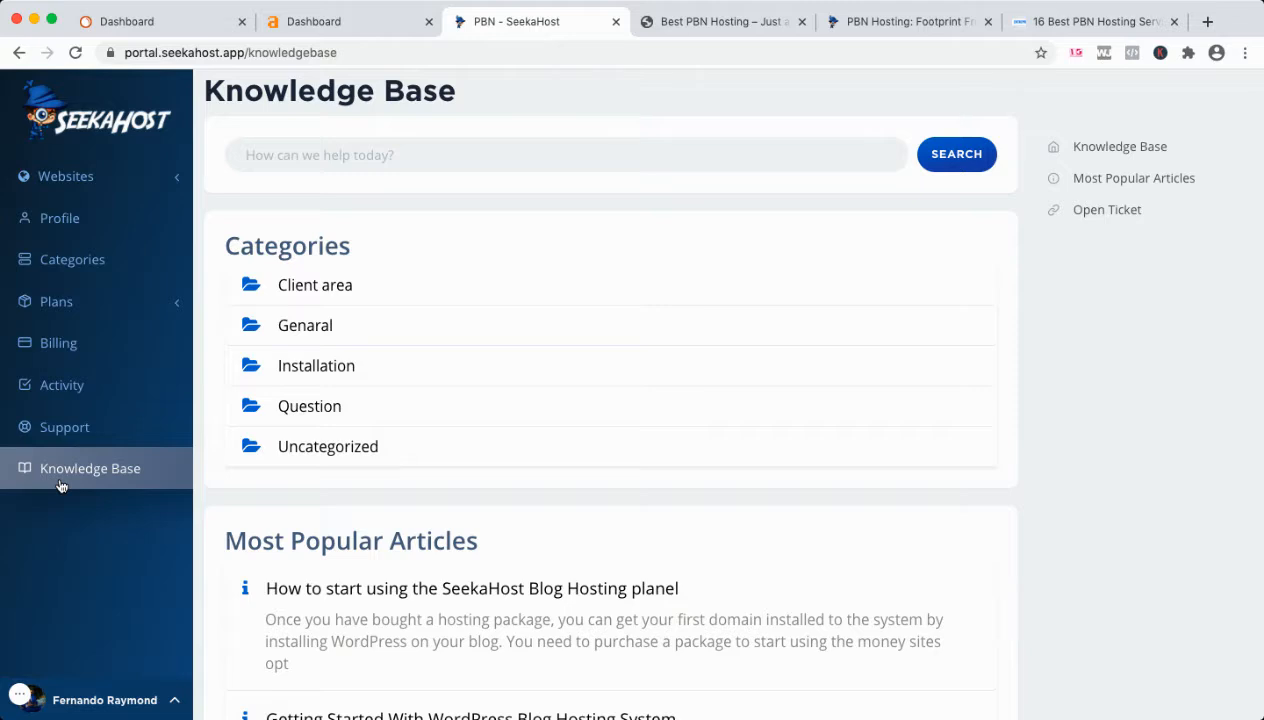
mouse_move(140, 176)
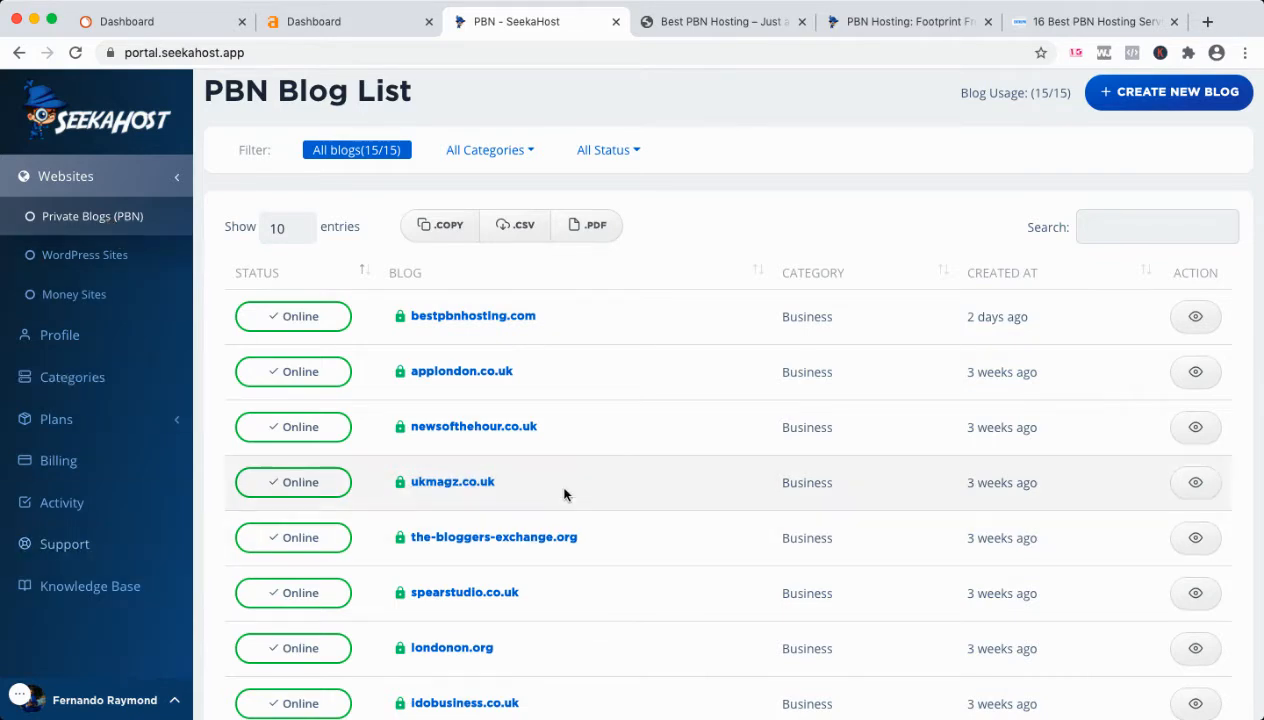
Step: Open the-bloggers-exchange.org and read its post on becoming a fashion blogger in India
click(493, 537)
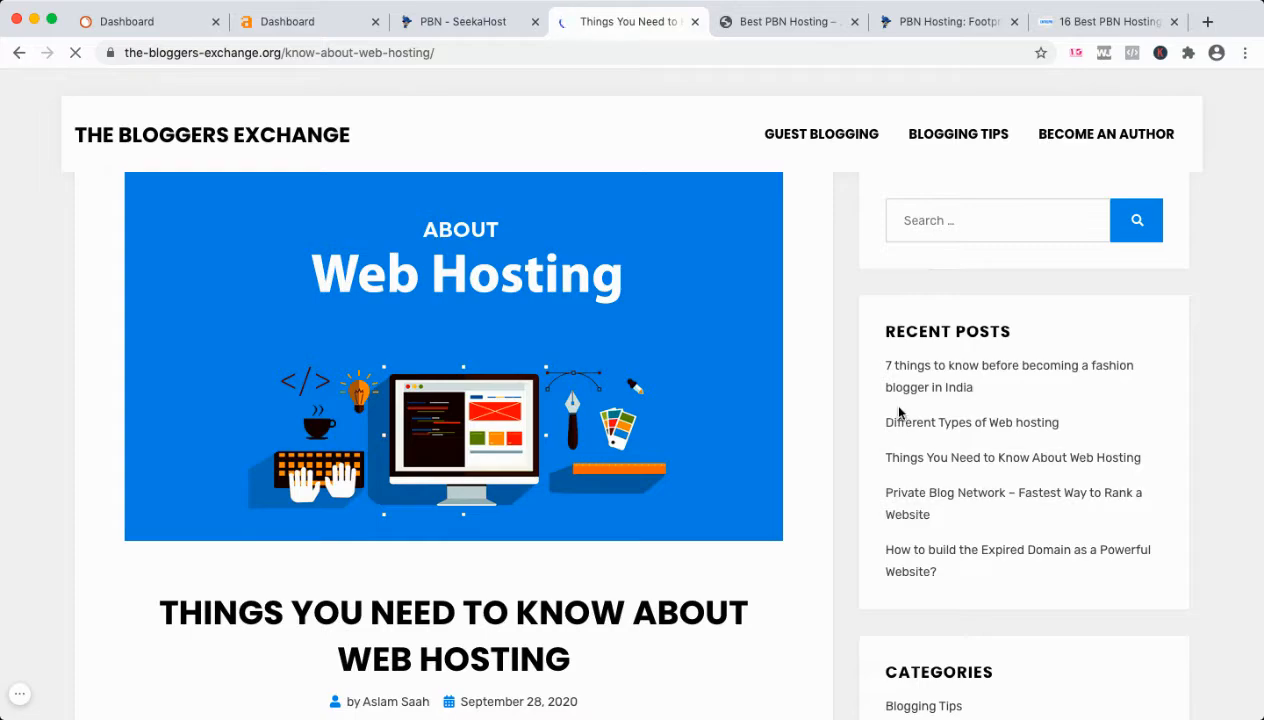
click(1009, 376)
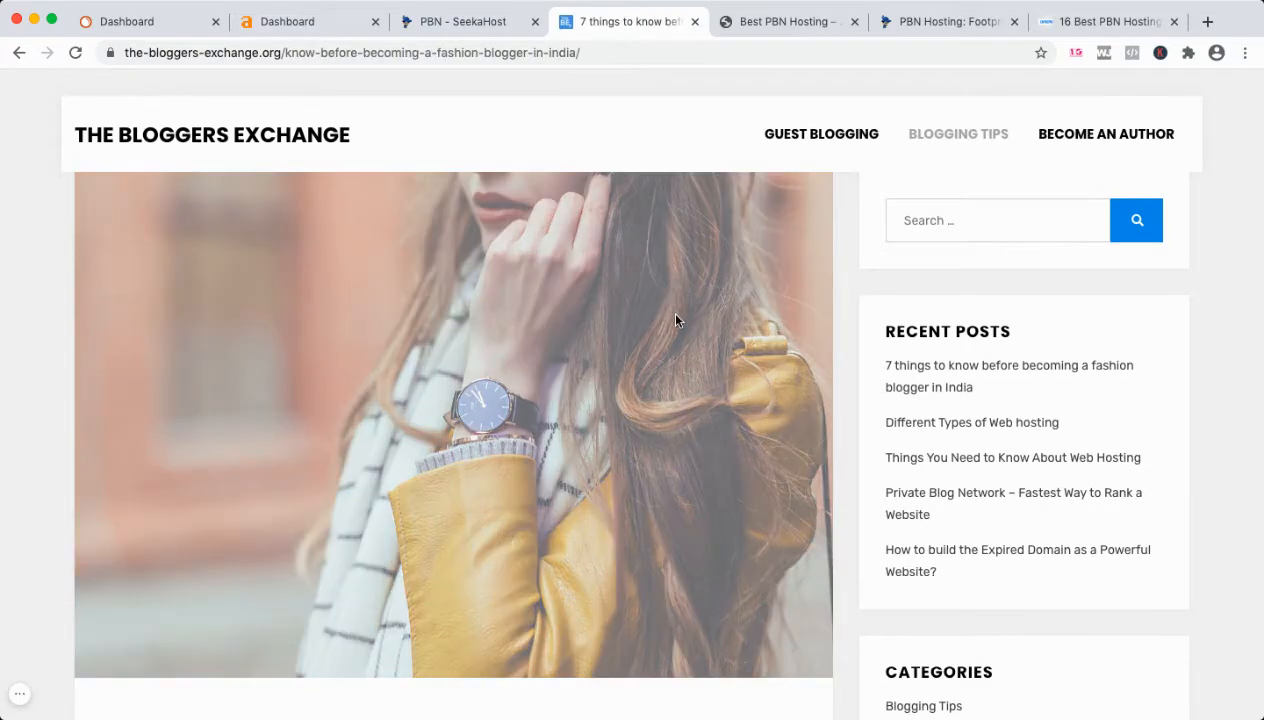
scroll(down, 3)
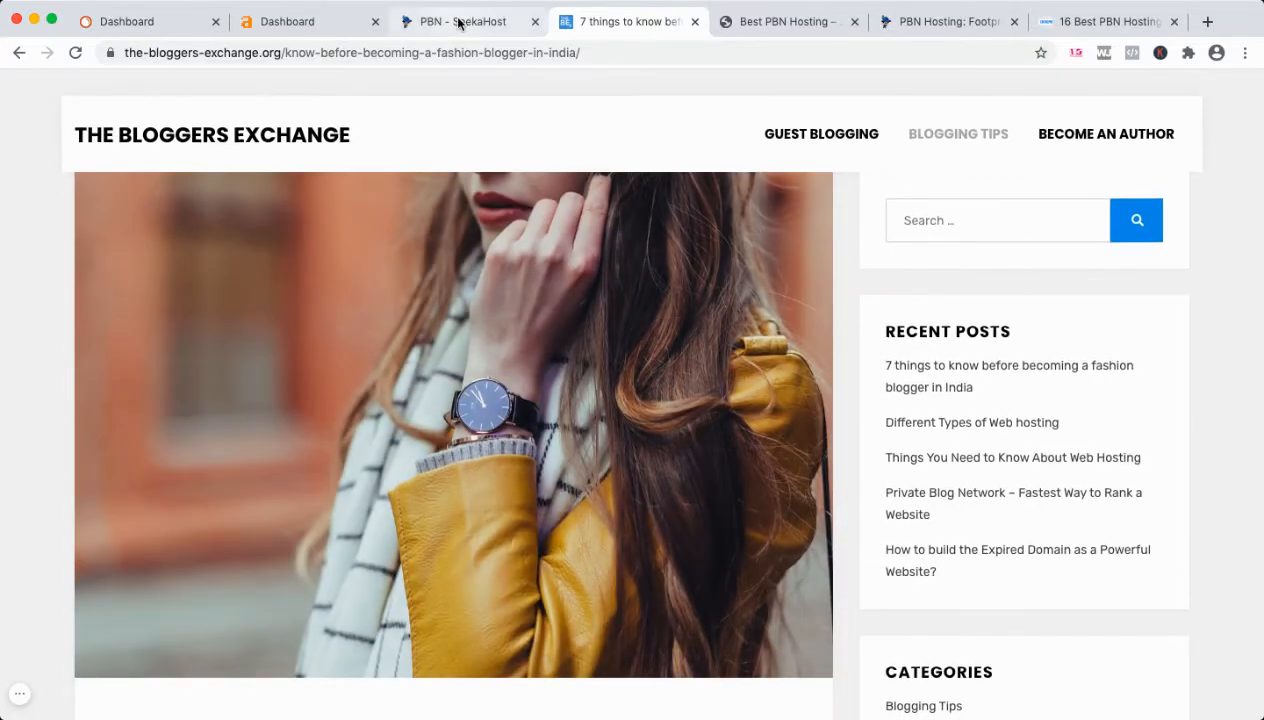
click(462, 21)
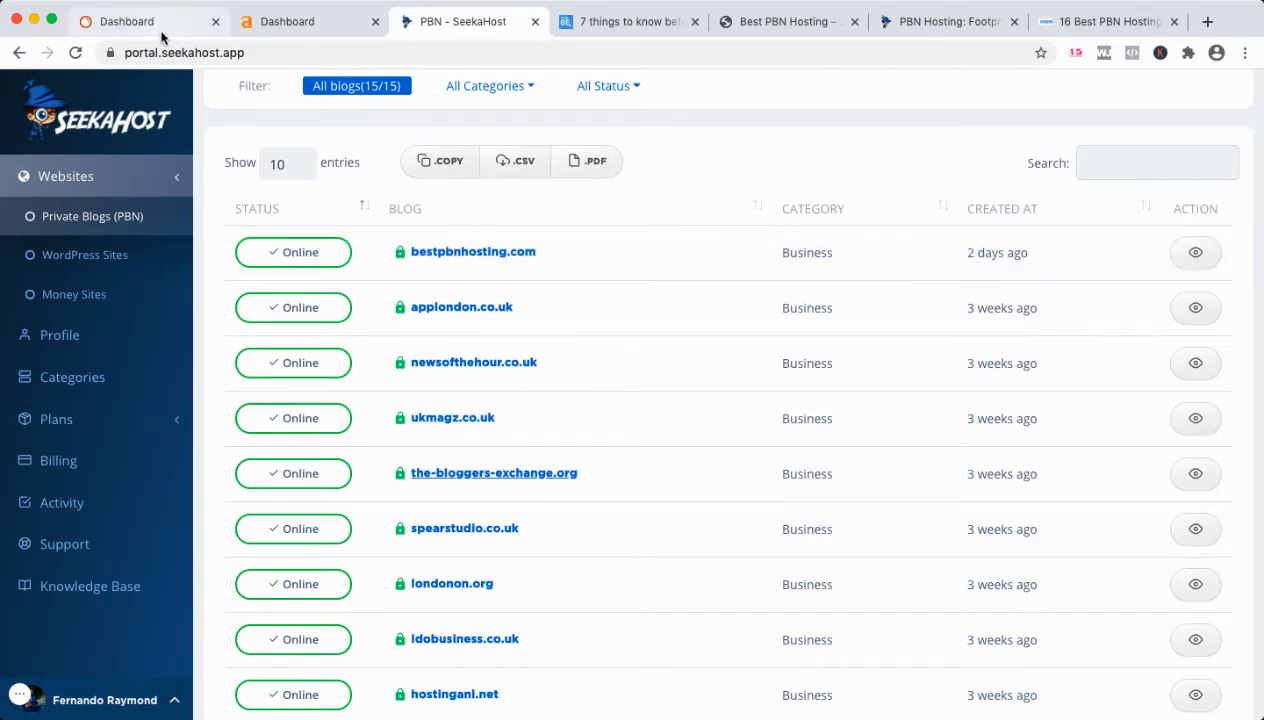
click(126, 21)
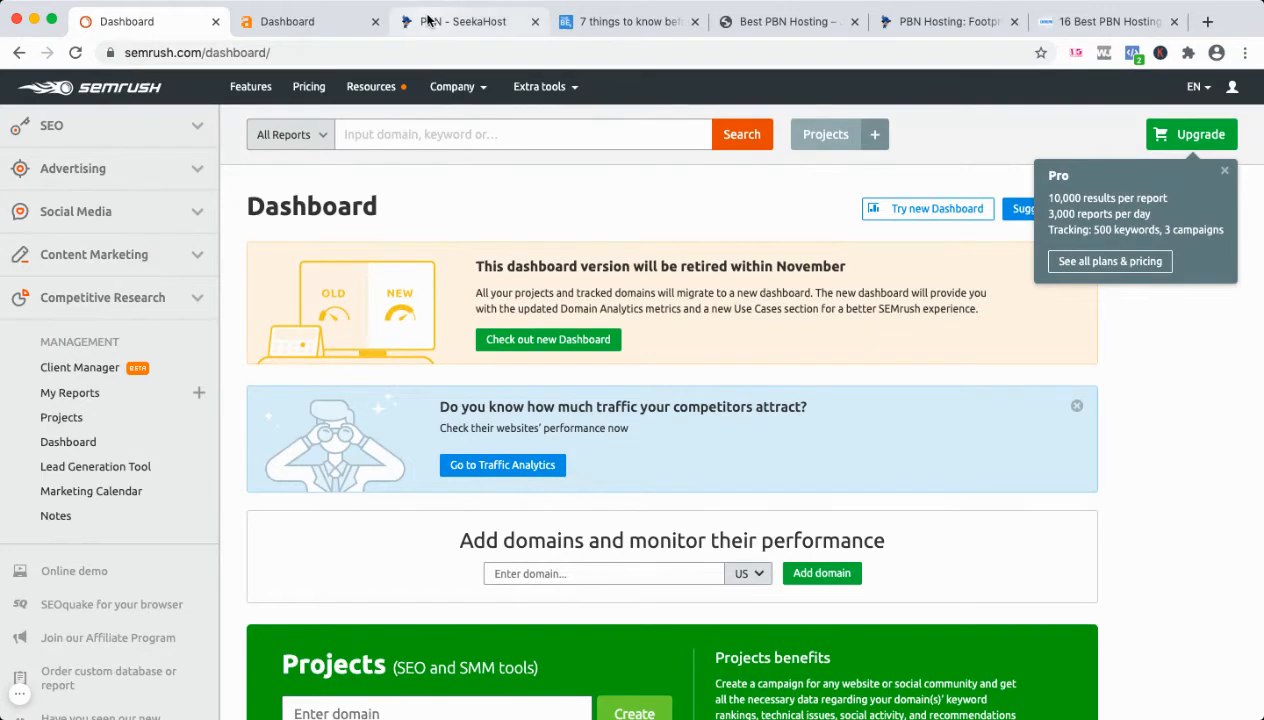
Step: Glance at the 16 Best PBN Hosting post tab and return to the blog list
click(462, 21)
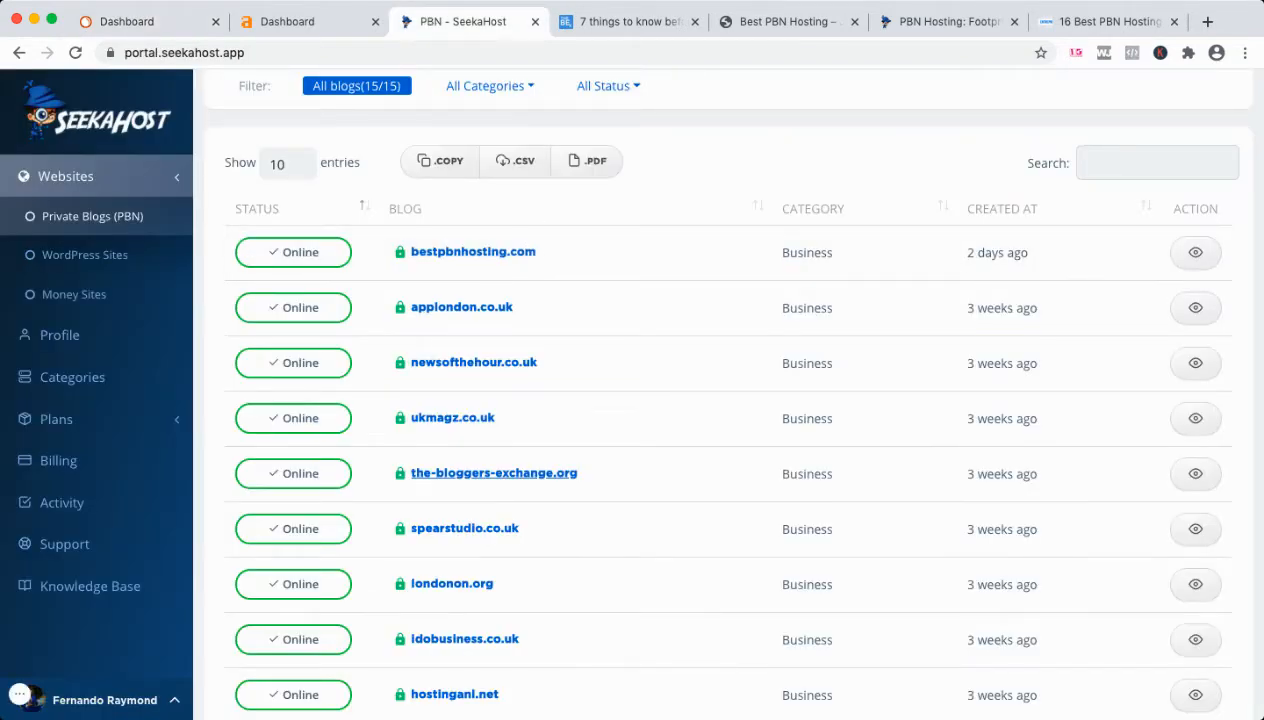
click(1107, 21)
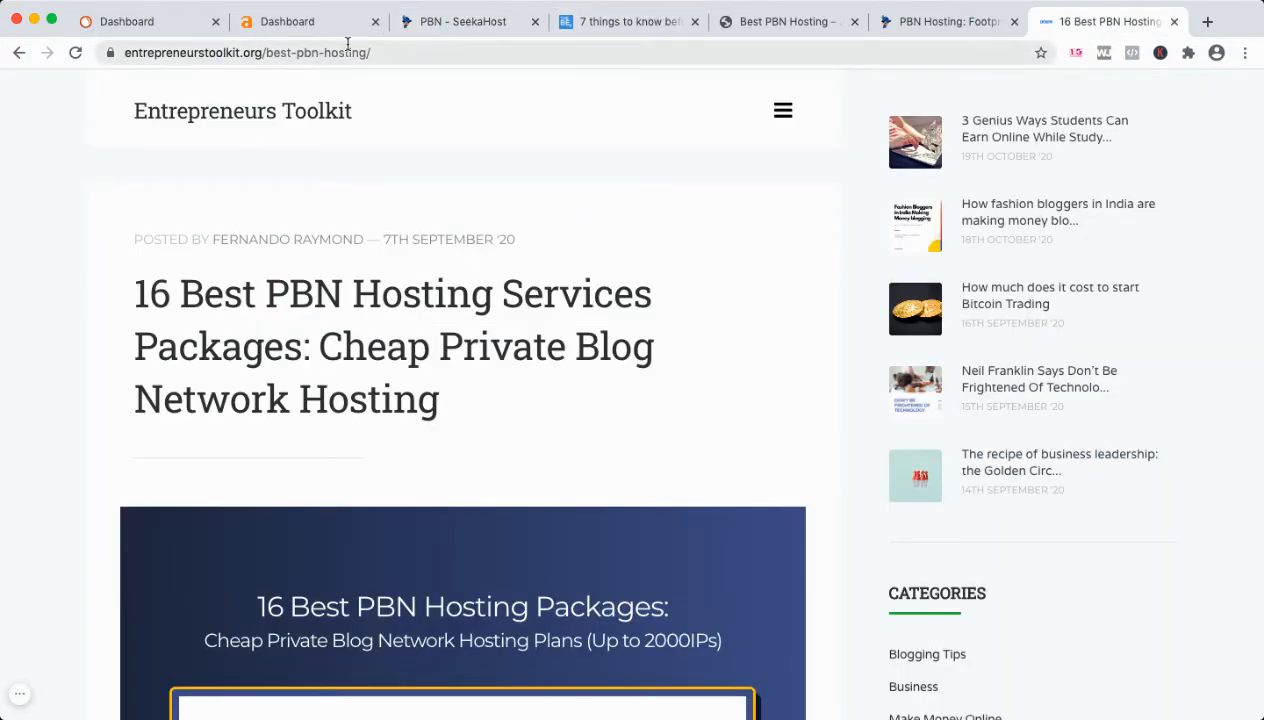
click(462, 21)
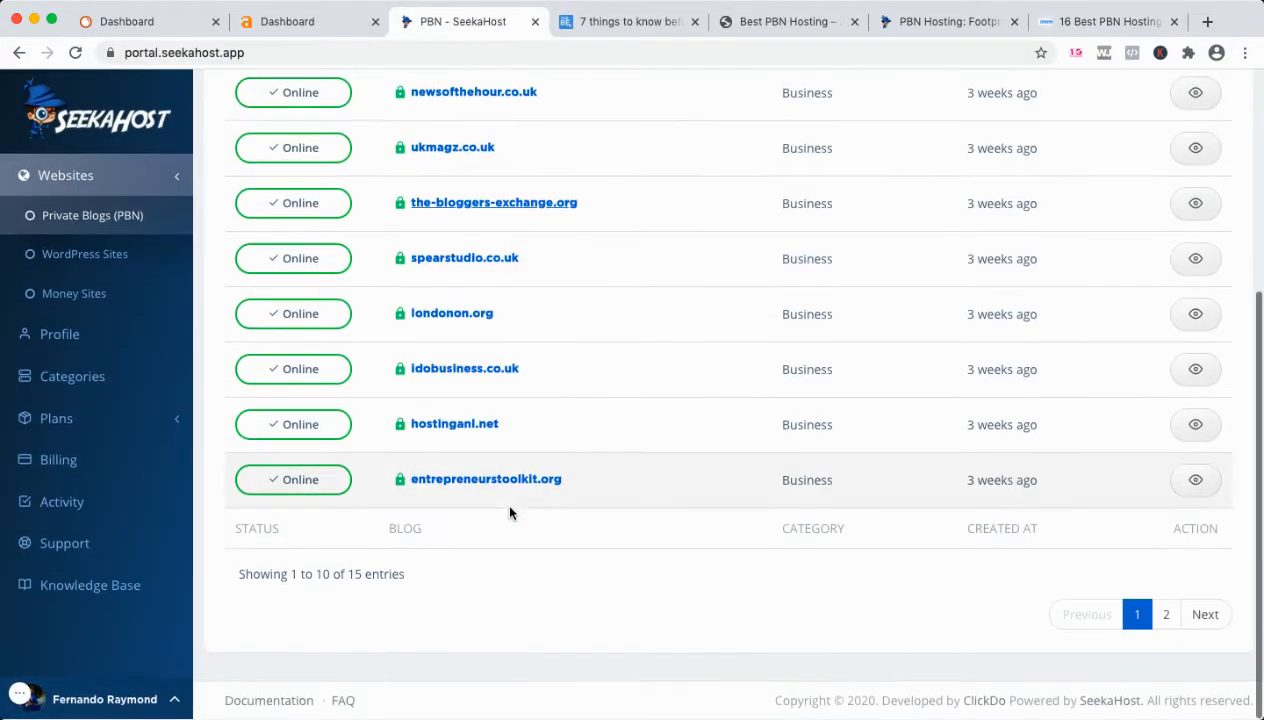
Step: Open entrepreneurstoolkit.org and reach its Best PBN Hosting article through the site menu
click(486, 479)
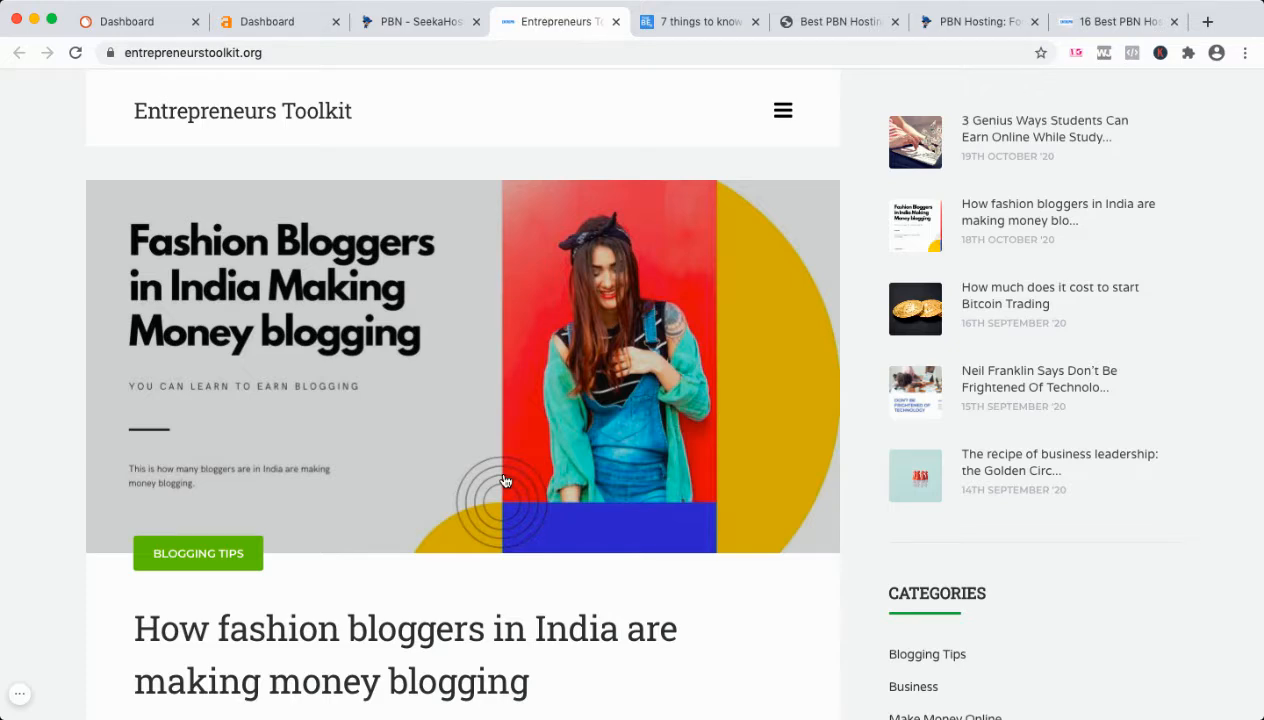
scroll(down, 3)
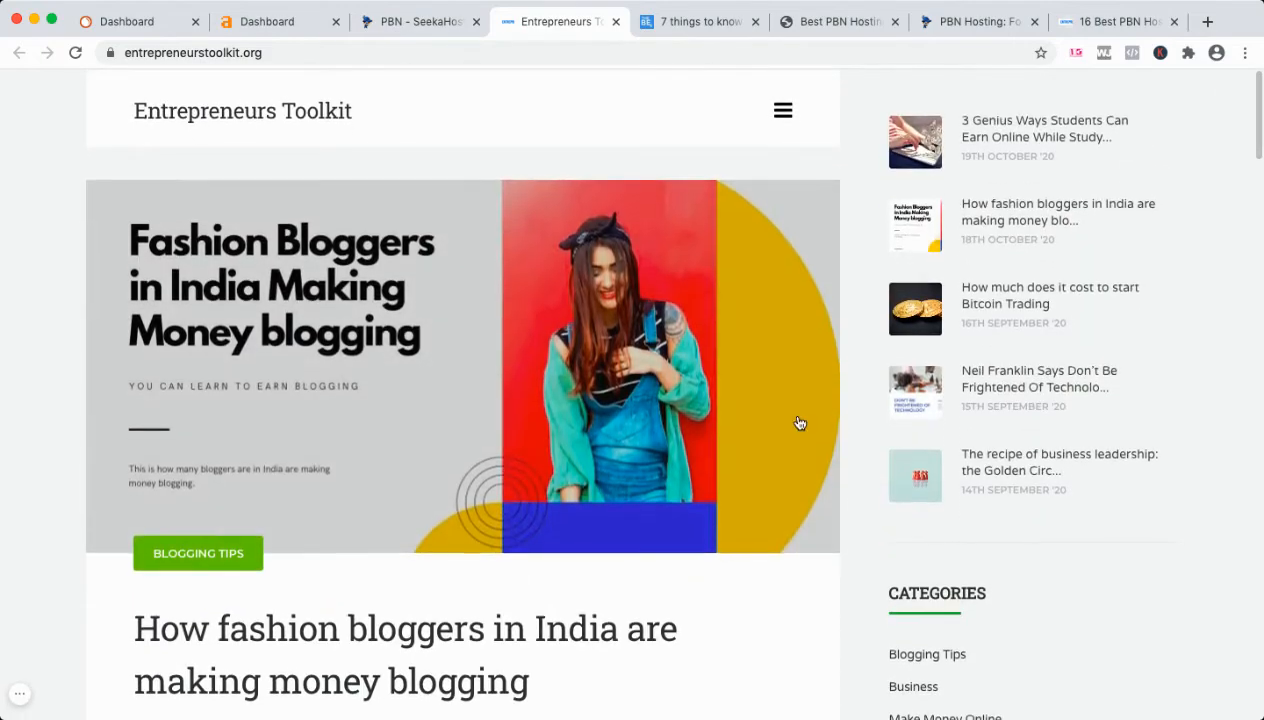
mouse_move(815, 124)
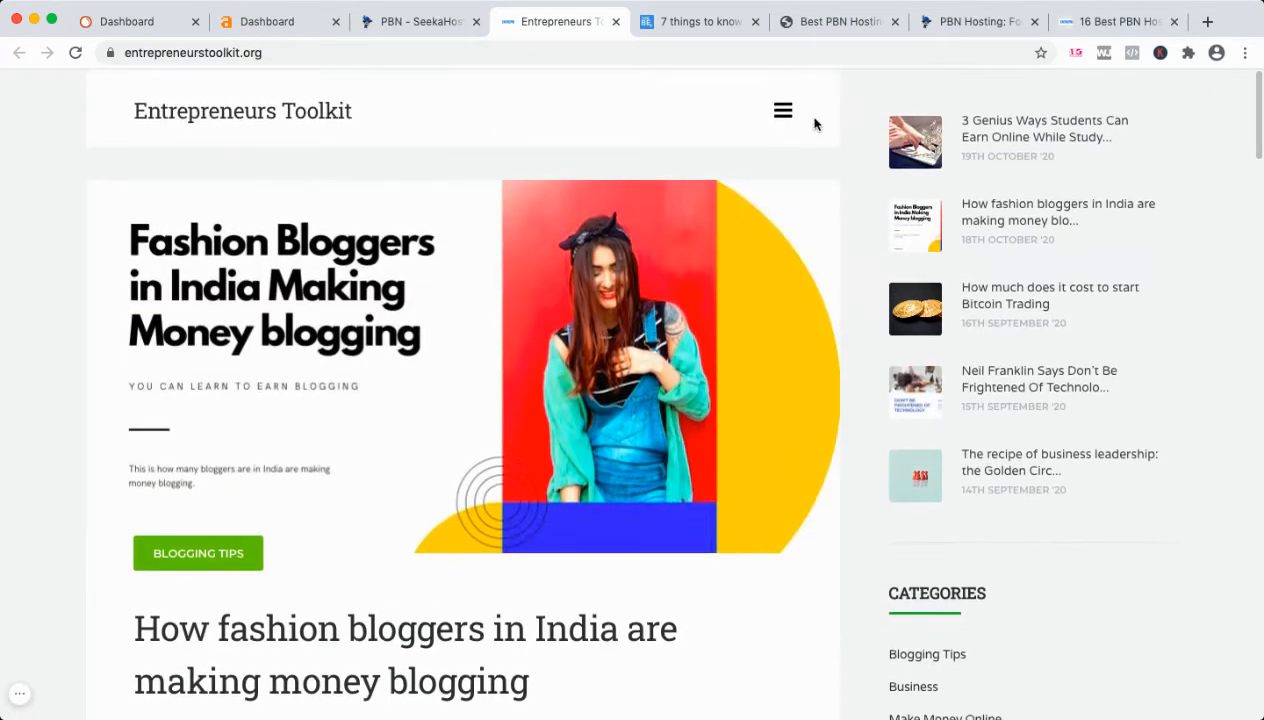
click(783, 110)
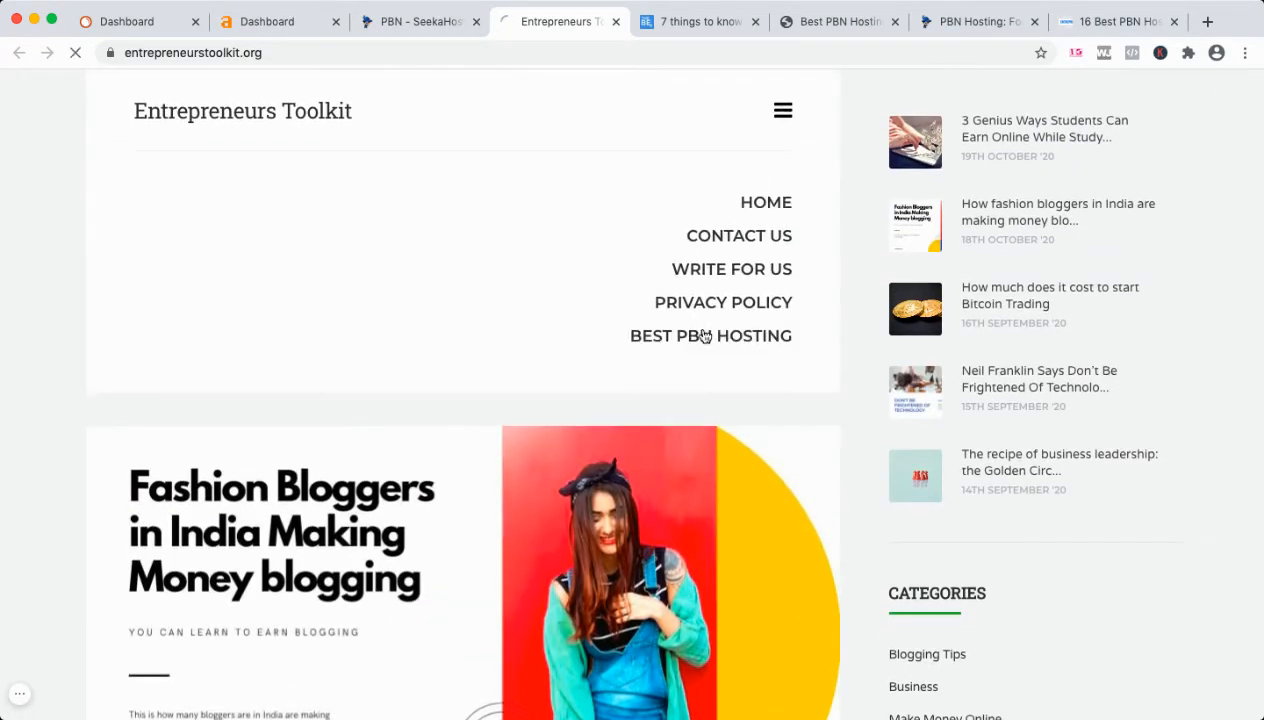
click(711, 335)
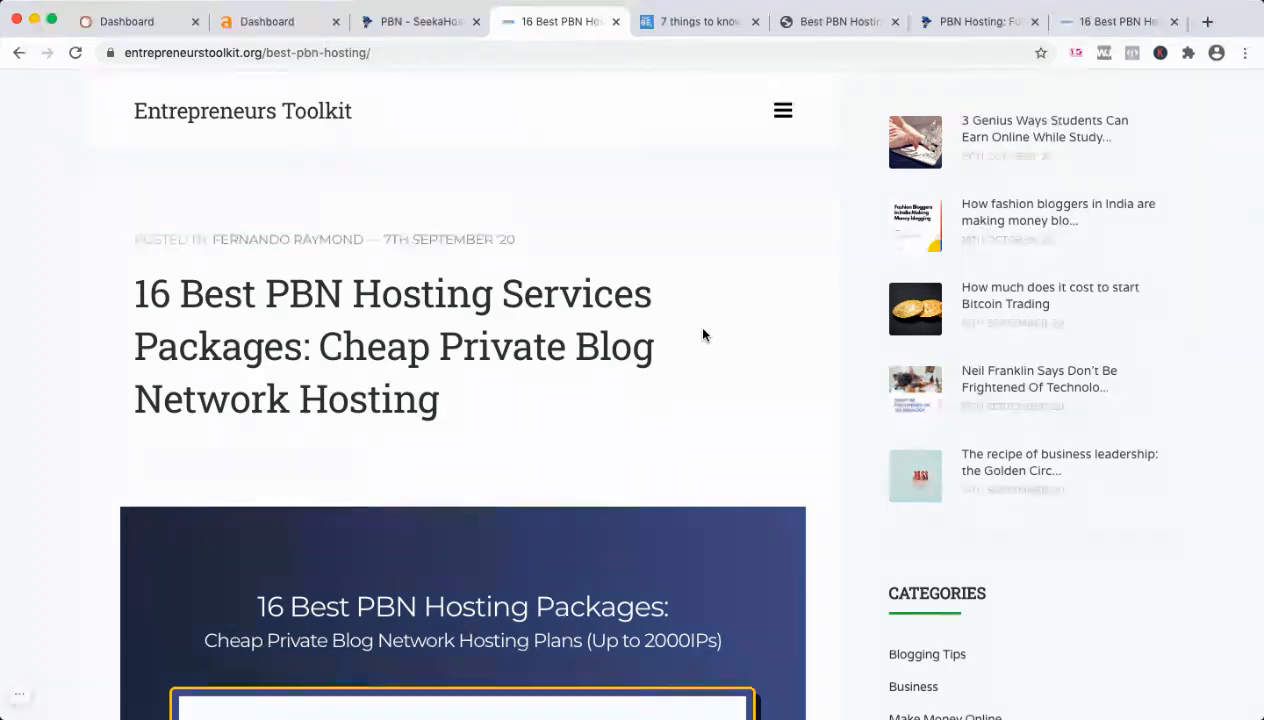
click(418, 21)
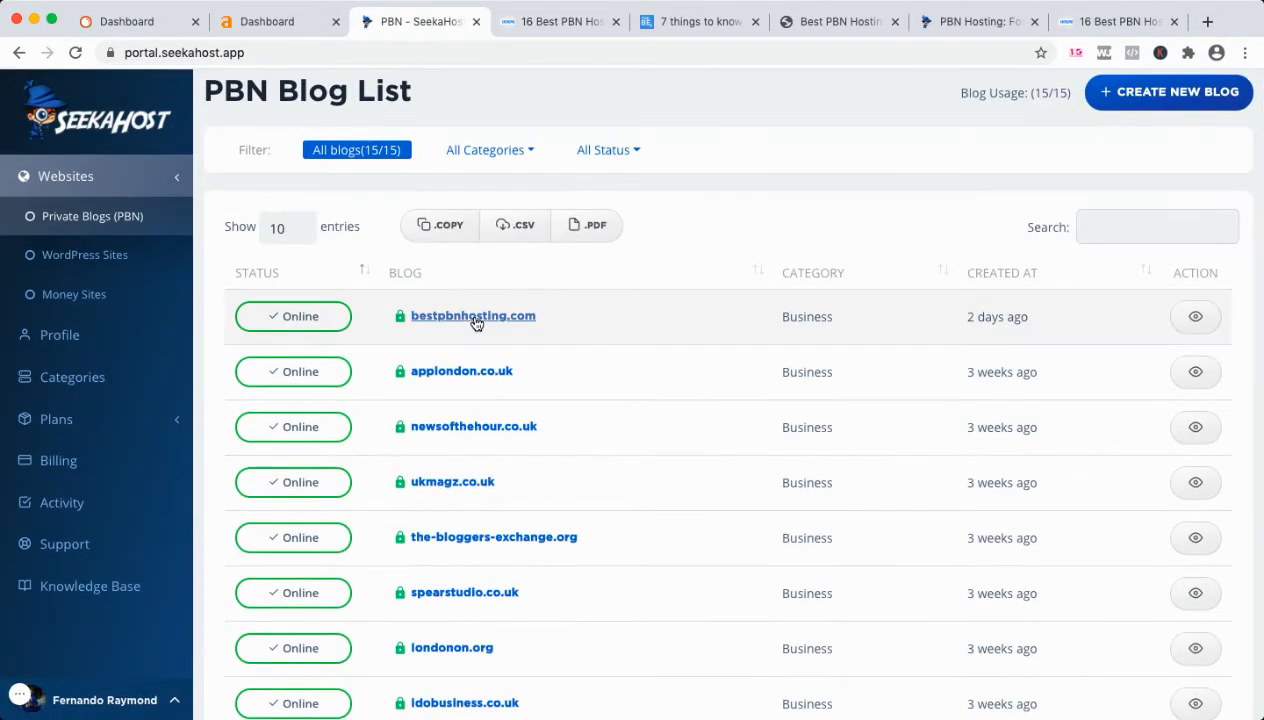
Step: Open the bestpbnhosting.com blog showing its Hello world! post, then return to SeekaHost
click(473, 315)
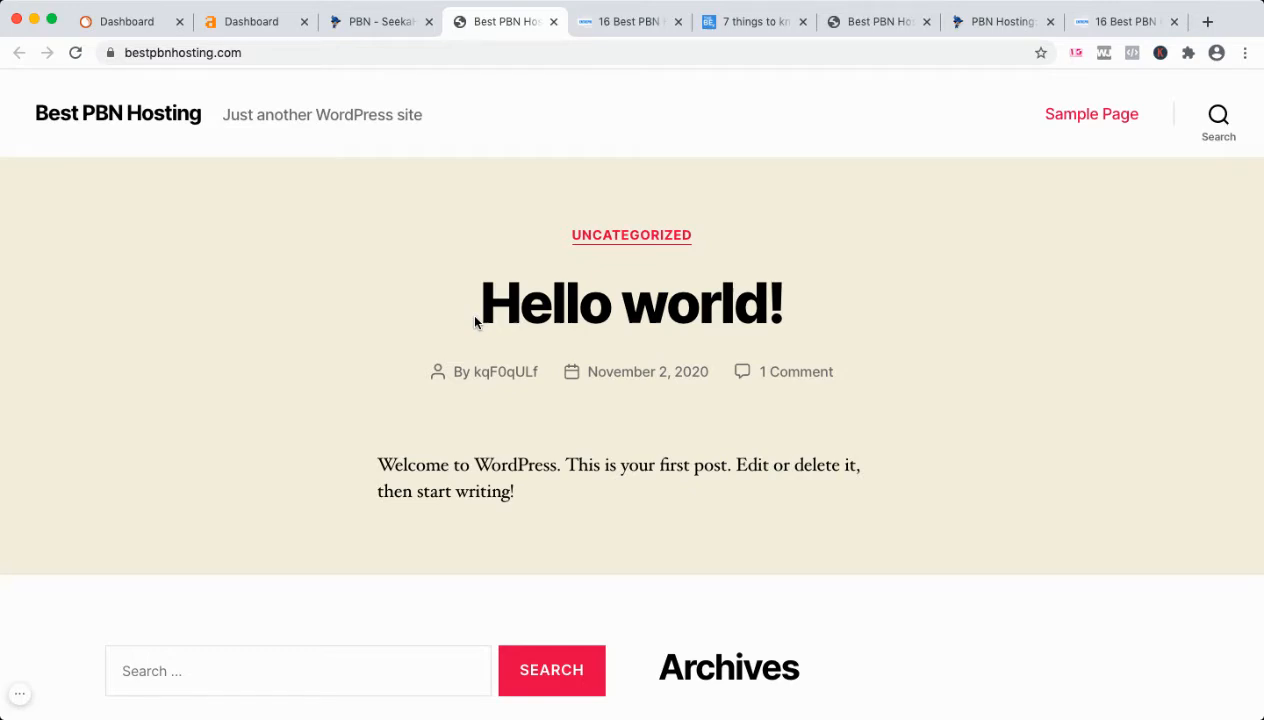
click(378, 21)
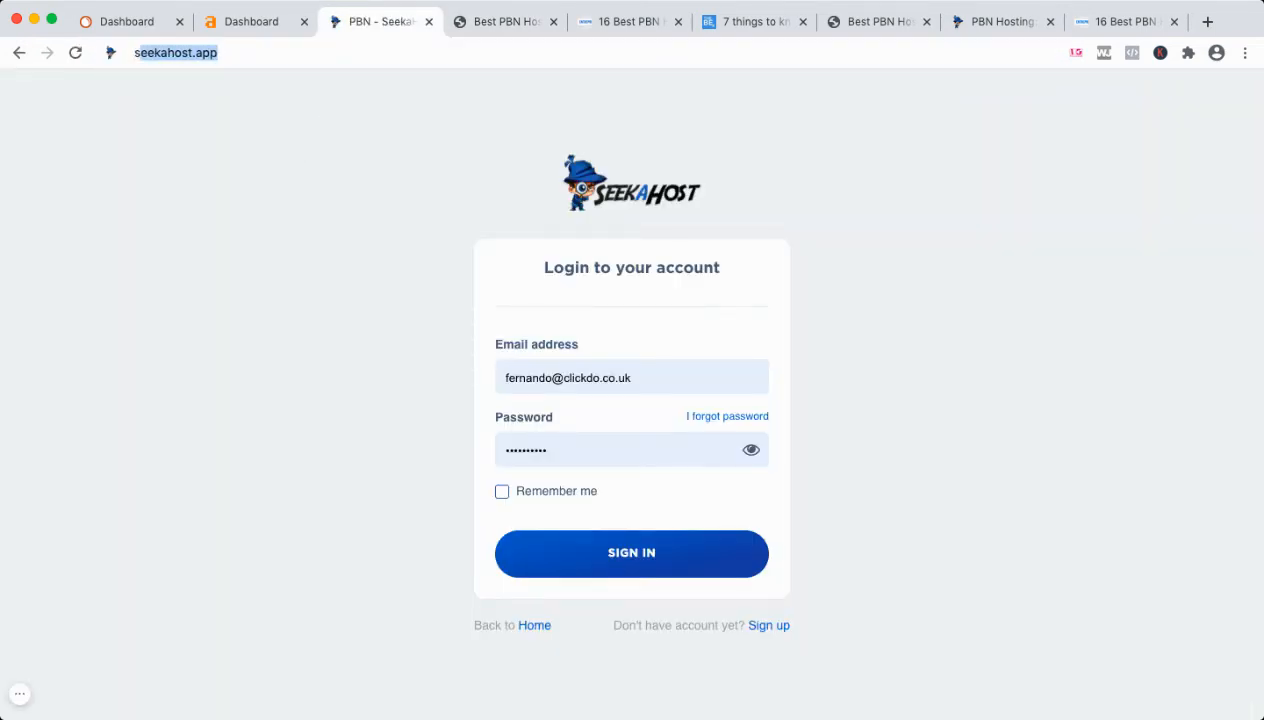
Step: Scroll the seekahost.app homepage through its features and hosting experts sections
click(631, 553)
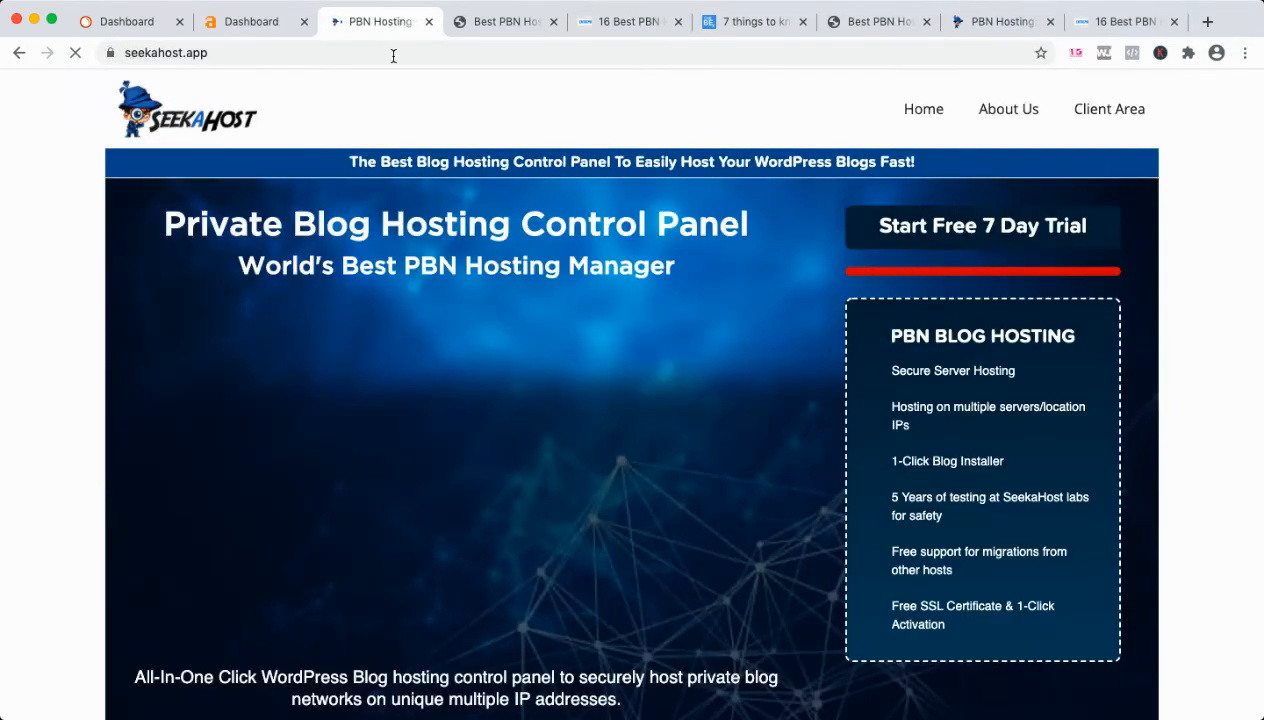
scroll(down, 3)
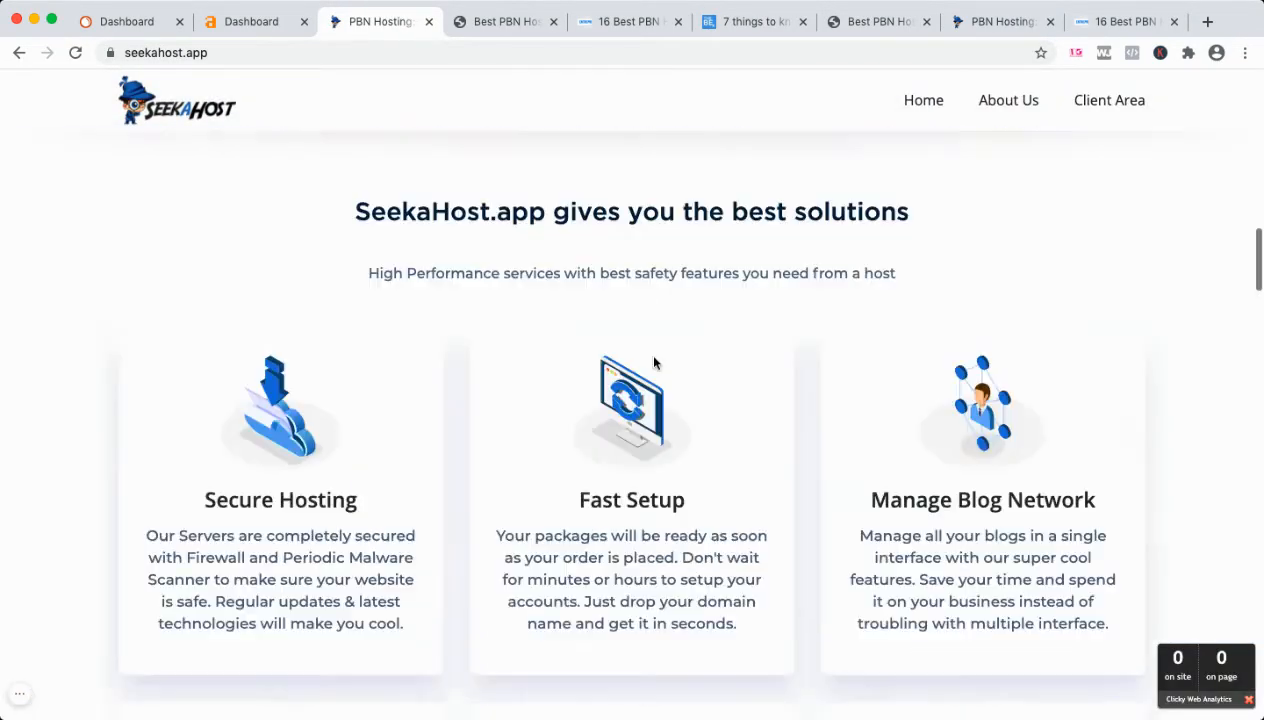
scroll(down, 3)
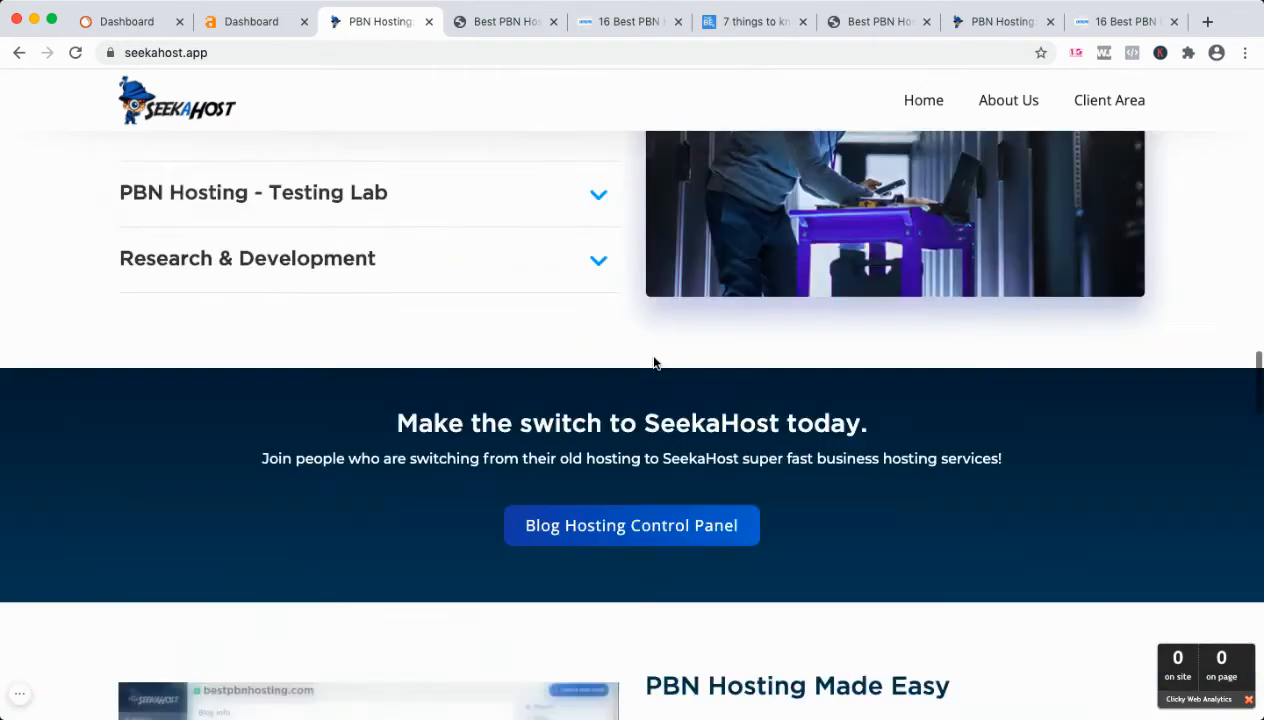
scroll(down, 3)
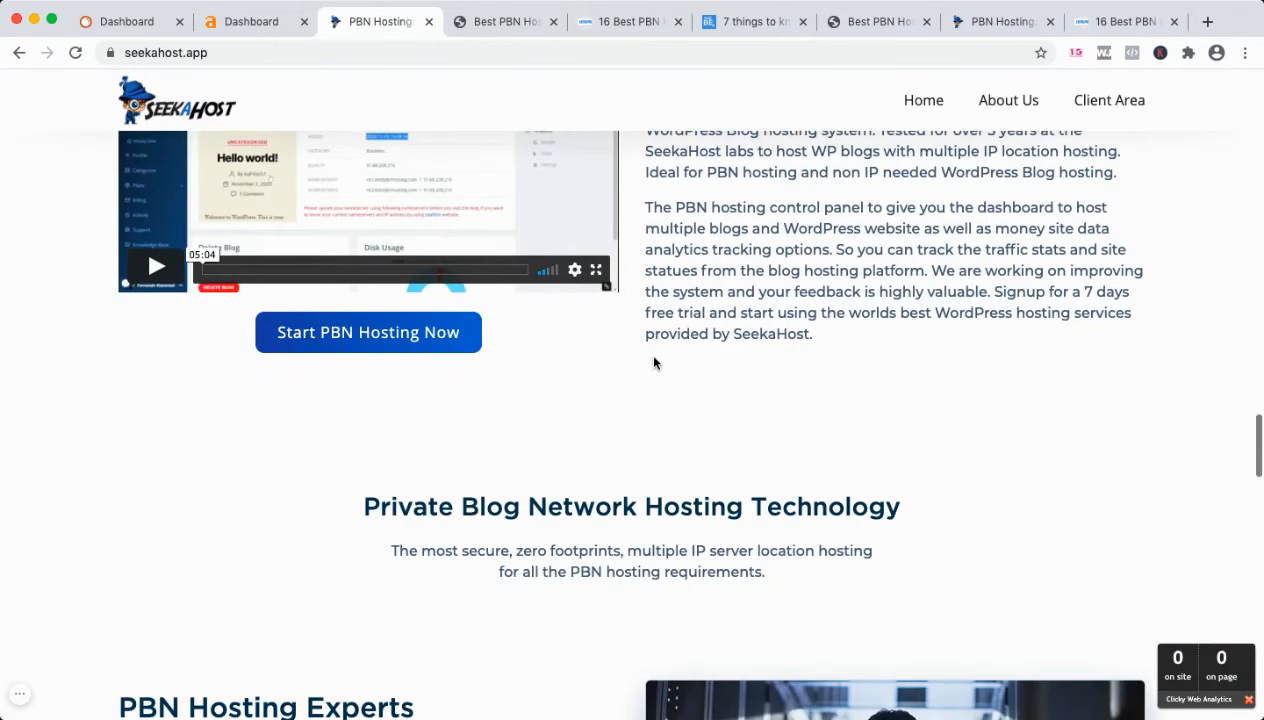
scroll(down, 3)
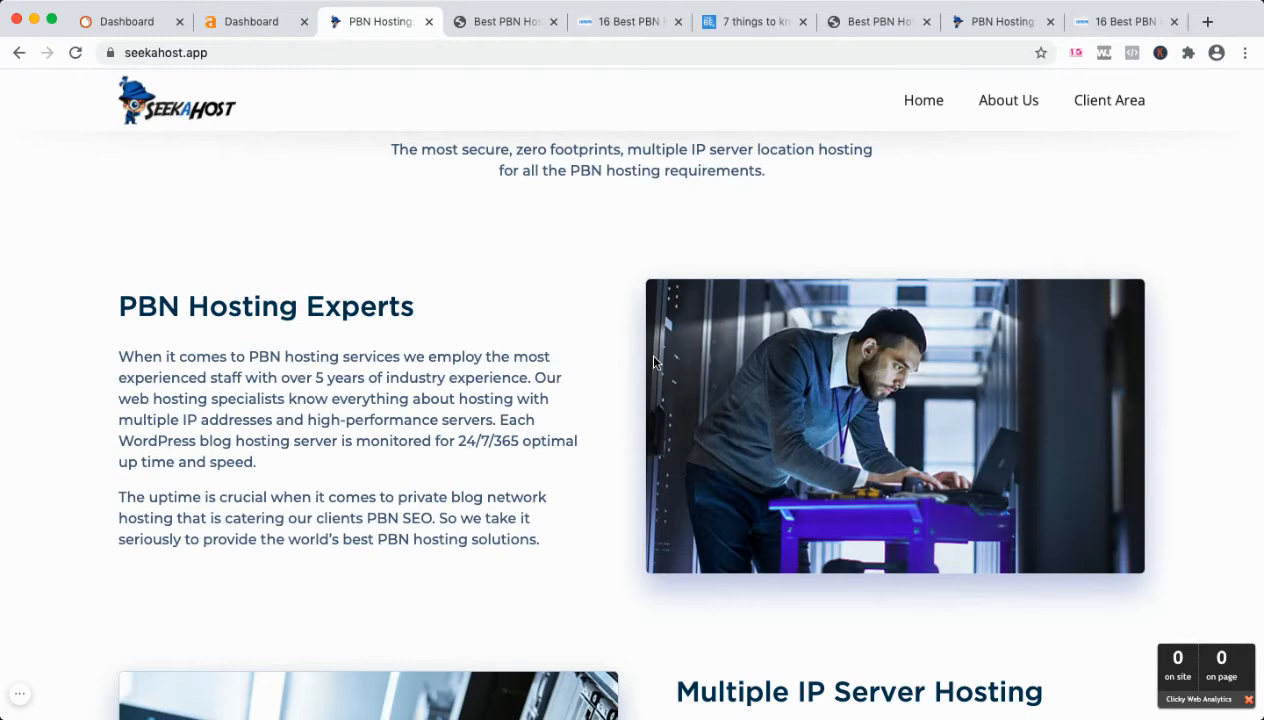
scroll(up, 3)
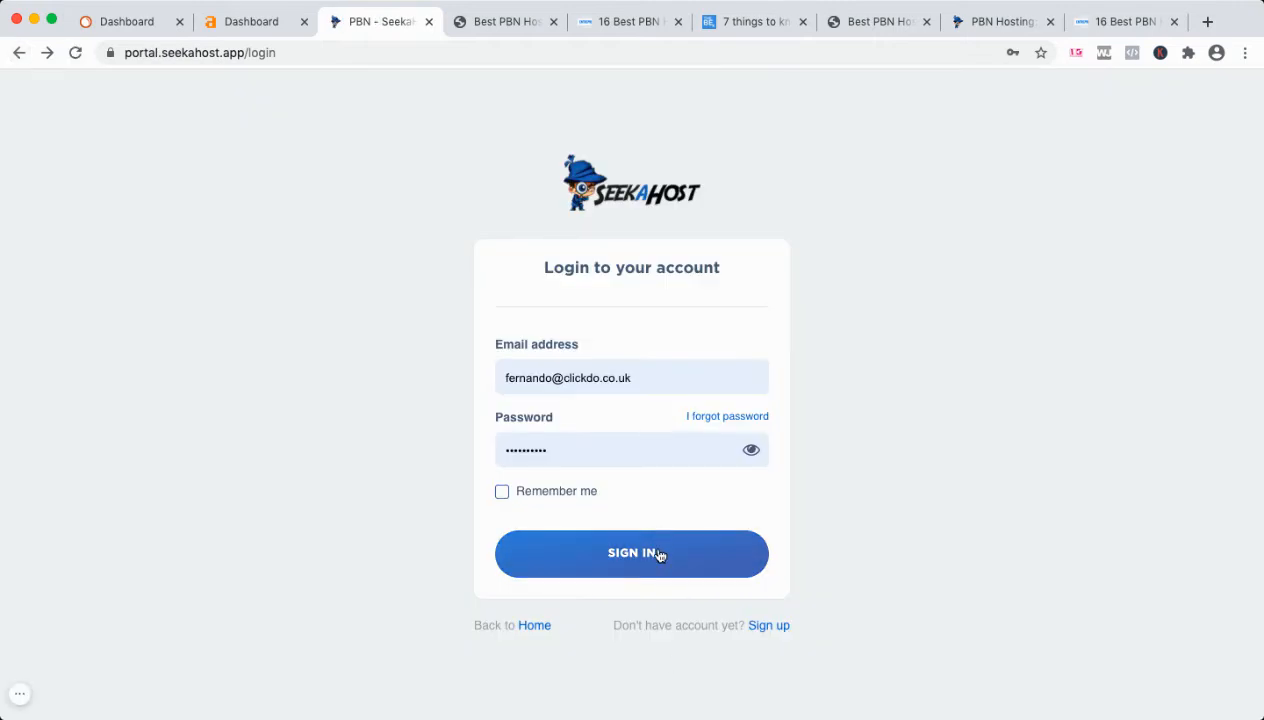
Step: Sign in and view Clicky analytics for the seekahost.app money site
click(631, 553)
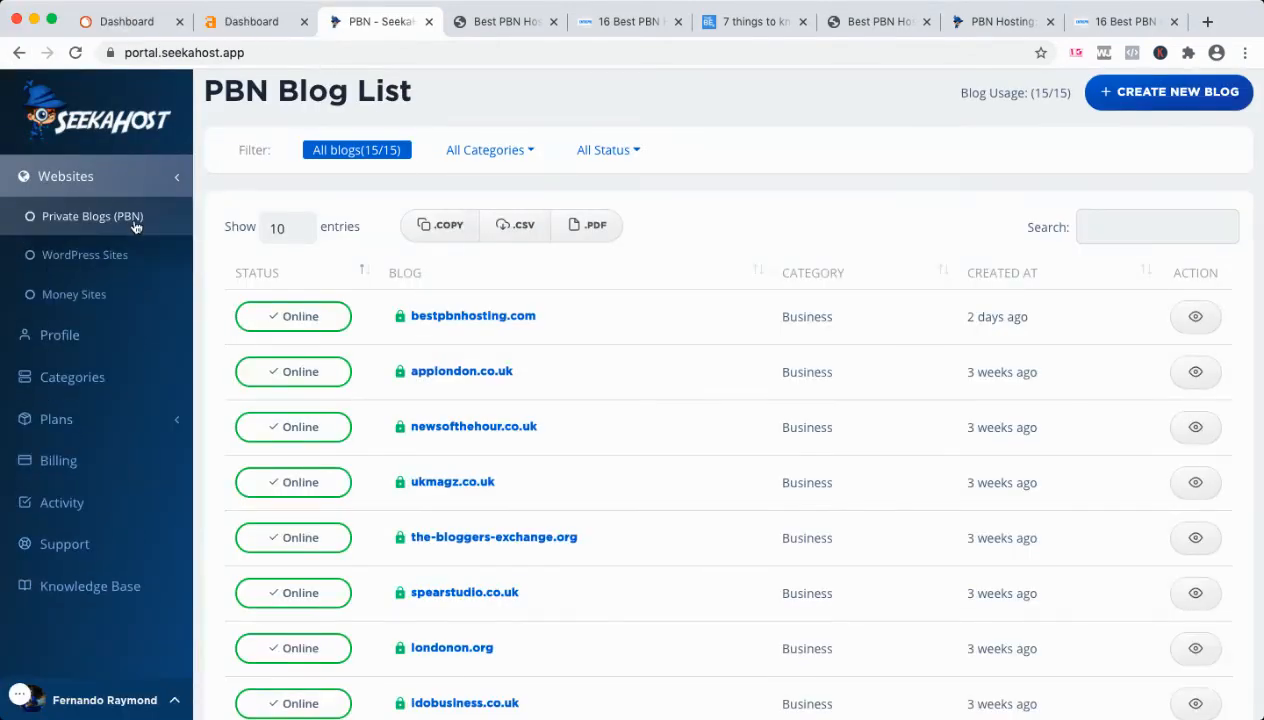
mouse_move(110, 294)
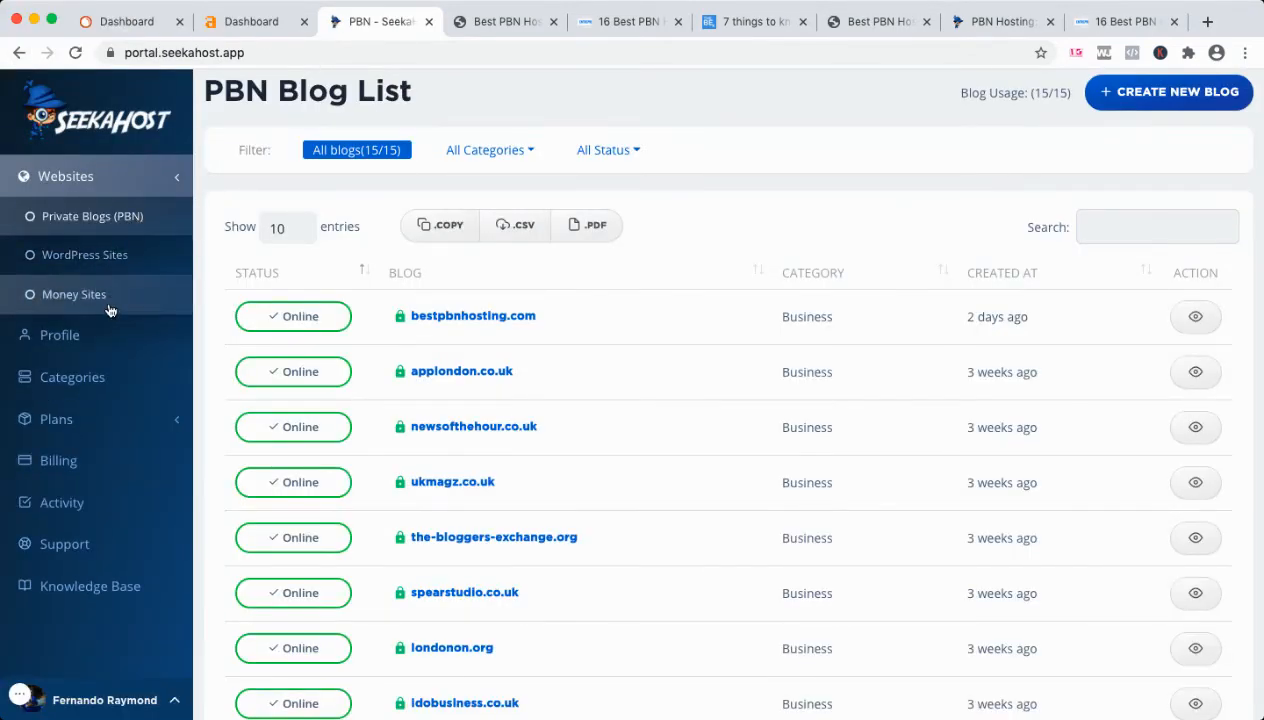
click(74, 294)
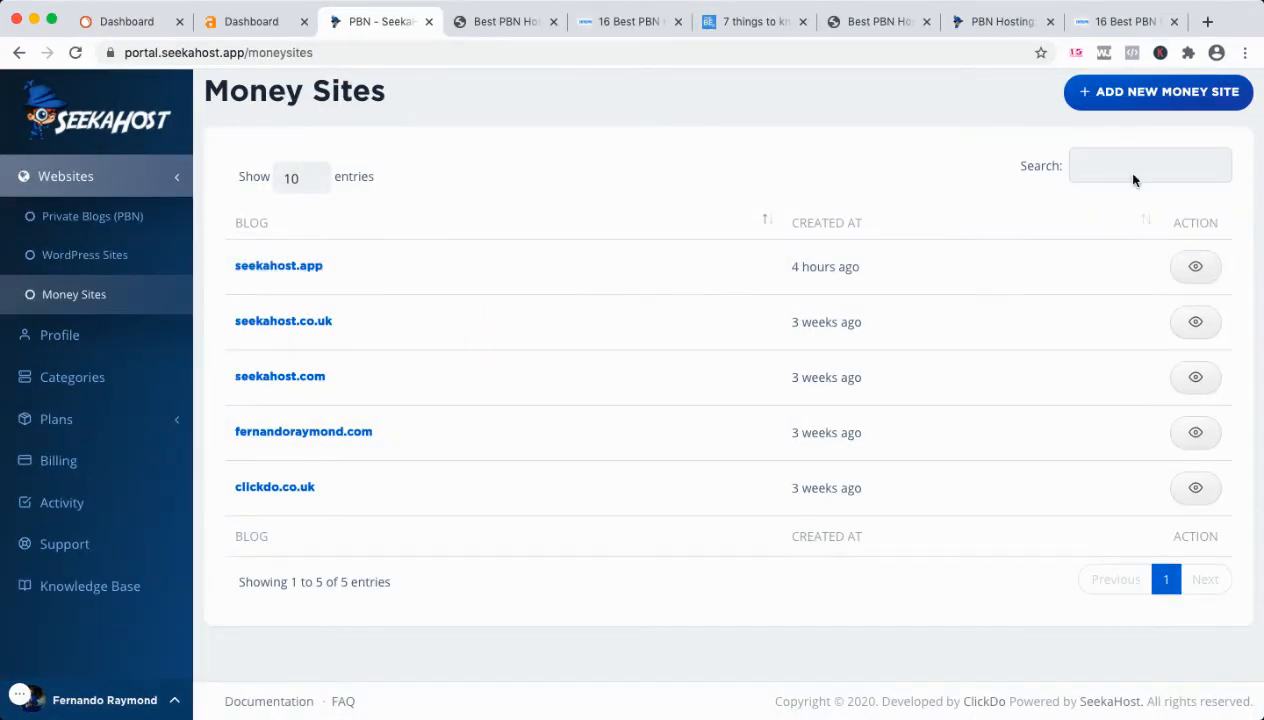
click(1195, 266)
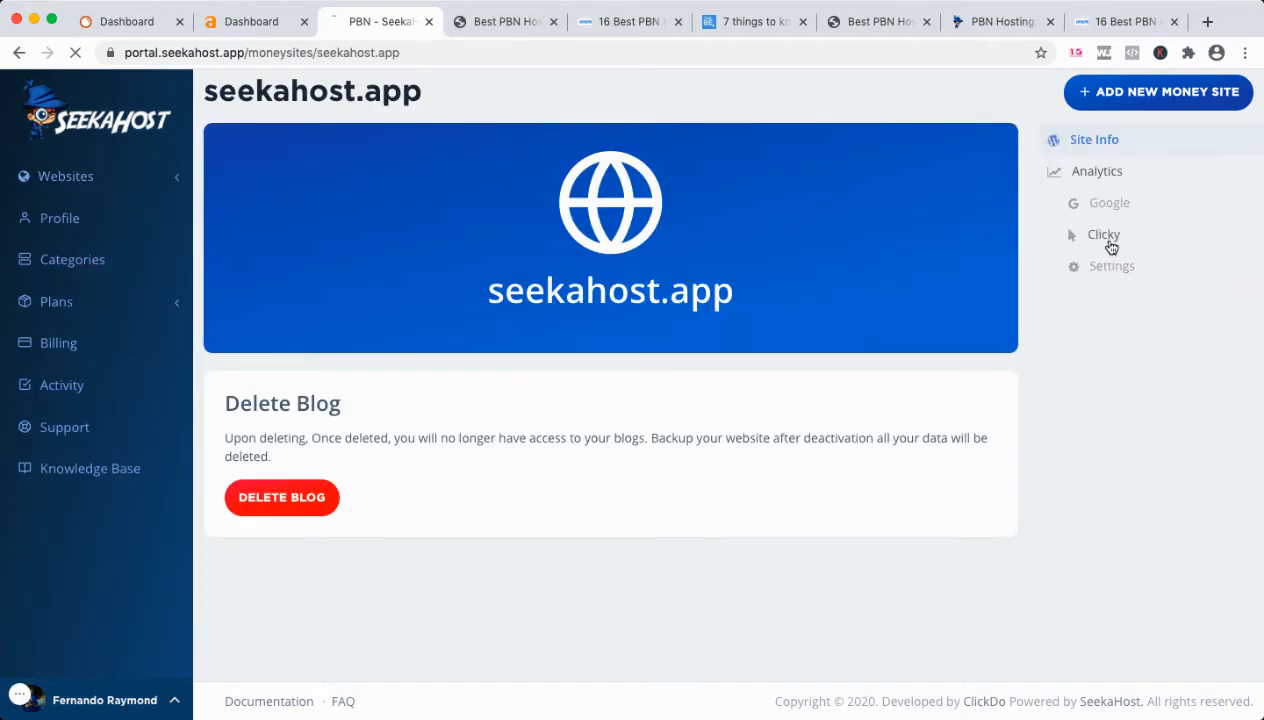
click(1104, 234)
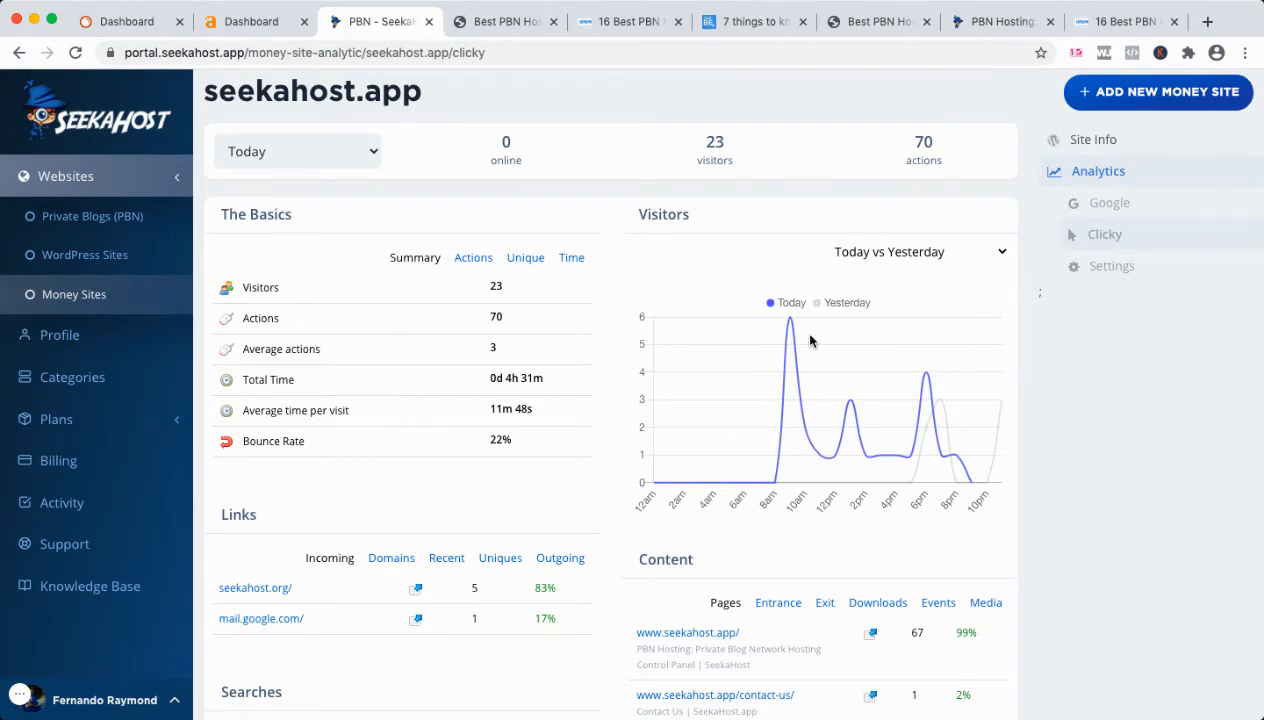
Step: View Clicky analytics for fernandoraymond.com, showing 574 visitors today
click(73, 294)
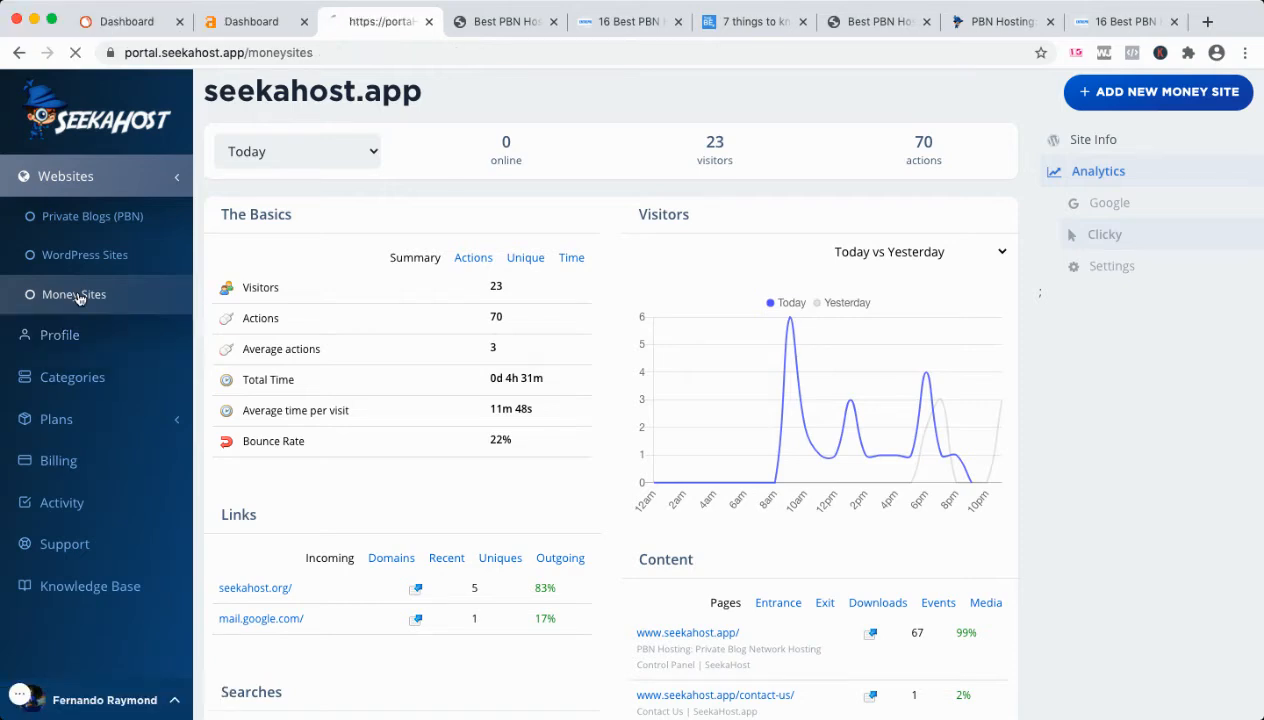
click(74, 294)
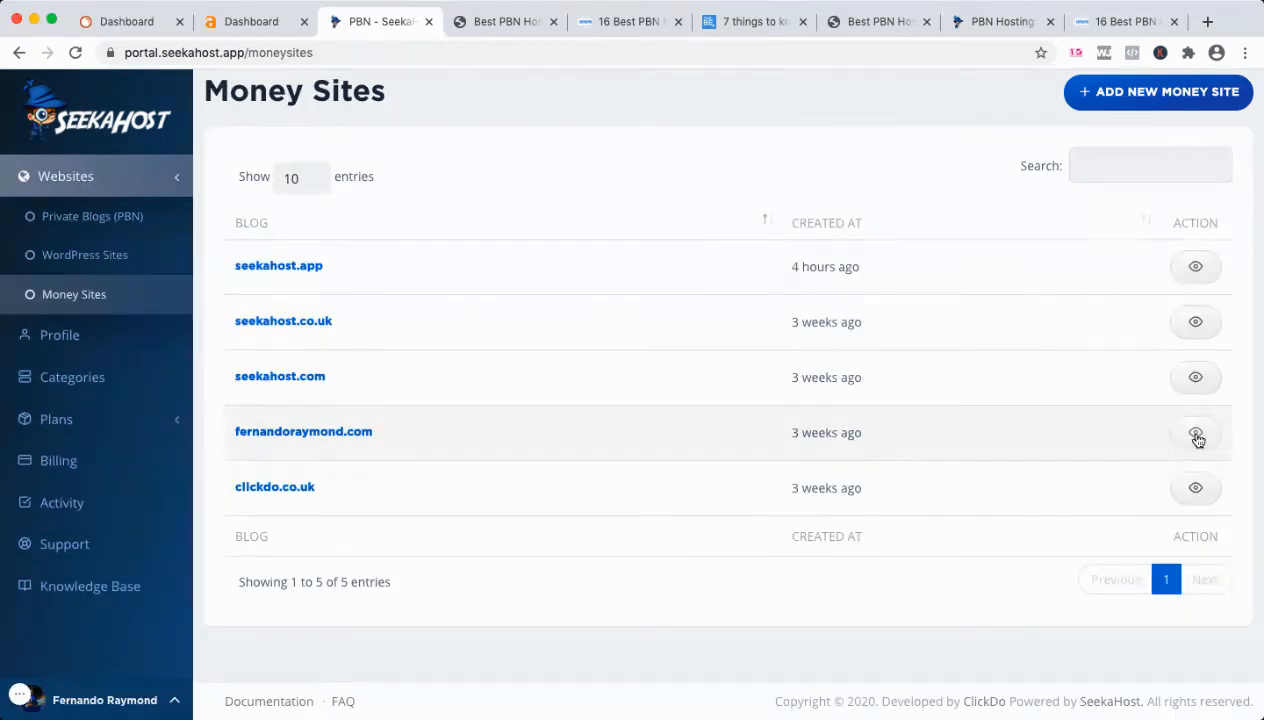
click(1196, 432)
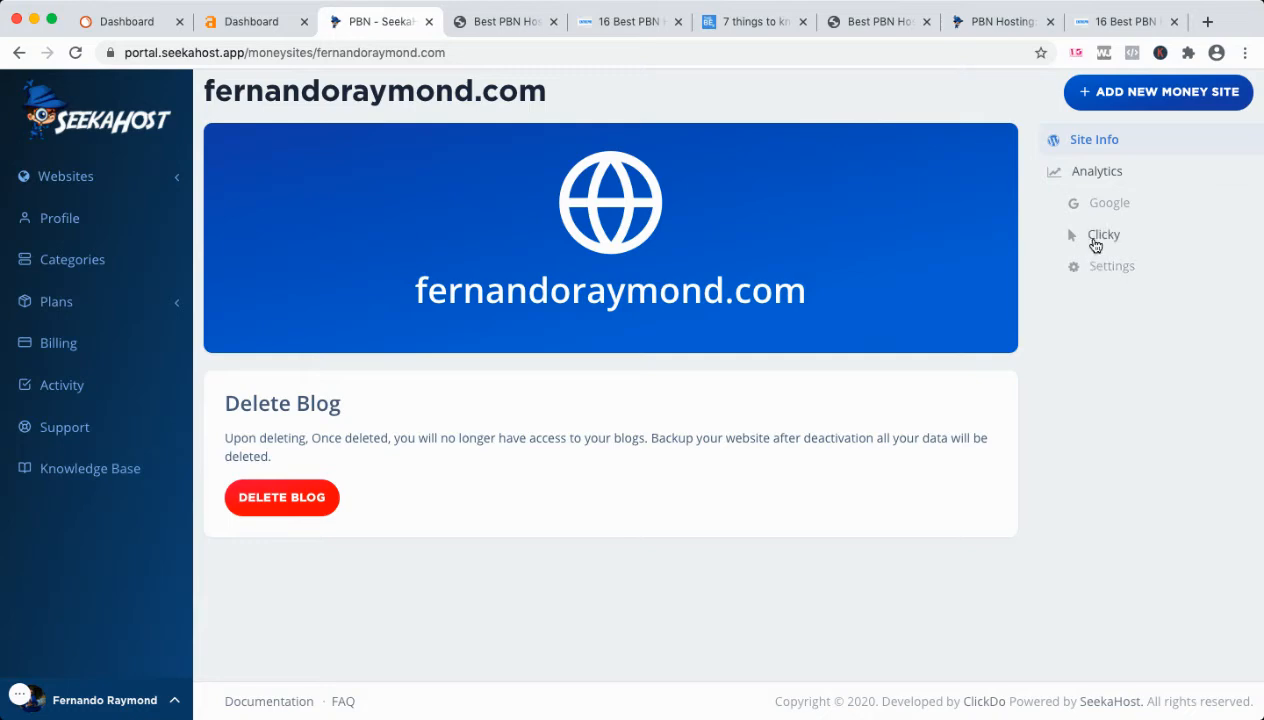
click(1104, 234)
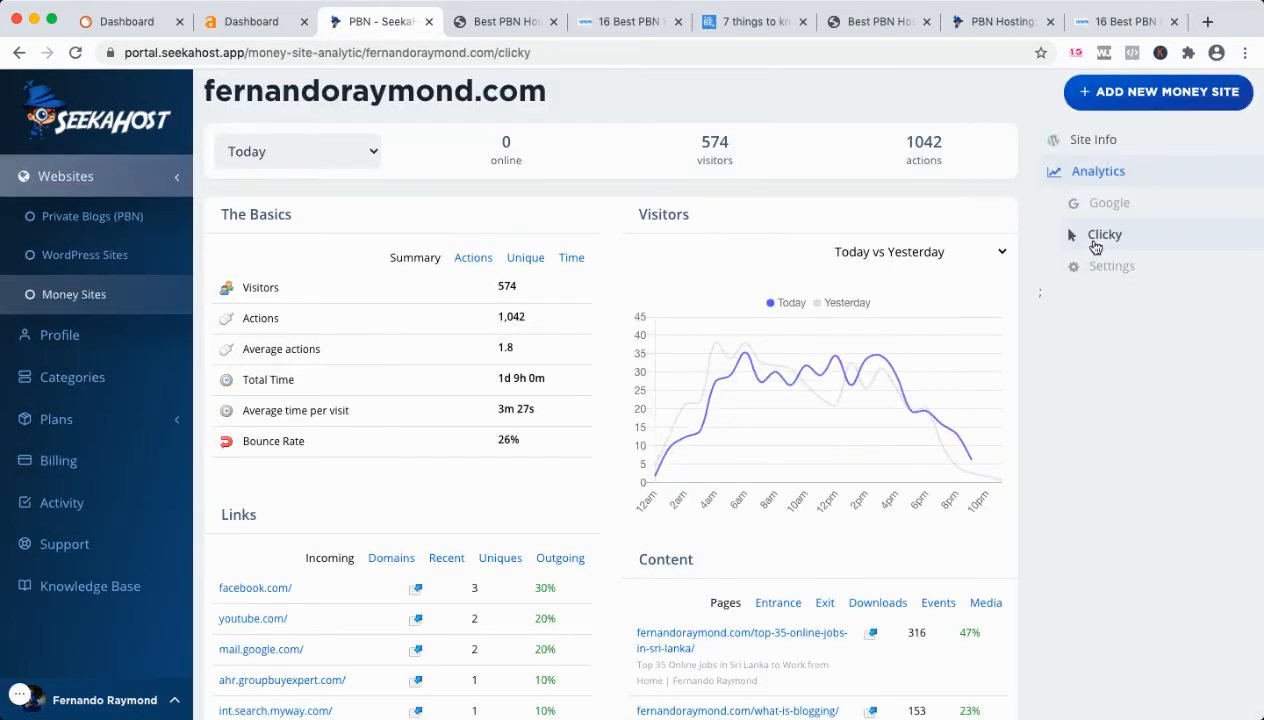
Step: Scroll the fernandoraymond.com Clicky report through incoming links, top content and searches
scroll(down, 3)
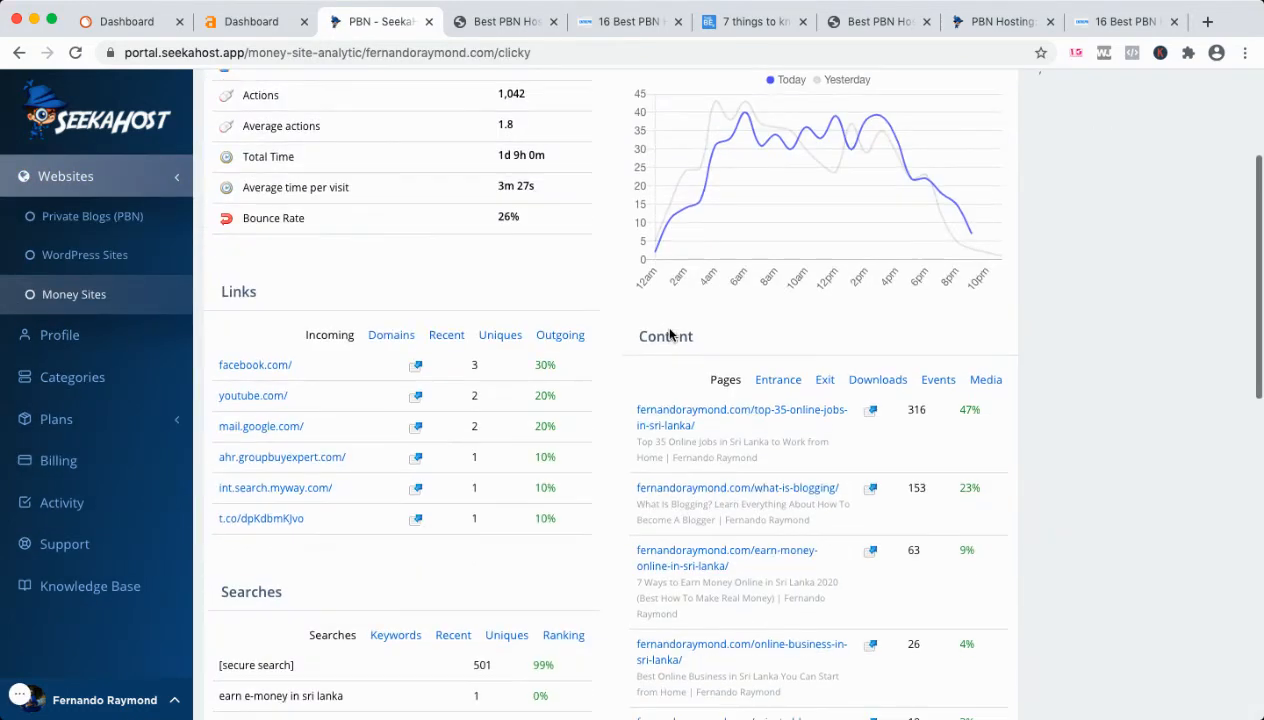
scroll(down, 3)
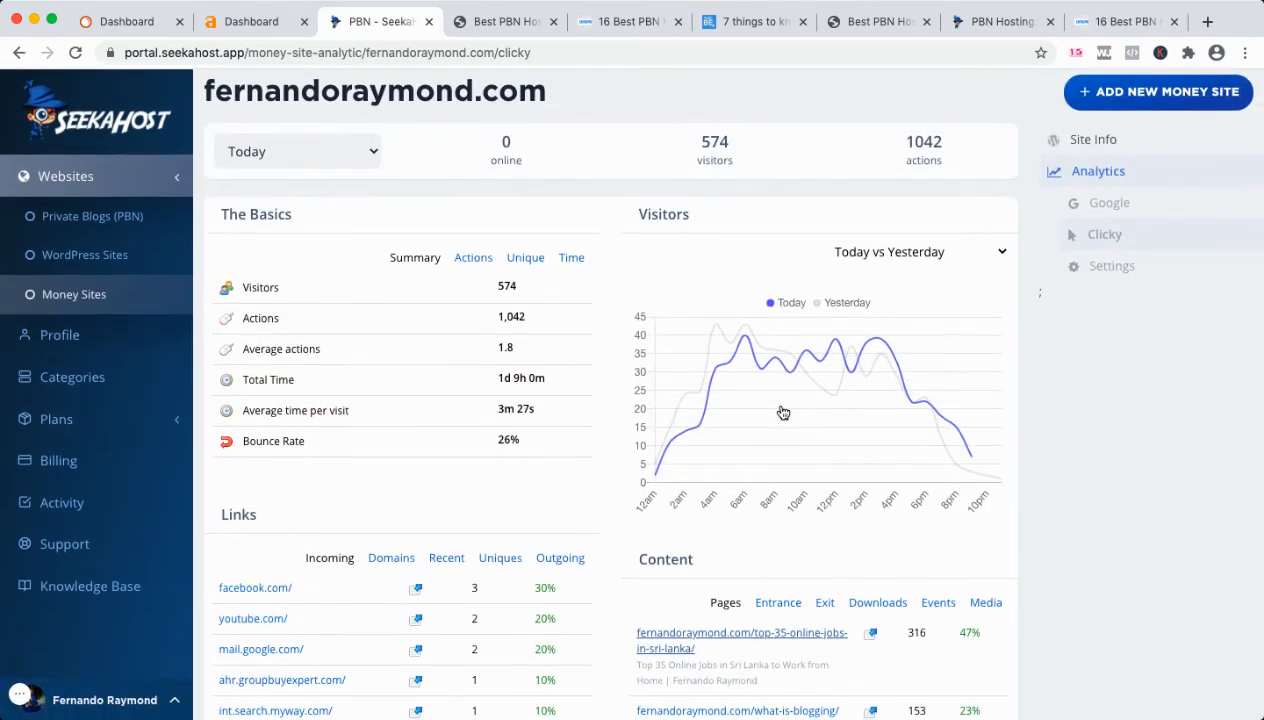
mouse_move(784, 411)
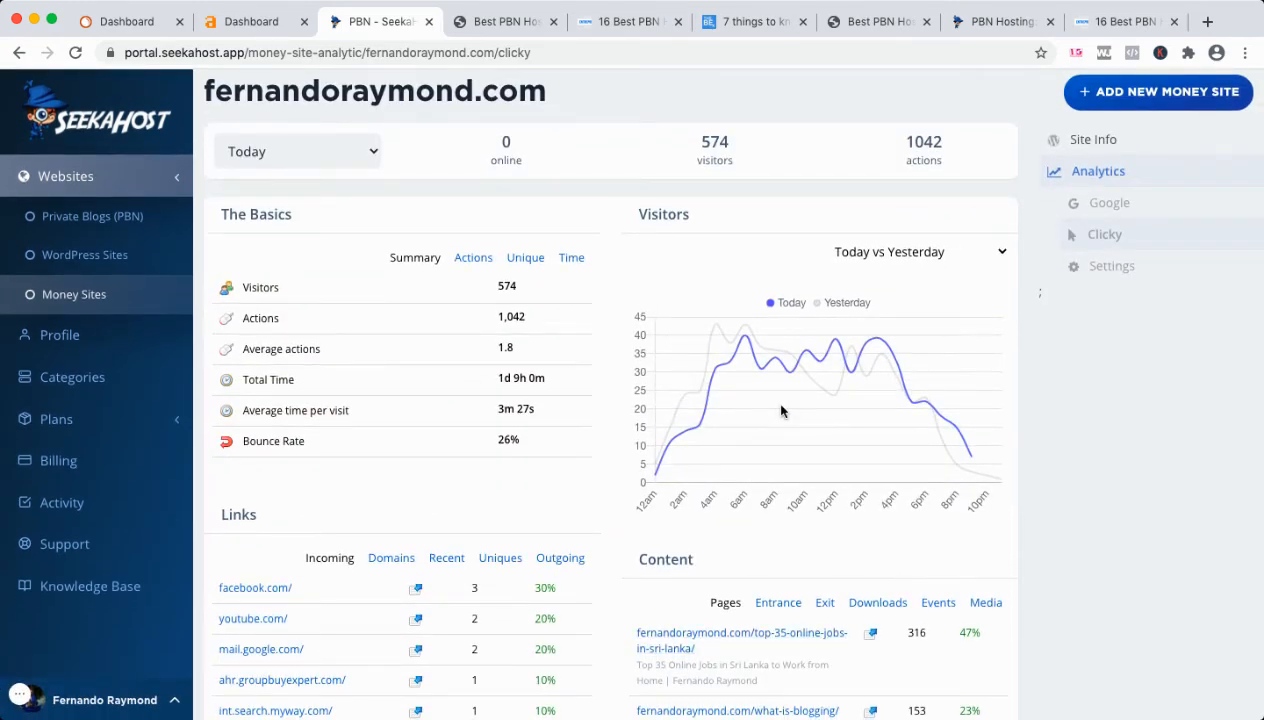
mouse_move(1011, 86)
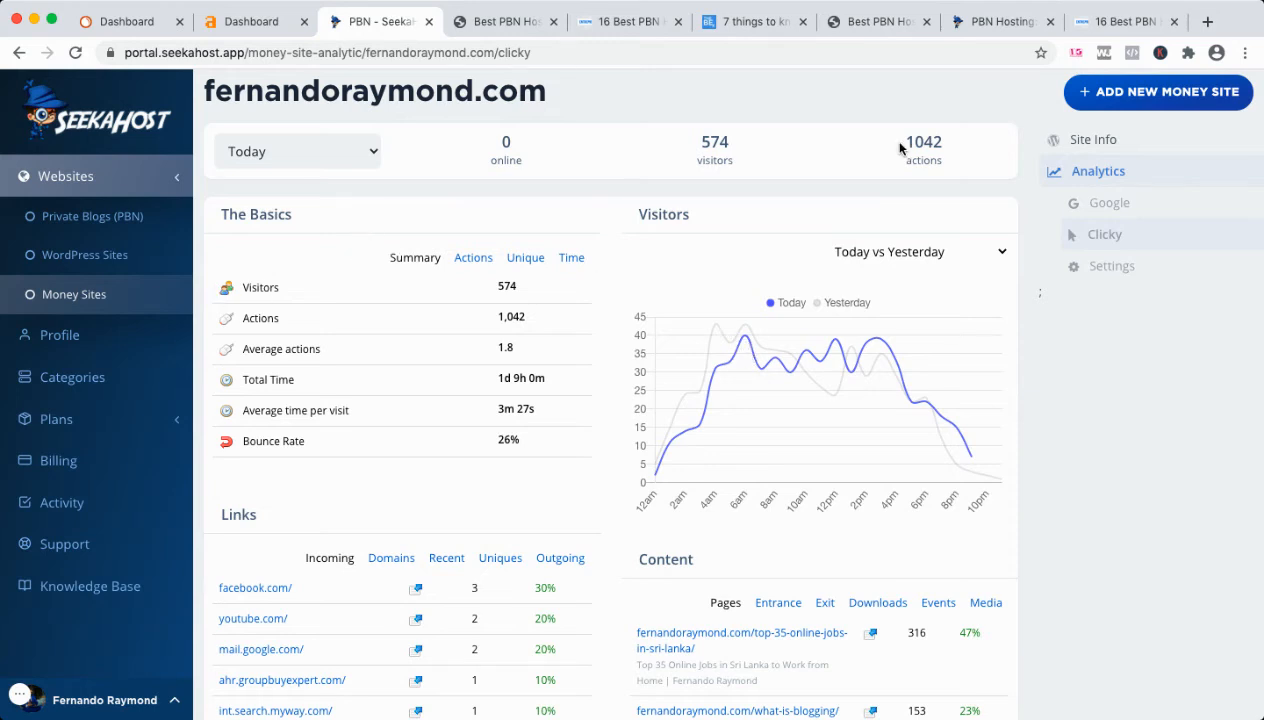
mouse_move(827, 277)
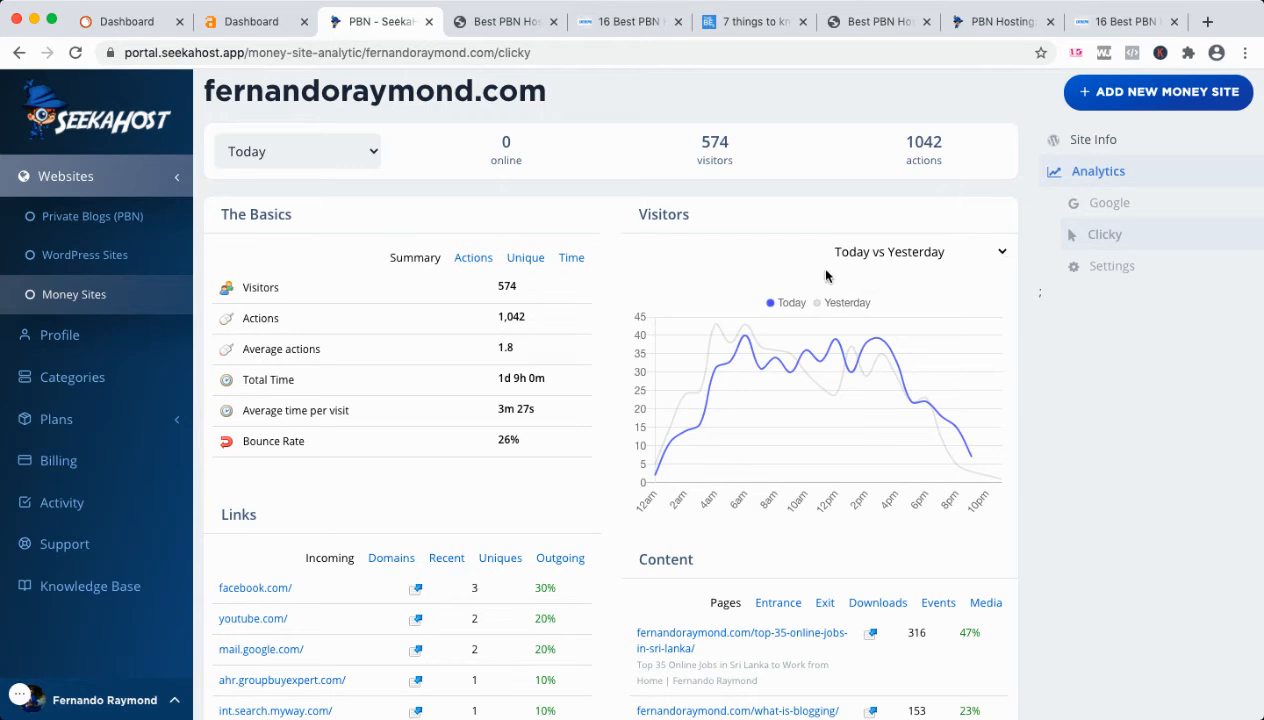
mouse_move(902, 135)
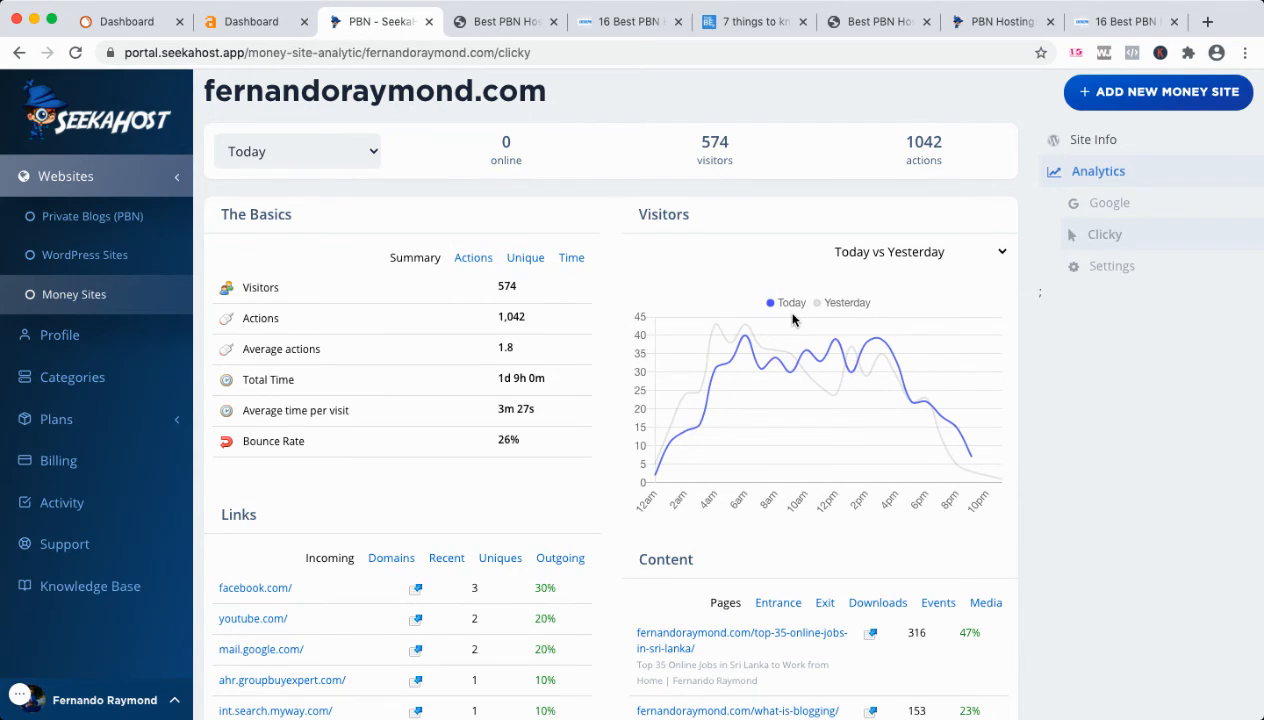
mouse_move(790, 397)
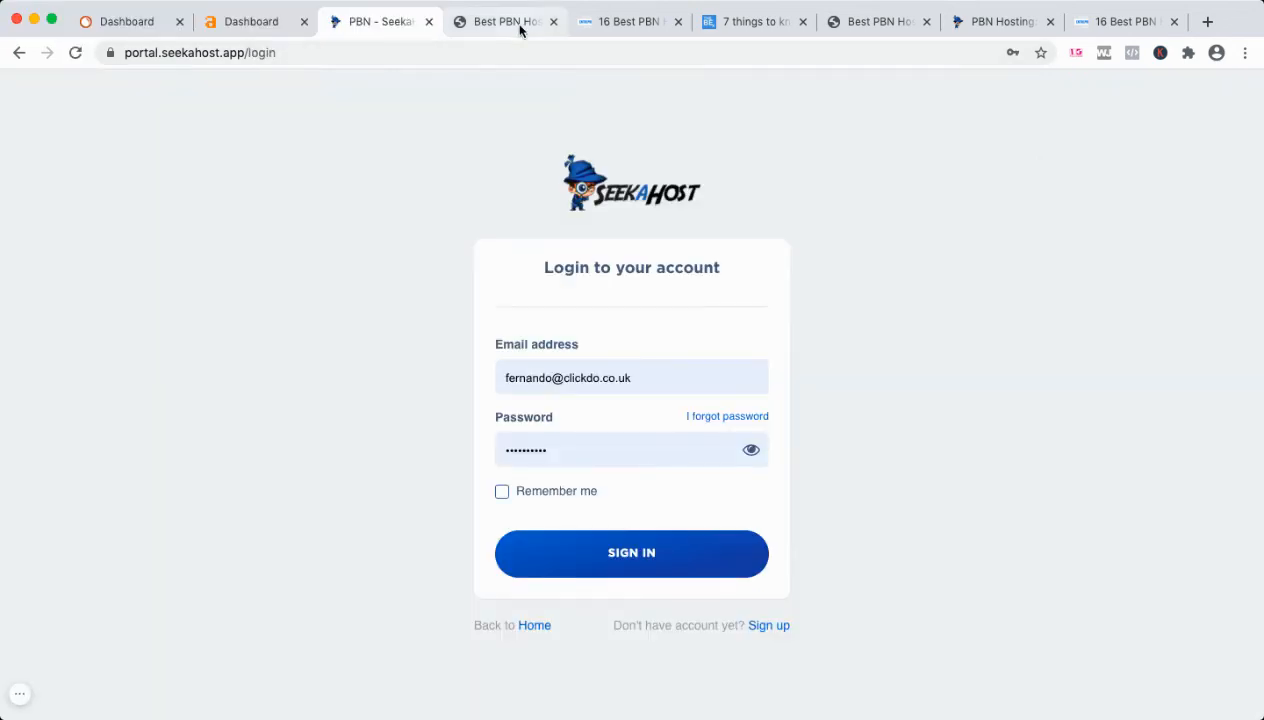
Step: Close the hosted bestpbnhosting.com blog tab and switch to the seekahost.app tab
click(750, 21)
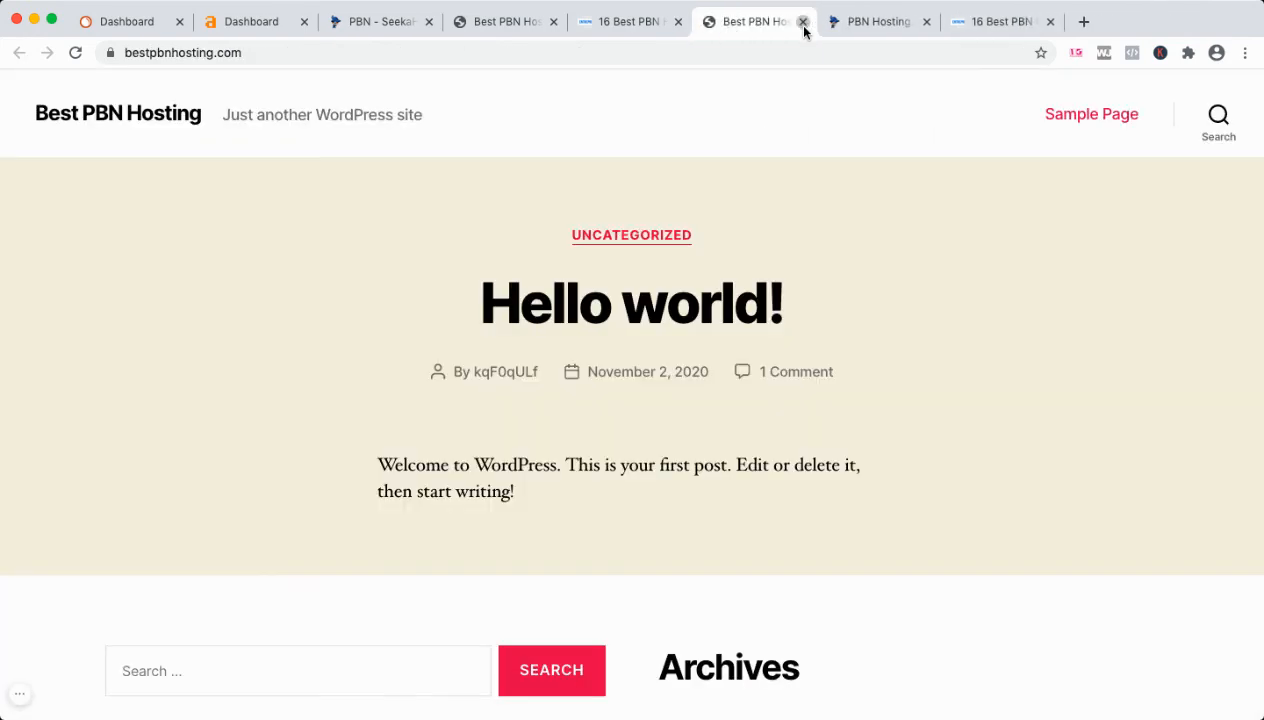
click(802, 21)
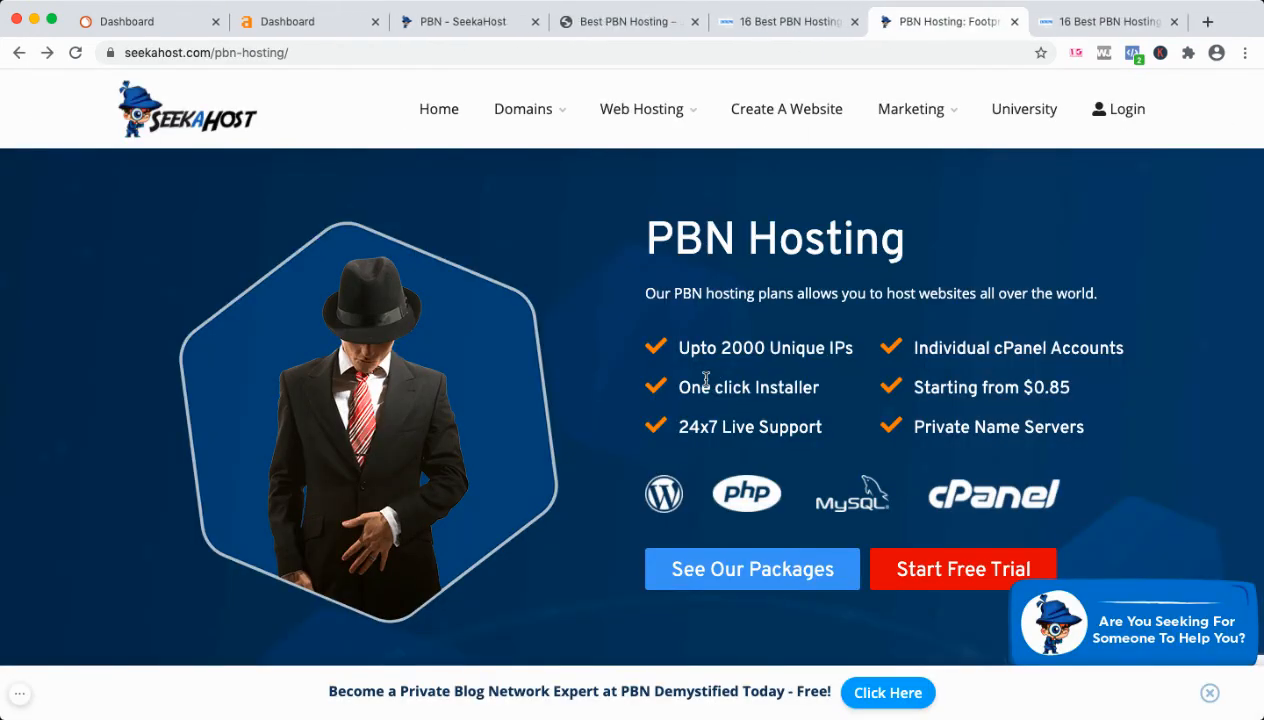
mouse_move(938, 186)
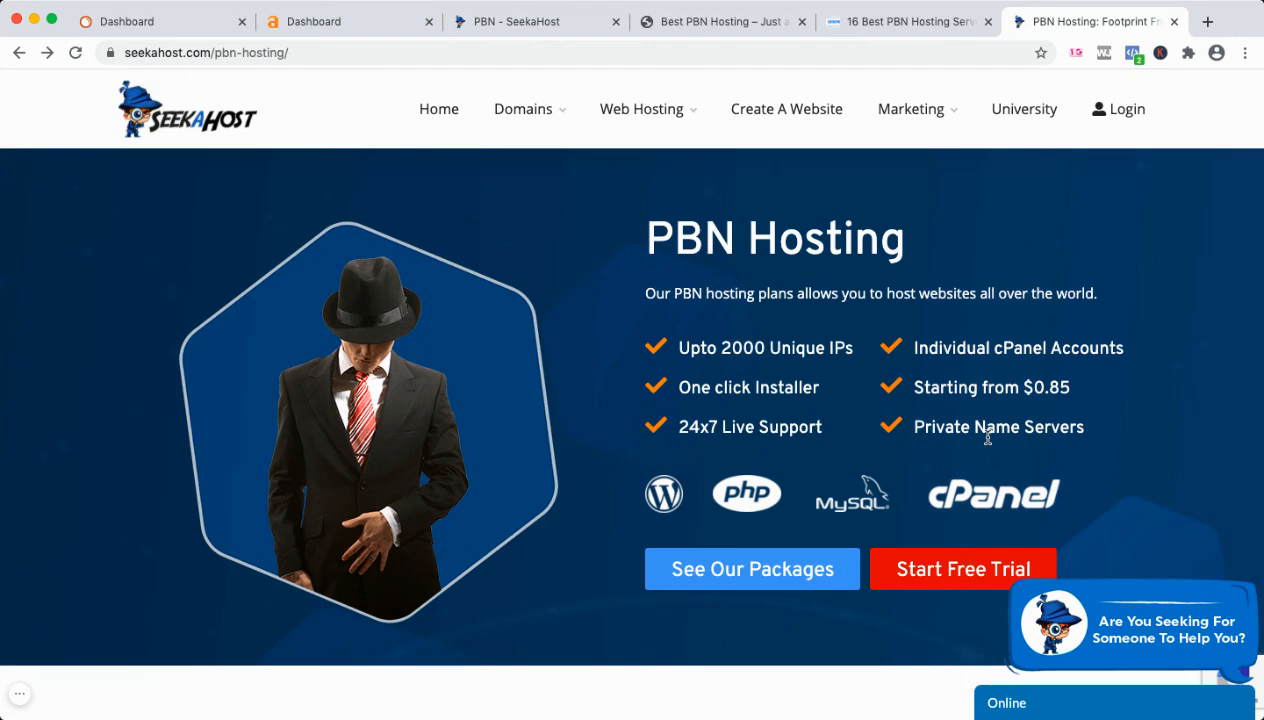
mouse_move(835, 439)
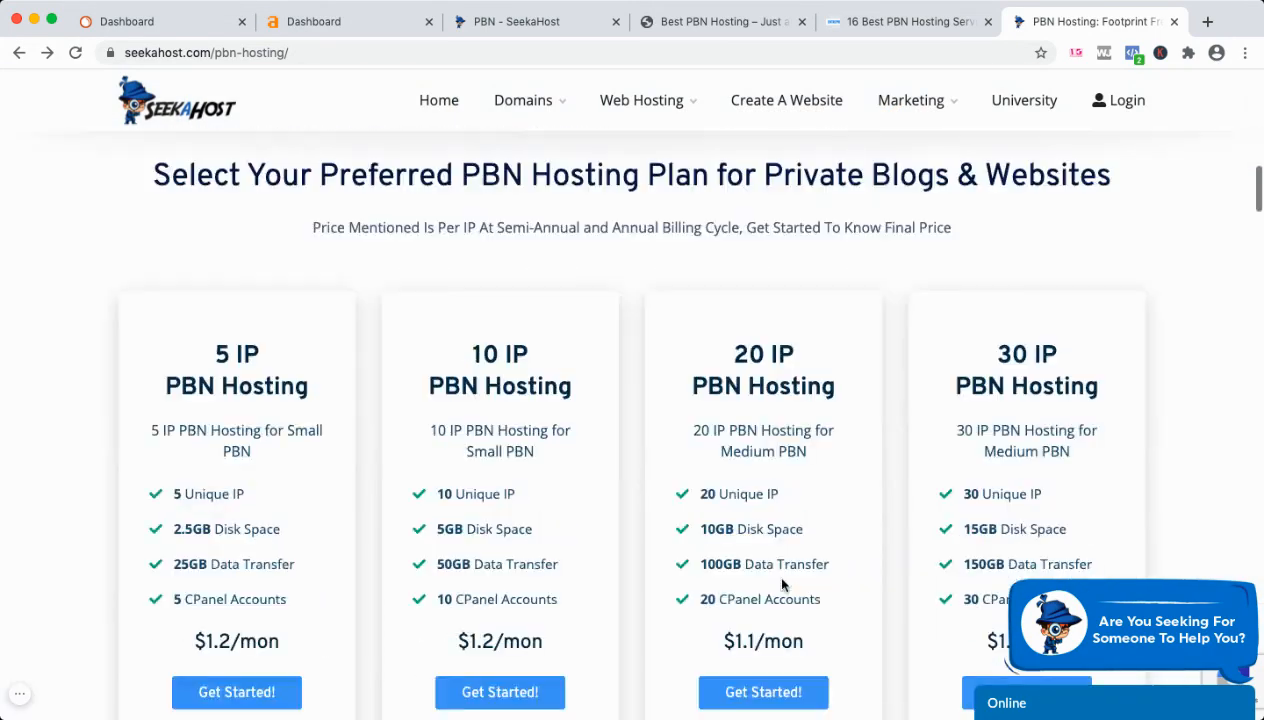
click(515, 21)
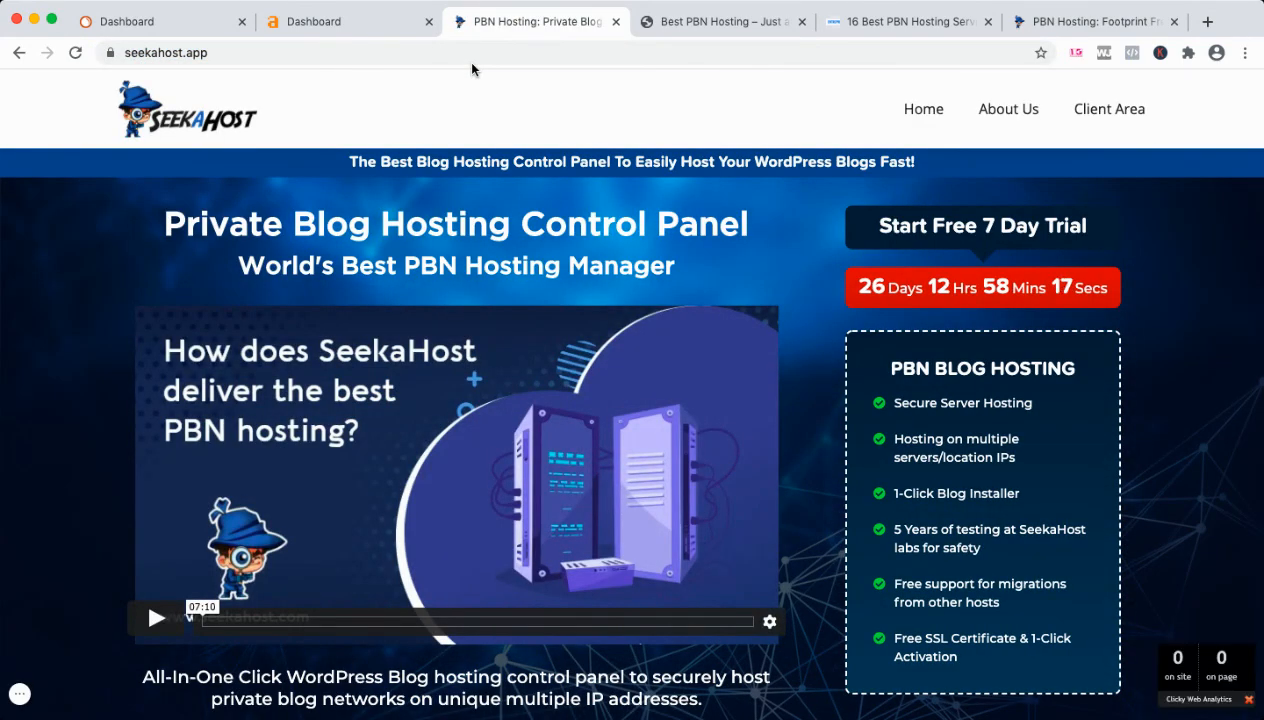
Step: Select the seekahost.app address, then return to the seekahost.com PBN Hosting tab
click(472, 52)
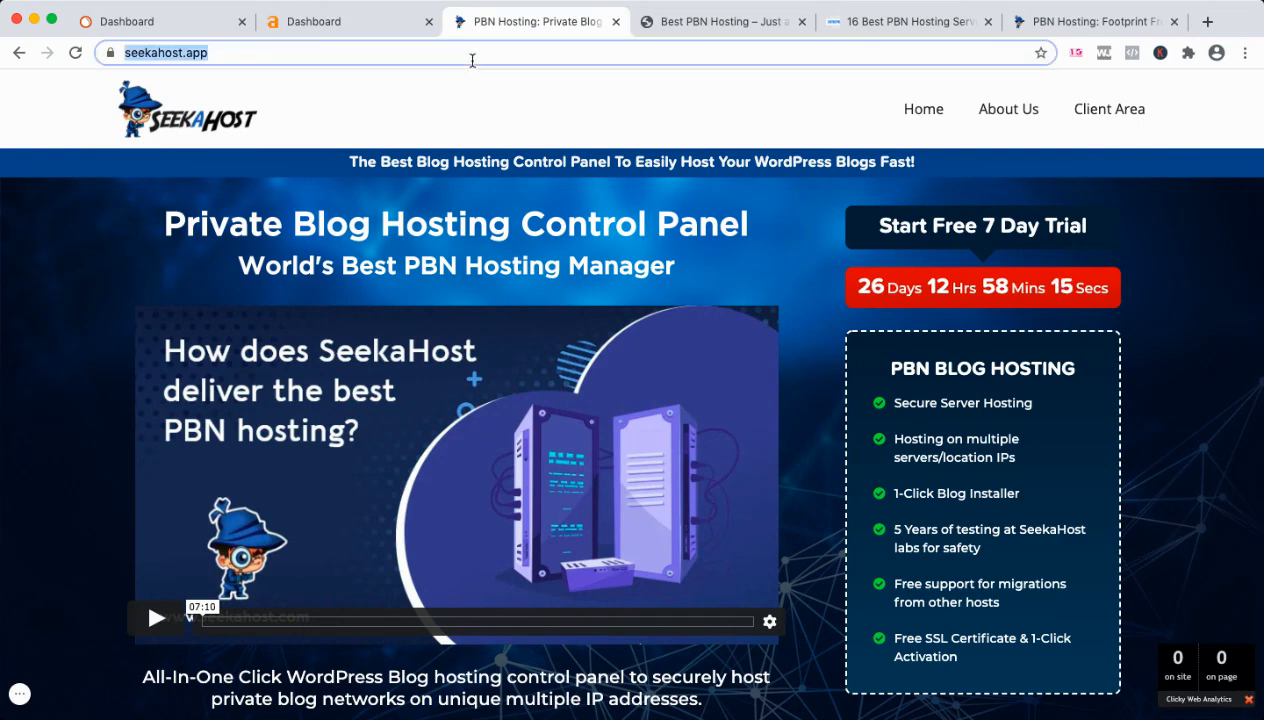
click(1090, 21)
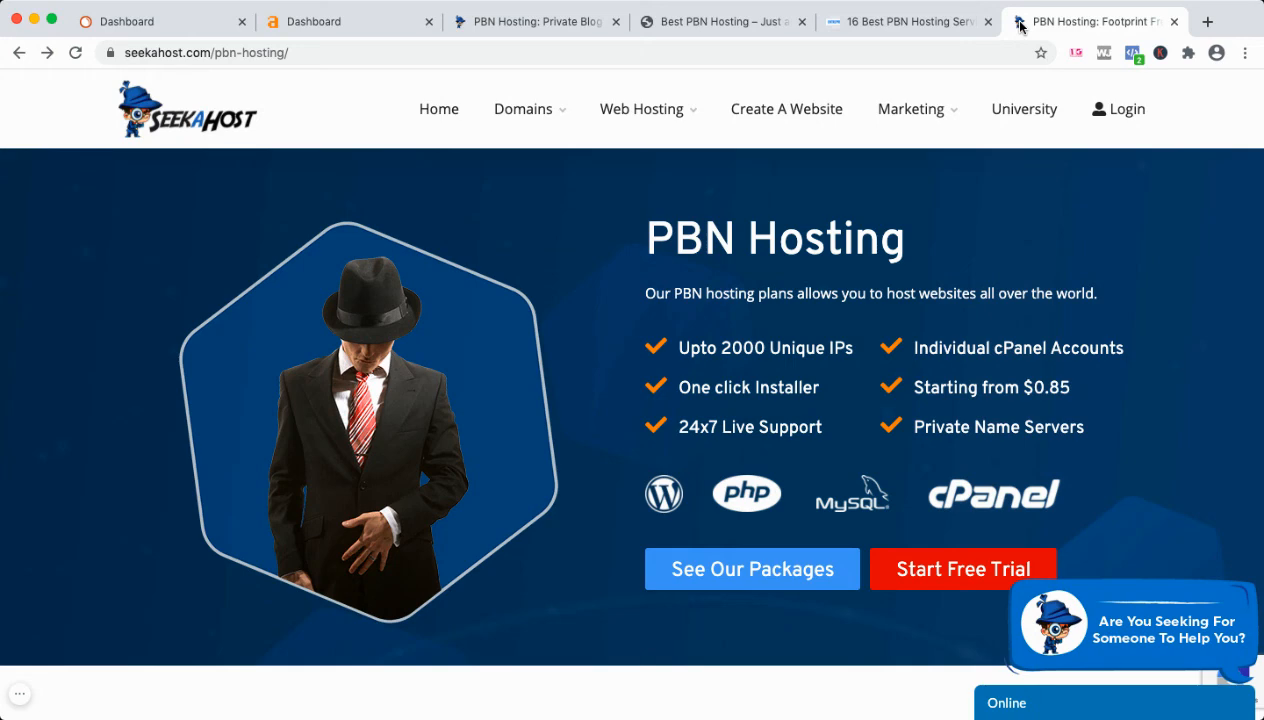
mouse_move(333, 395)
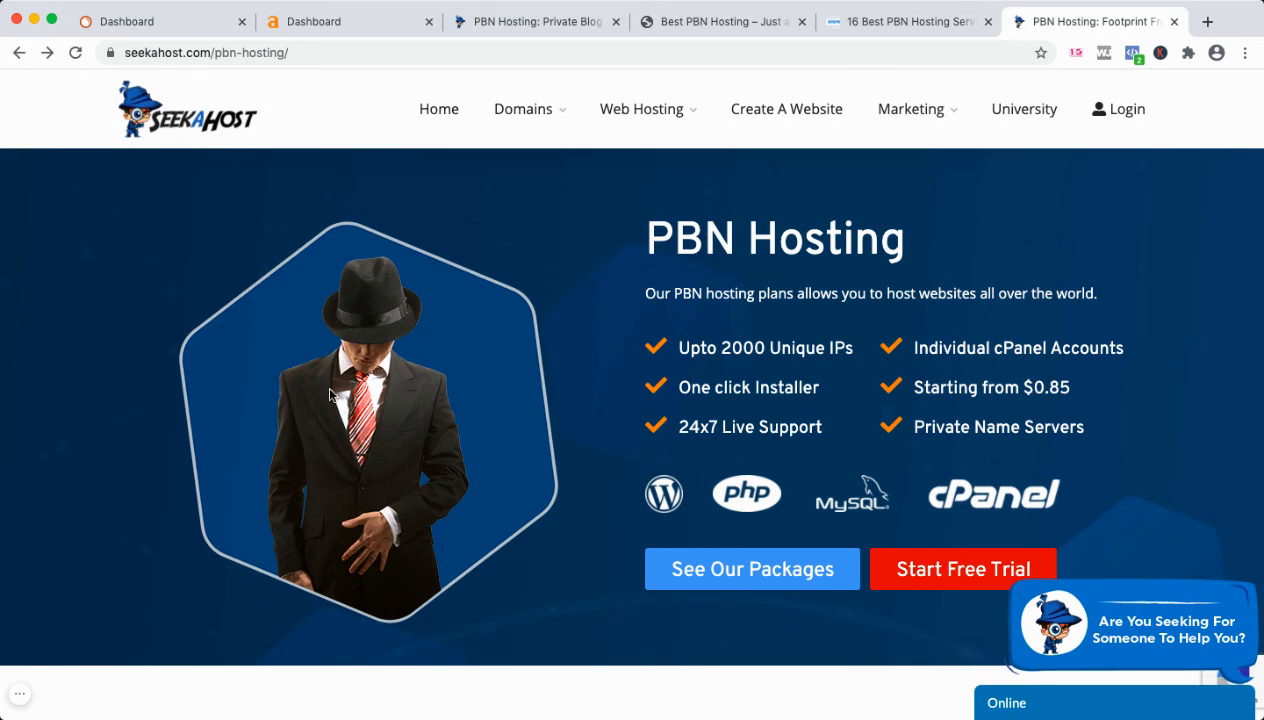